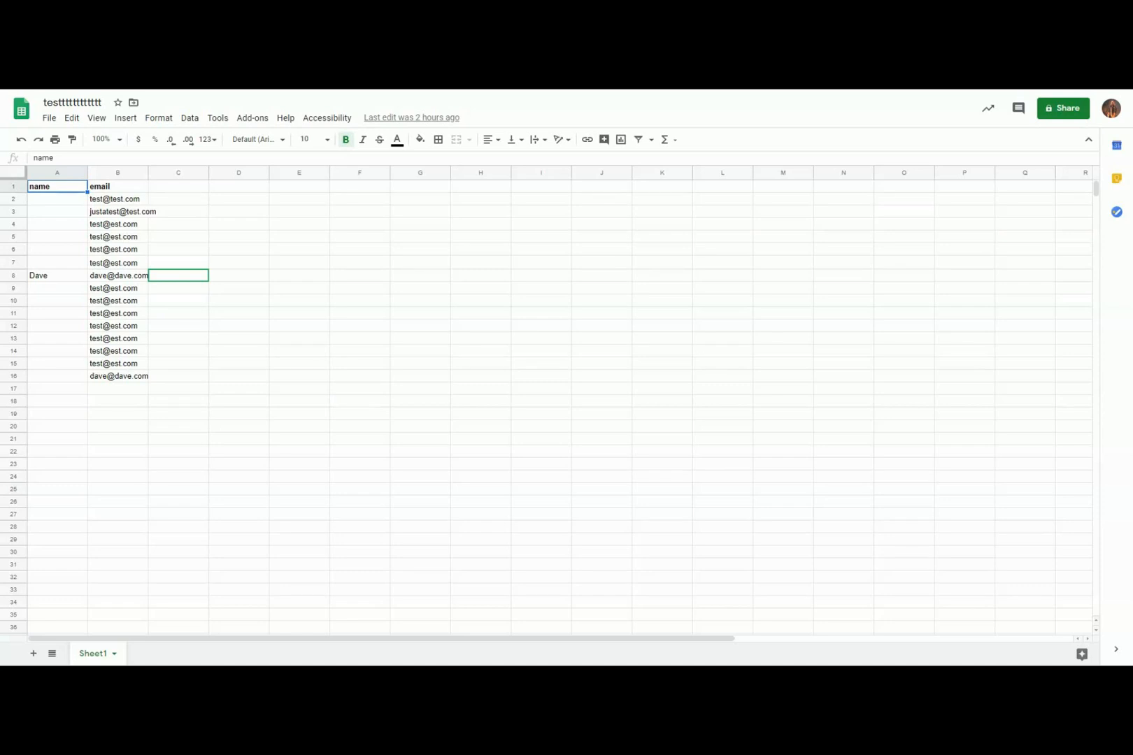
pyautogui.moveTo(982, 298)
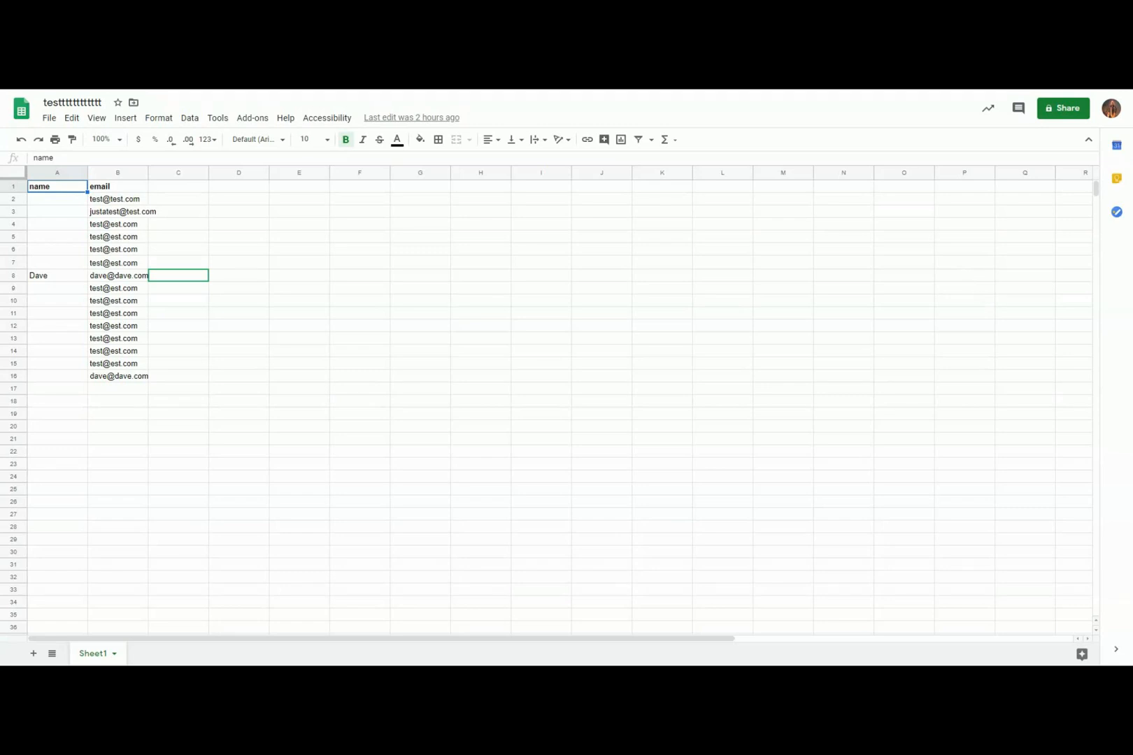
pyautogui.moveTo(168, 256)
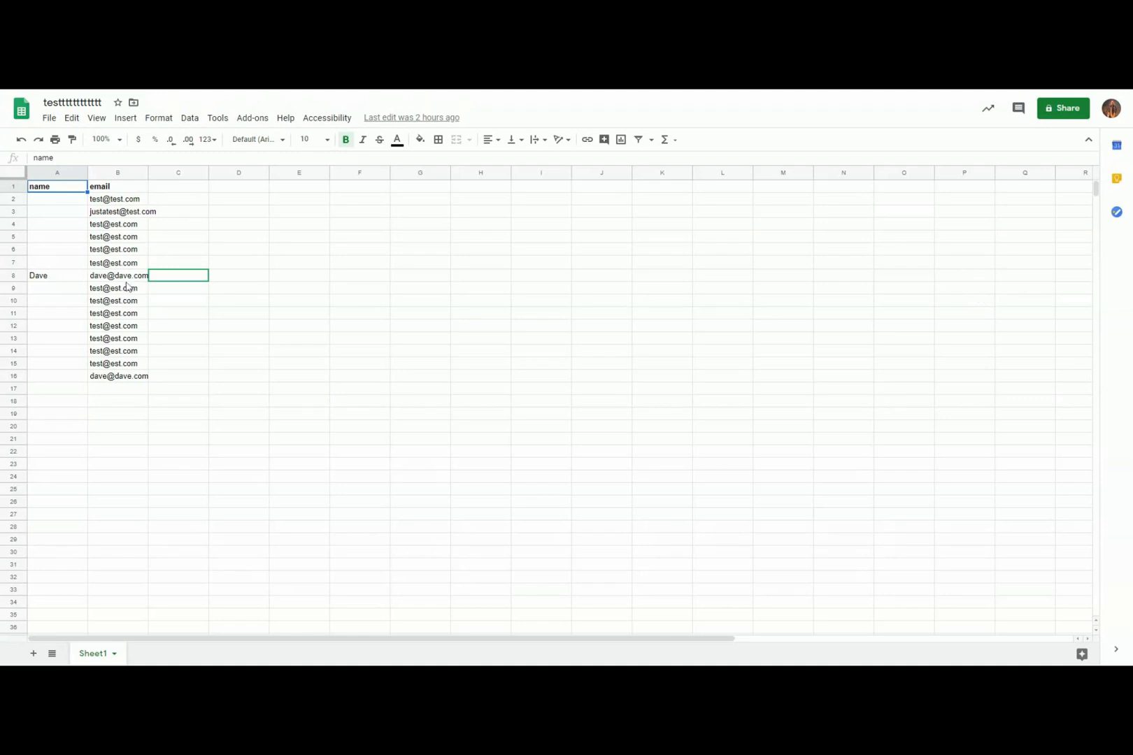
# Step: From the bot list, bring up the Books Main interaction whose message sets MYLOOKUPVALUE to Dave
pyautogui.scroll(-3)
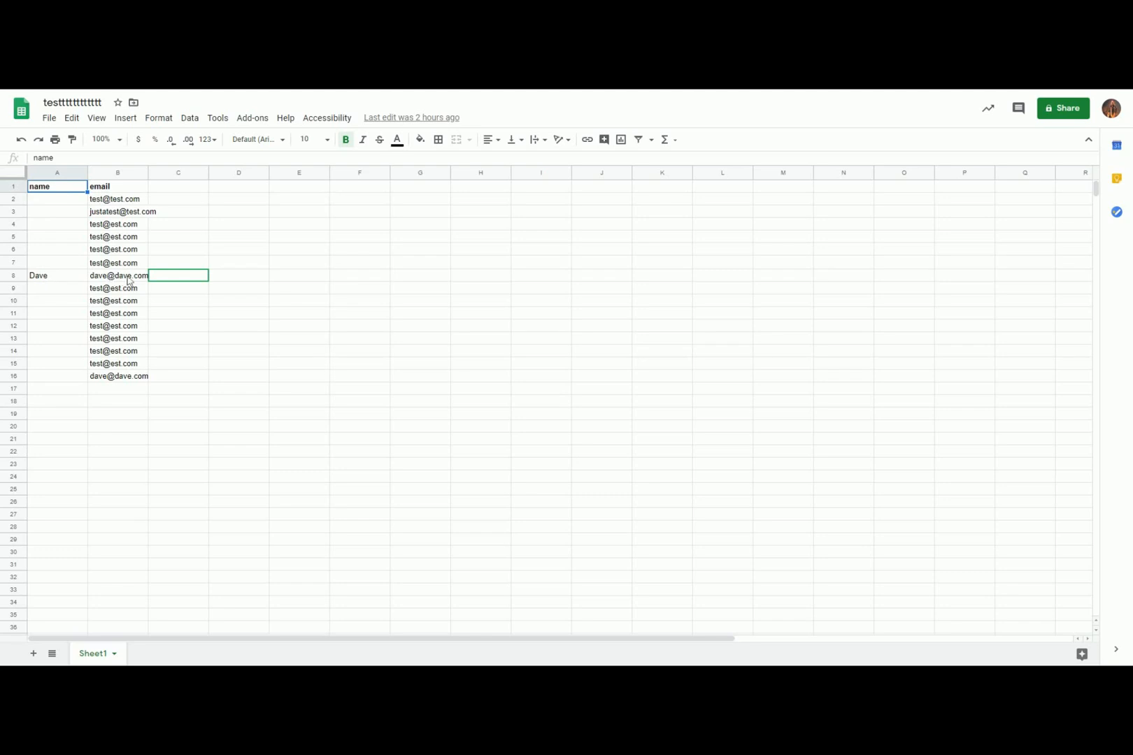
pyautogui.moveTo(140, 292)
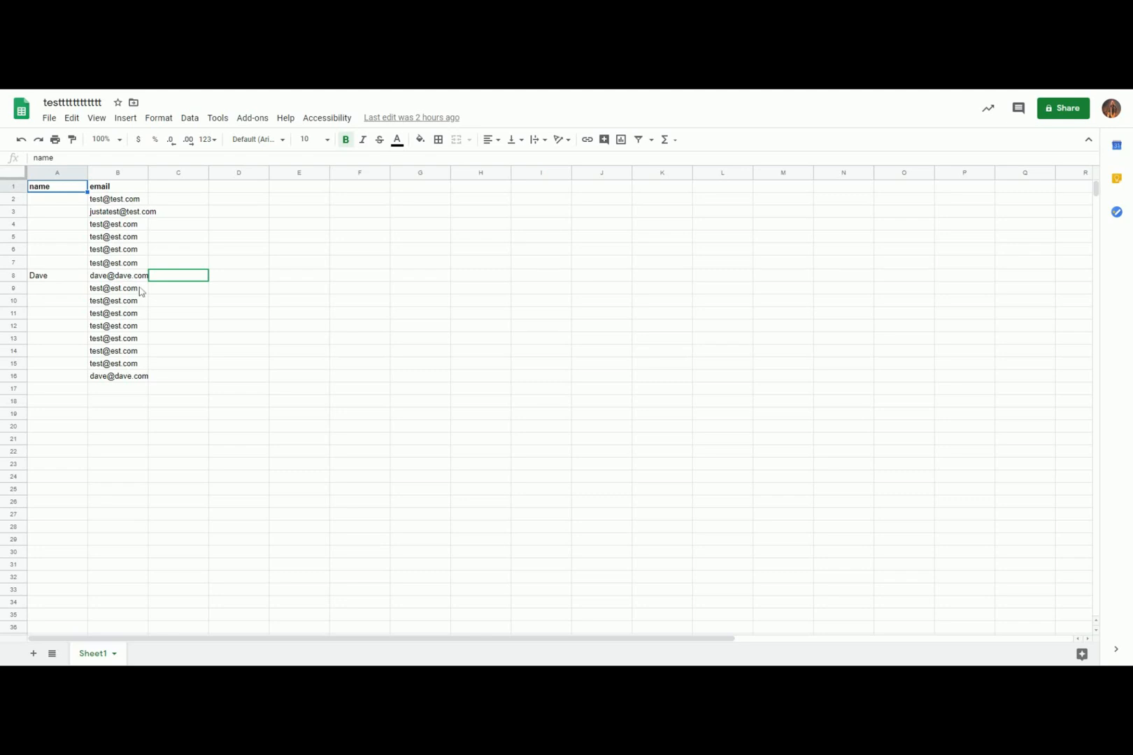
pyautogui.moveTo(658, 194)
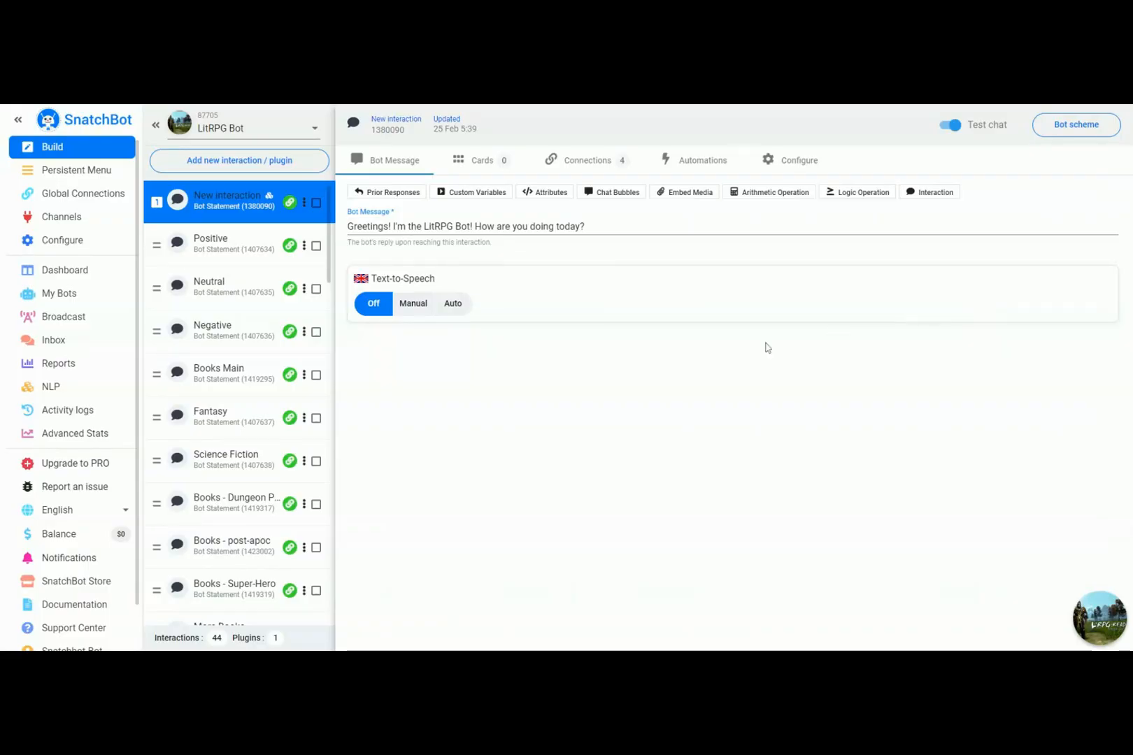
pyautogui.moveTo(723, 351)
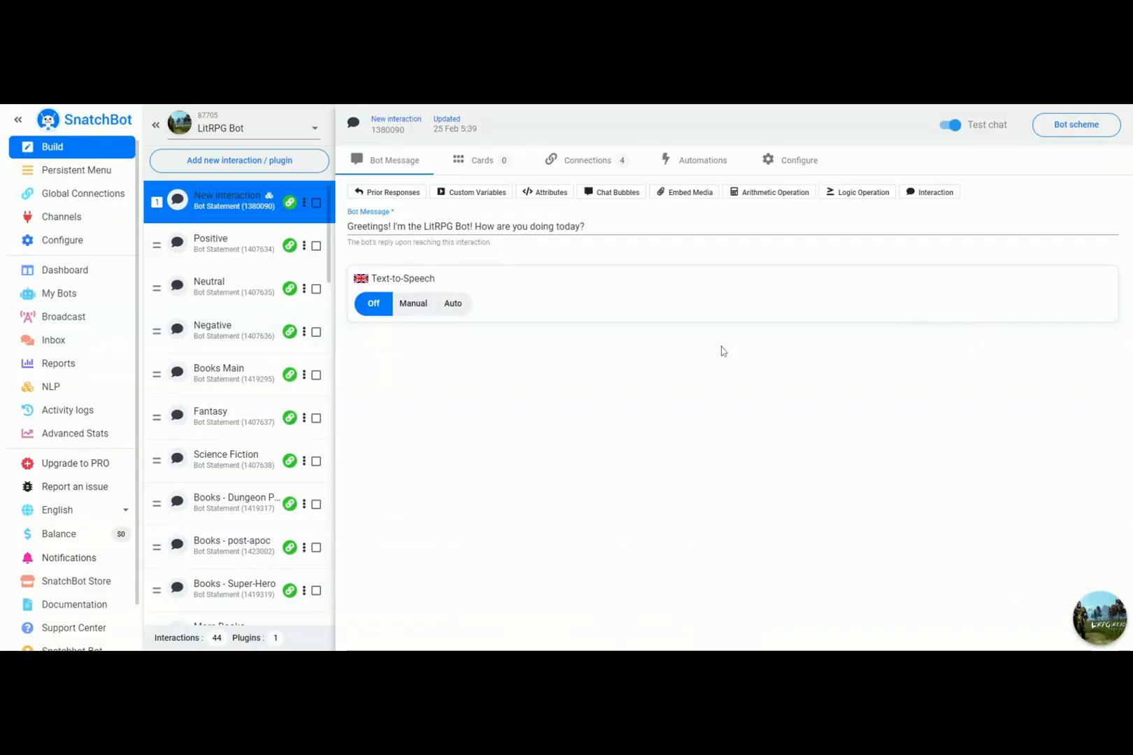
pyautogui.moveTo(685, 346)
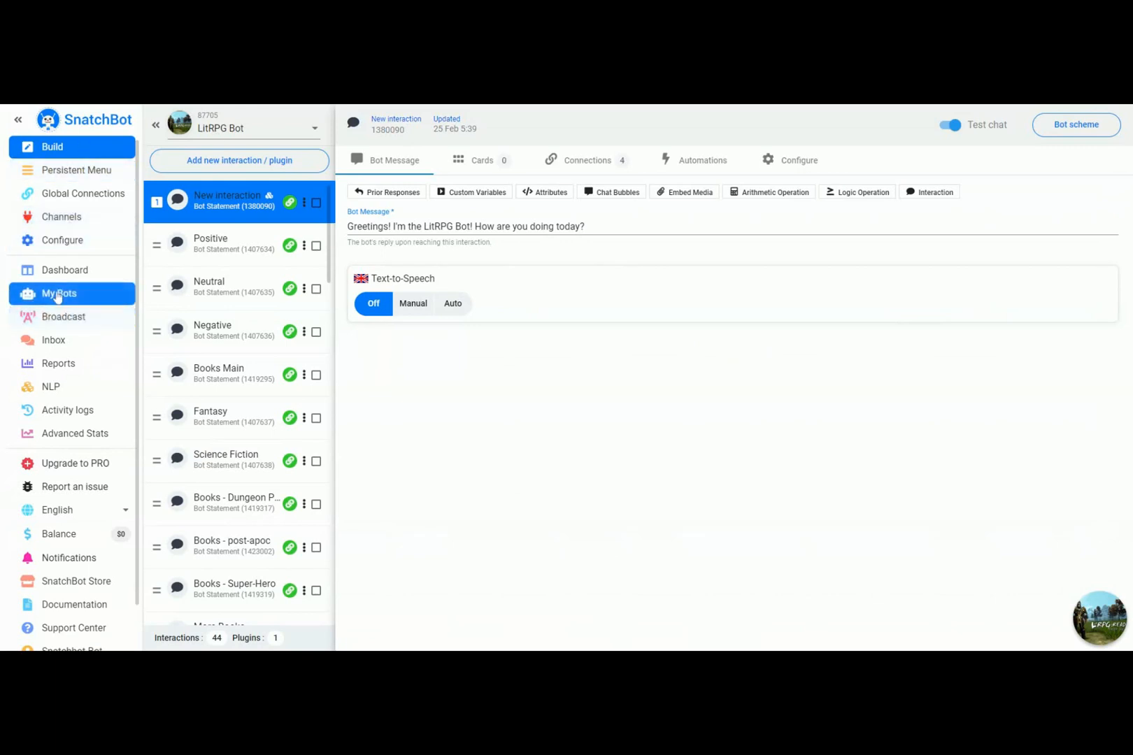
pyautogui.click(58, 294)
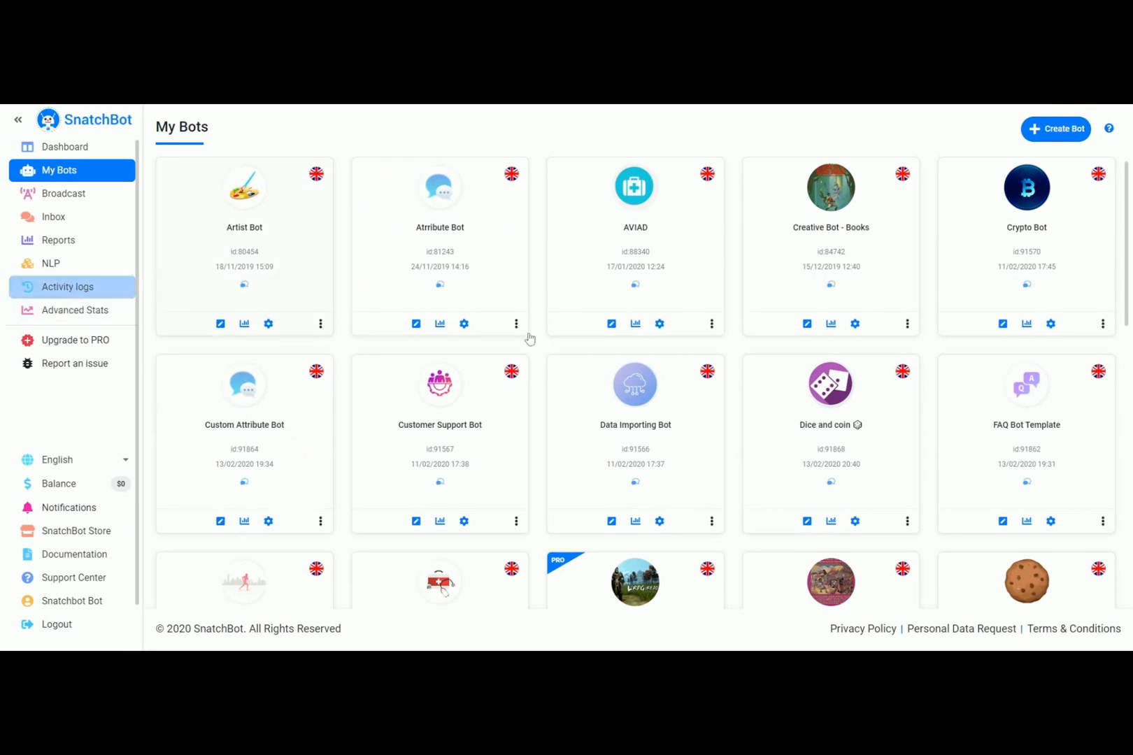
pyautogui.scroll(-3)
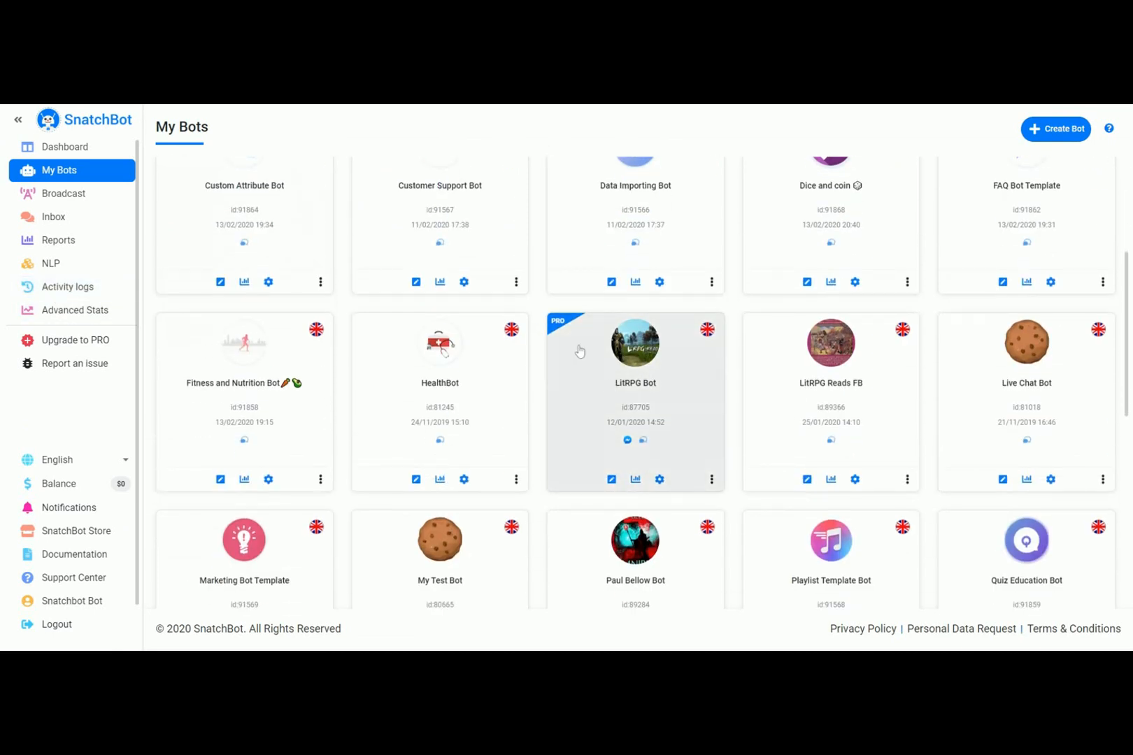
pyautogui.moveTo(585, 340)
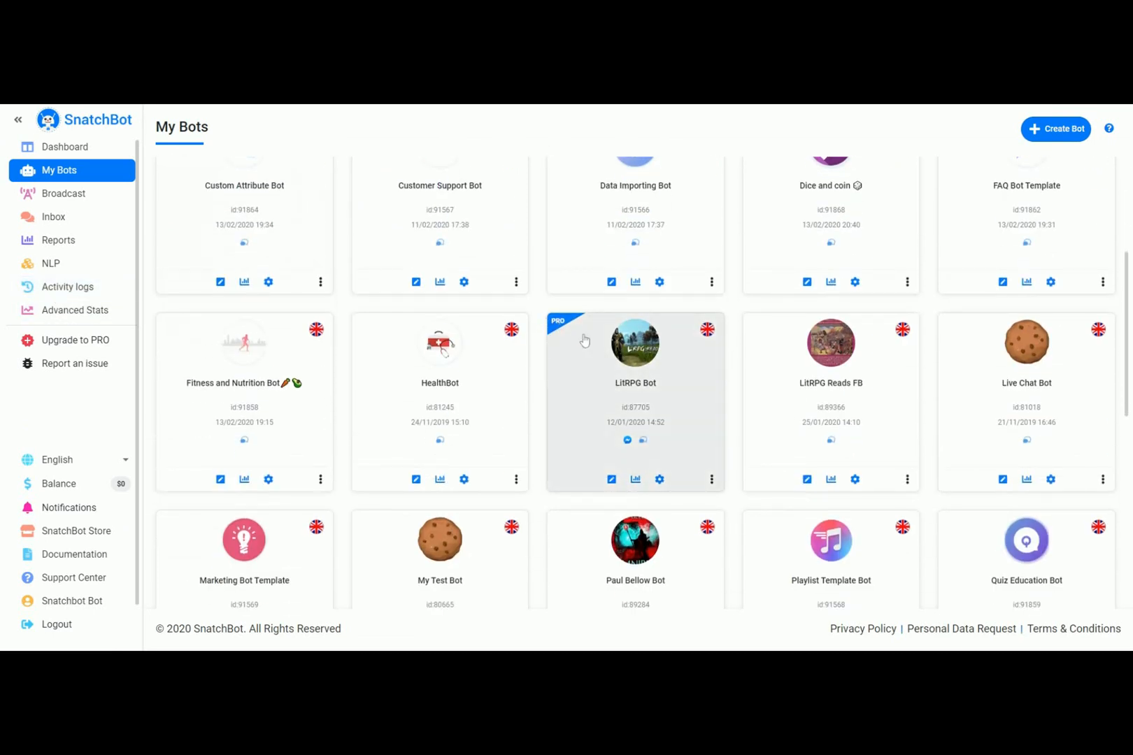
pyautogui.moveTo(554, 329)
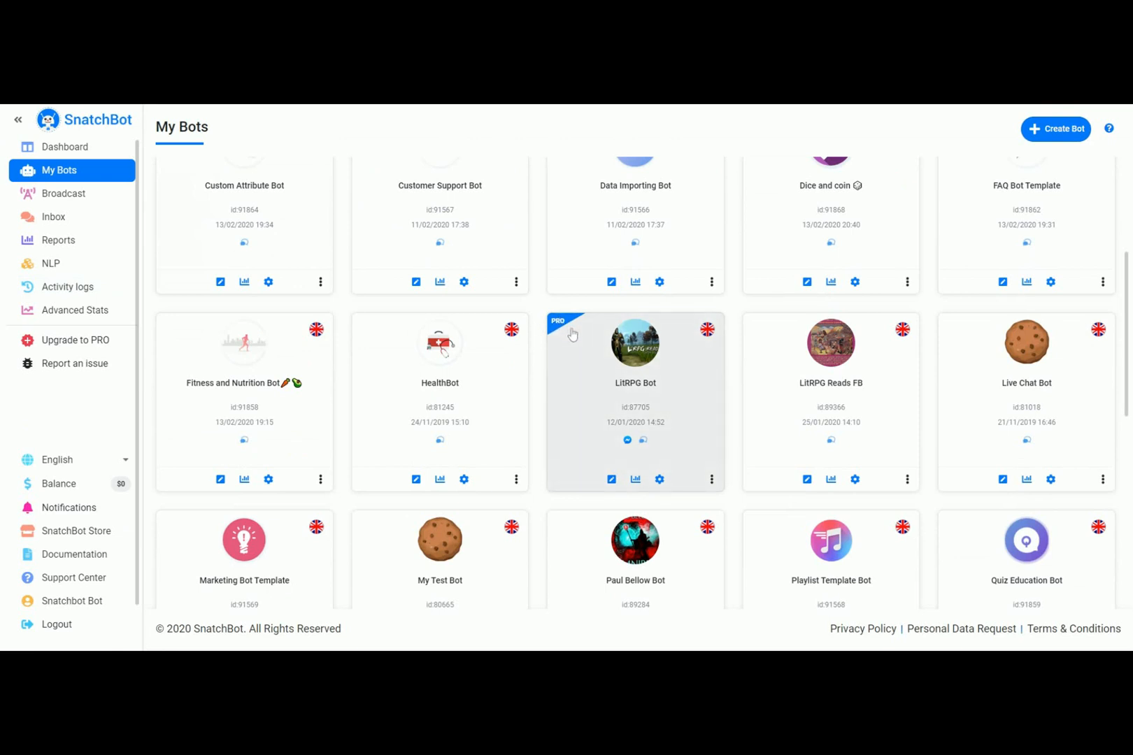
pyautogui.moveTo(607, 361)
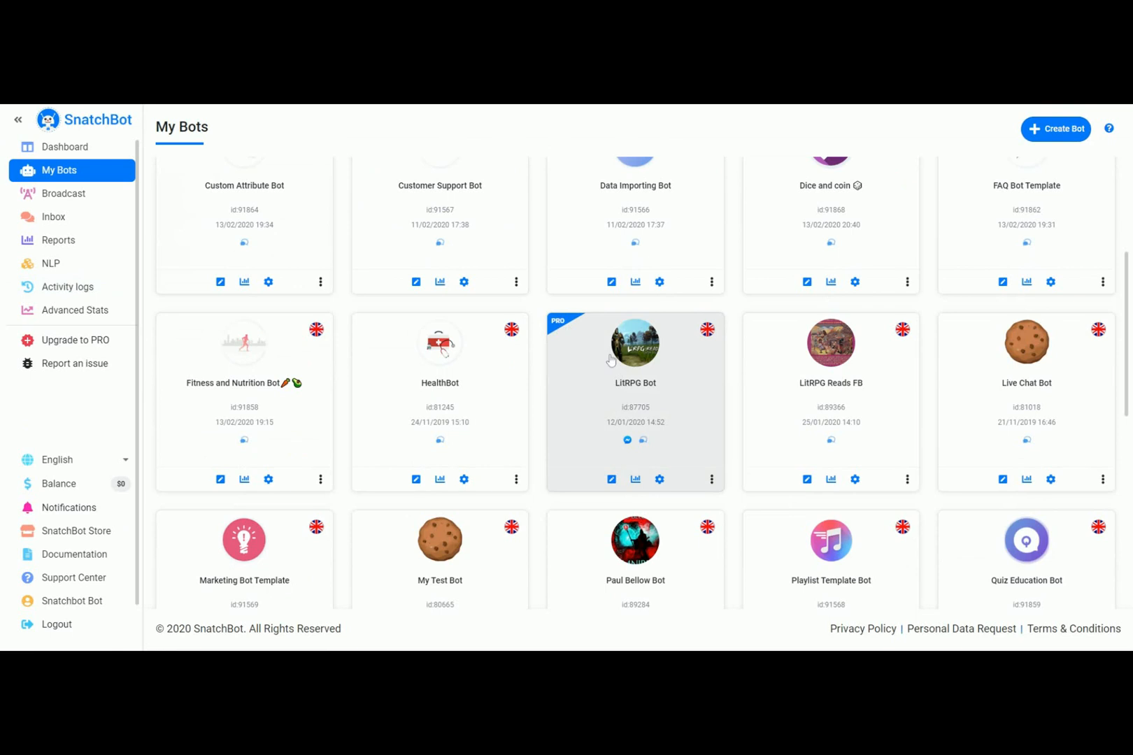
pyautogui.moveTo(624, 369)
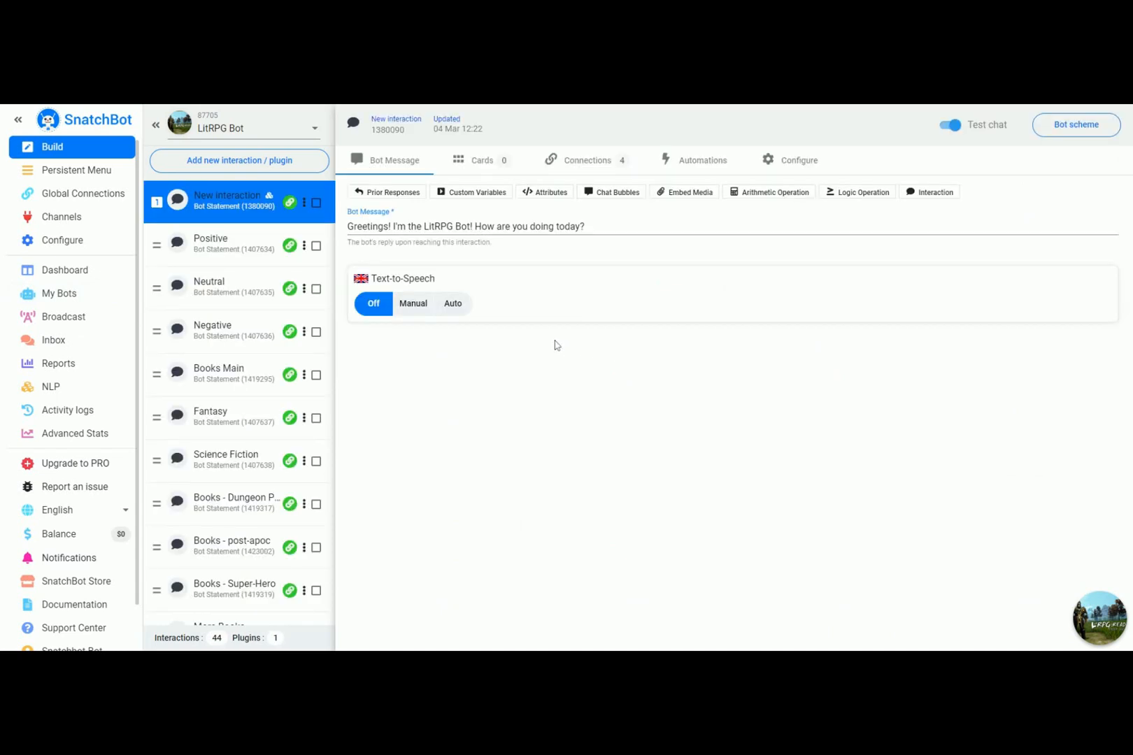
pyautogui.moveTo(321, 239)
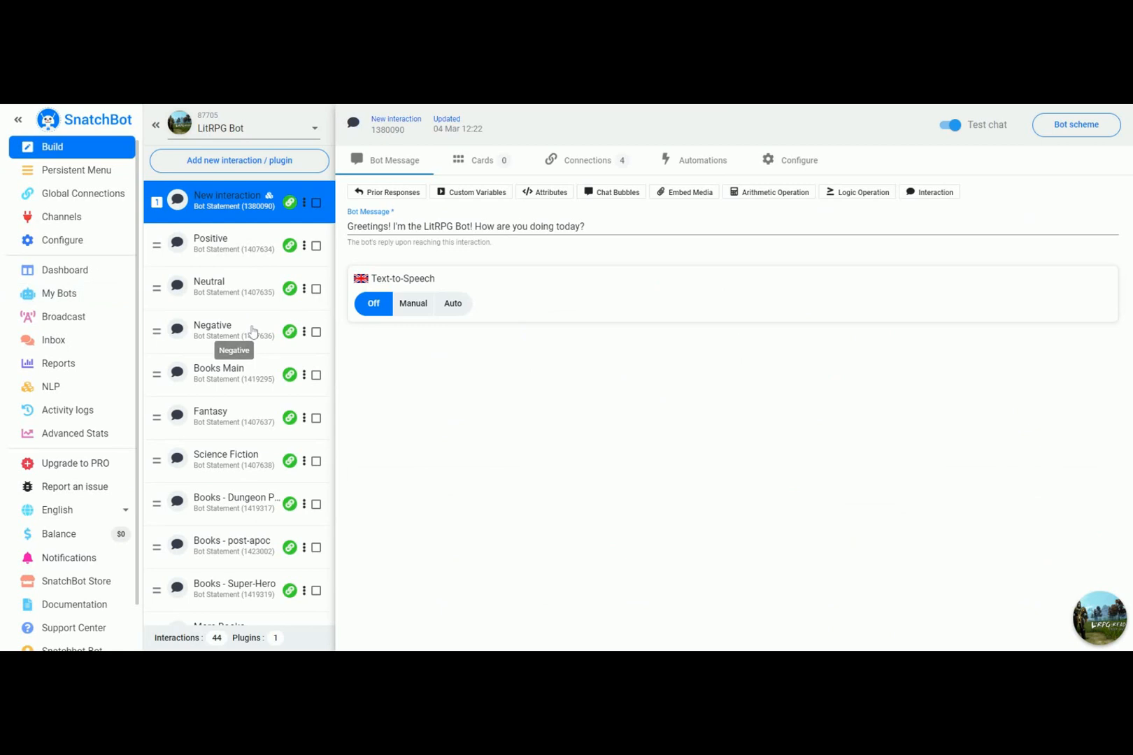
pyautogui.scroll(-3)
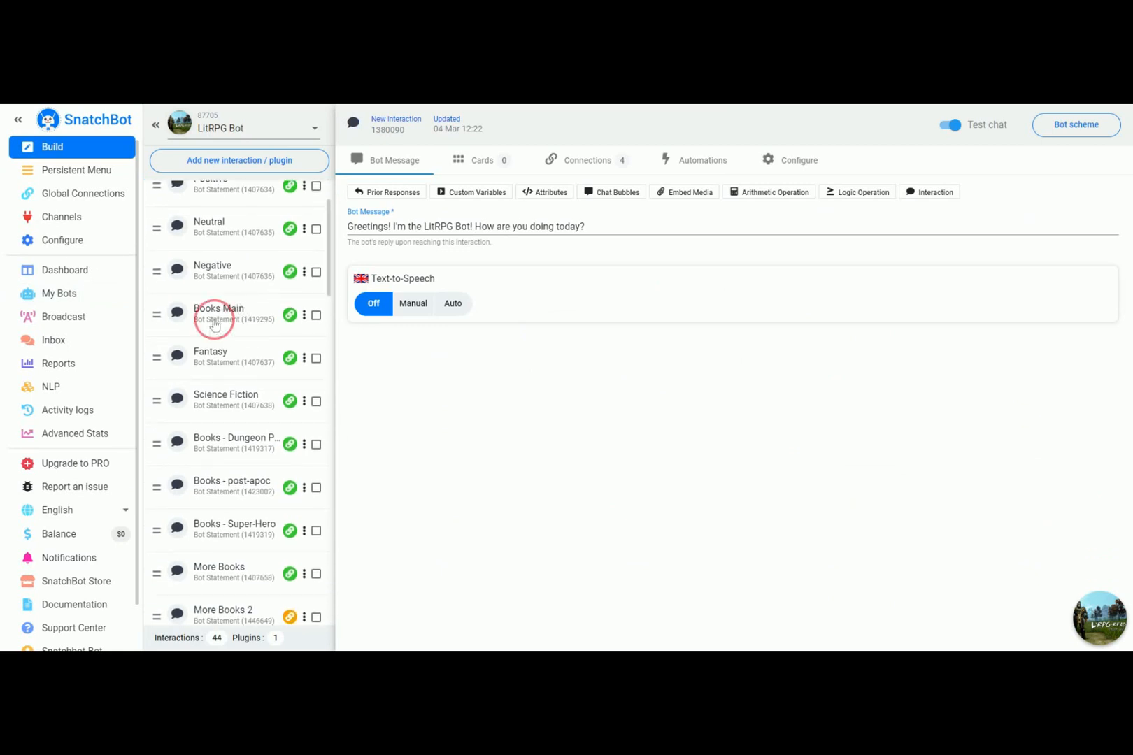
pyautogui.click(218, 314)
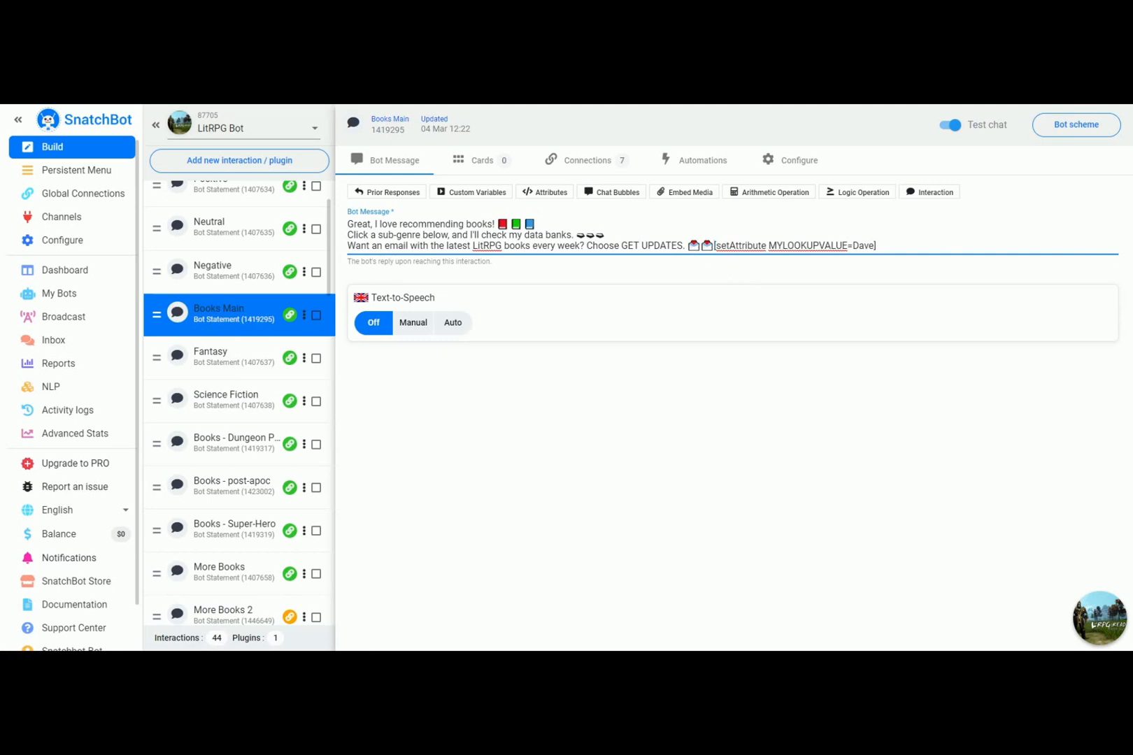
pyautogui.moveTo(216, 341)
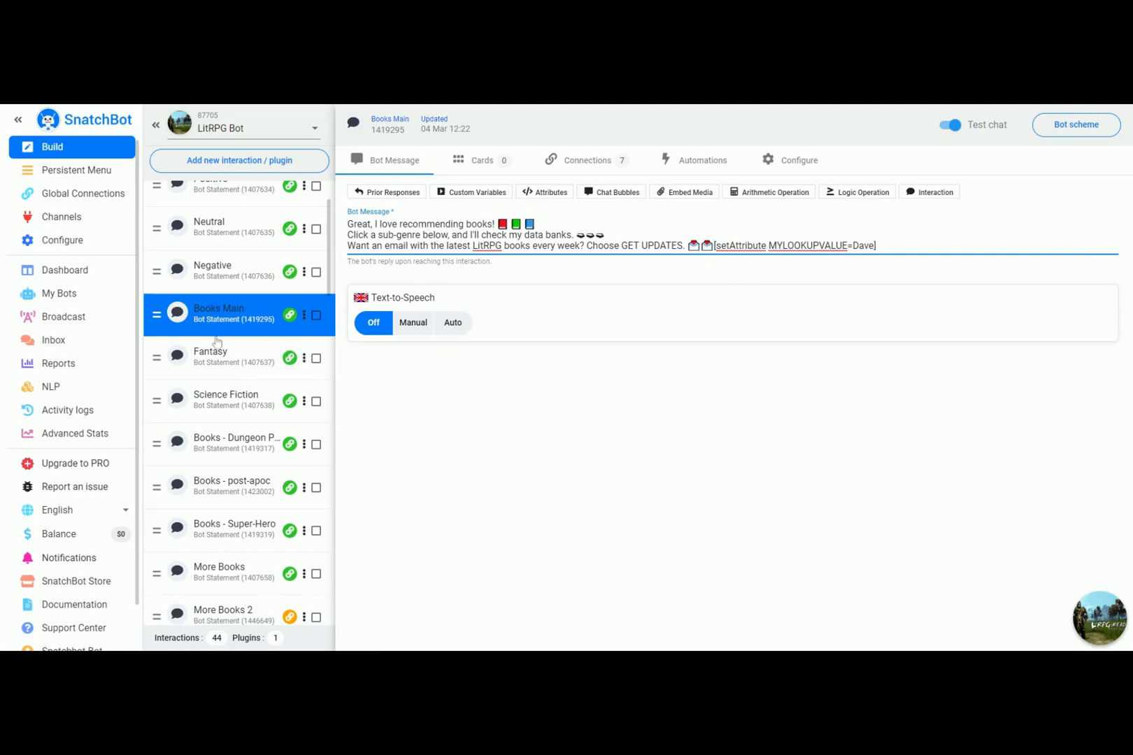
pyautogui.moveTo(217, 335)
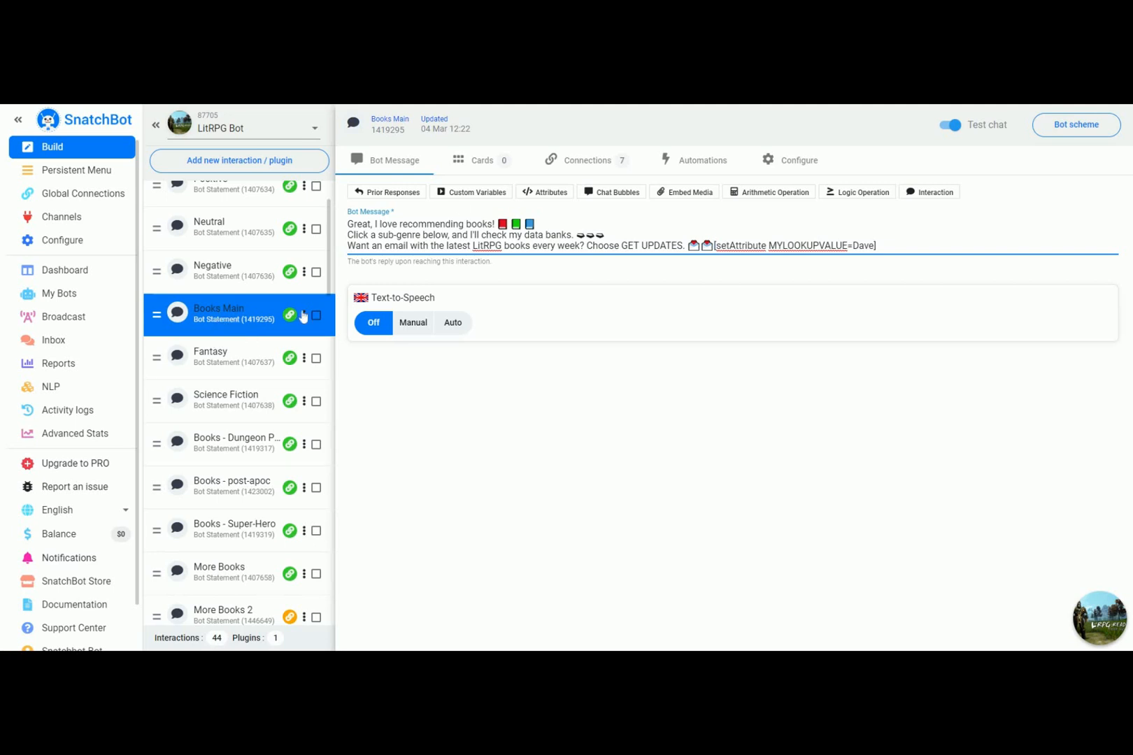
pyautogui.moveTo(224, 316)
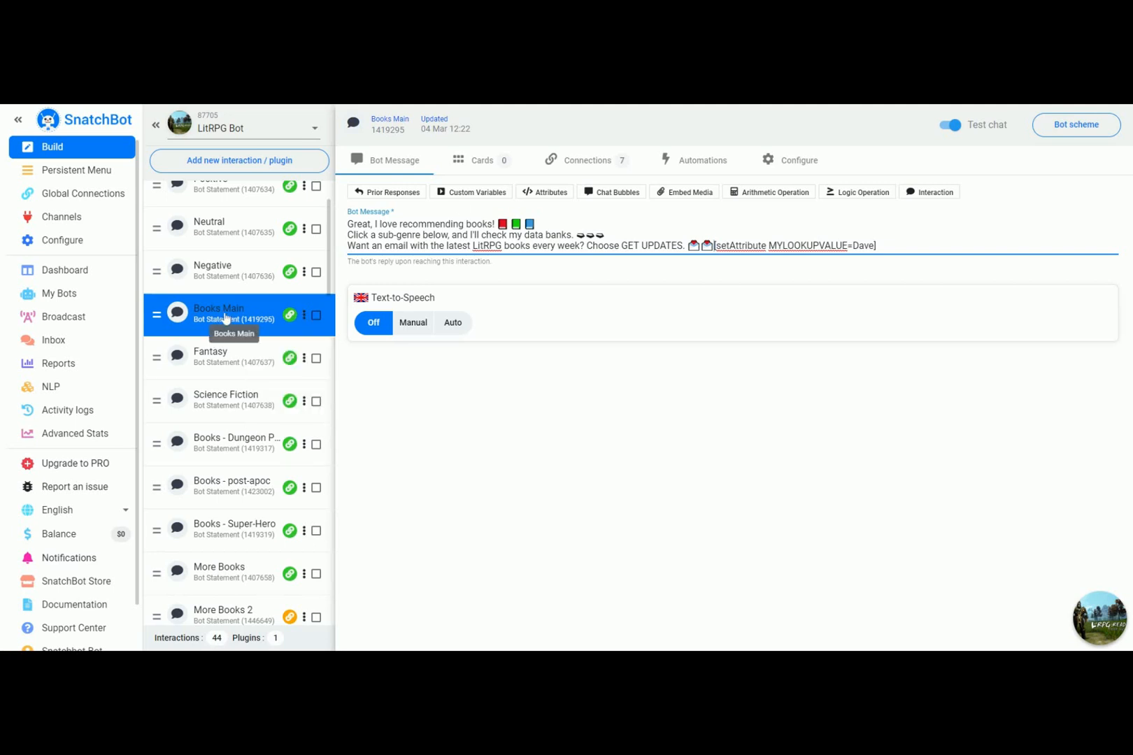
pyautogui.scroll(-3)
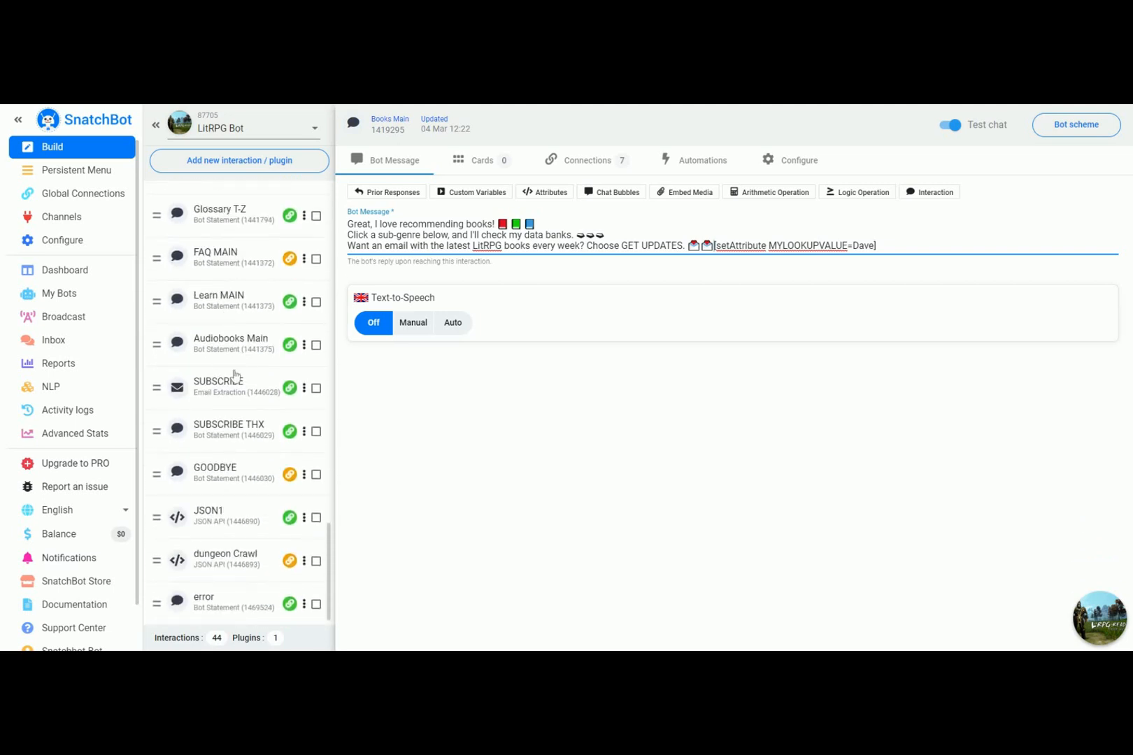
# Step: Show the SUBSCRIBE email interaction's automations with its Get row by value entry
pyautogui.click(218, 386)
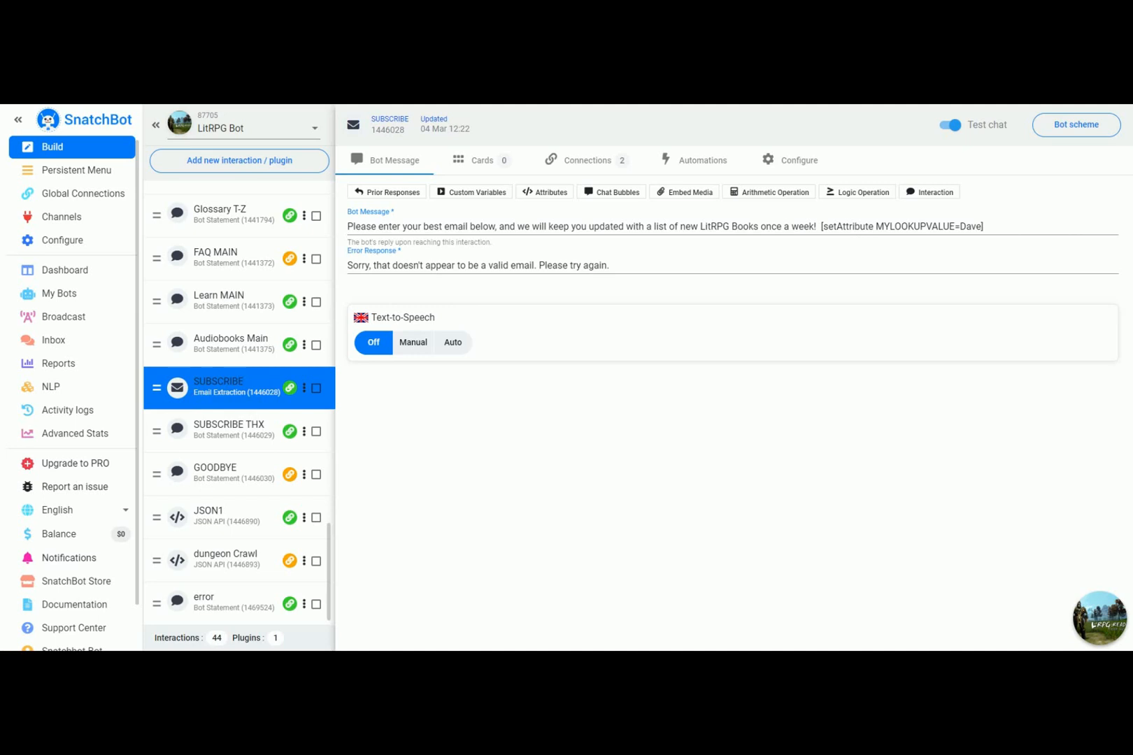
pyautogui.moveTo(699, 166)
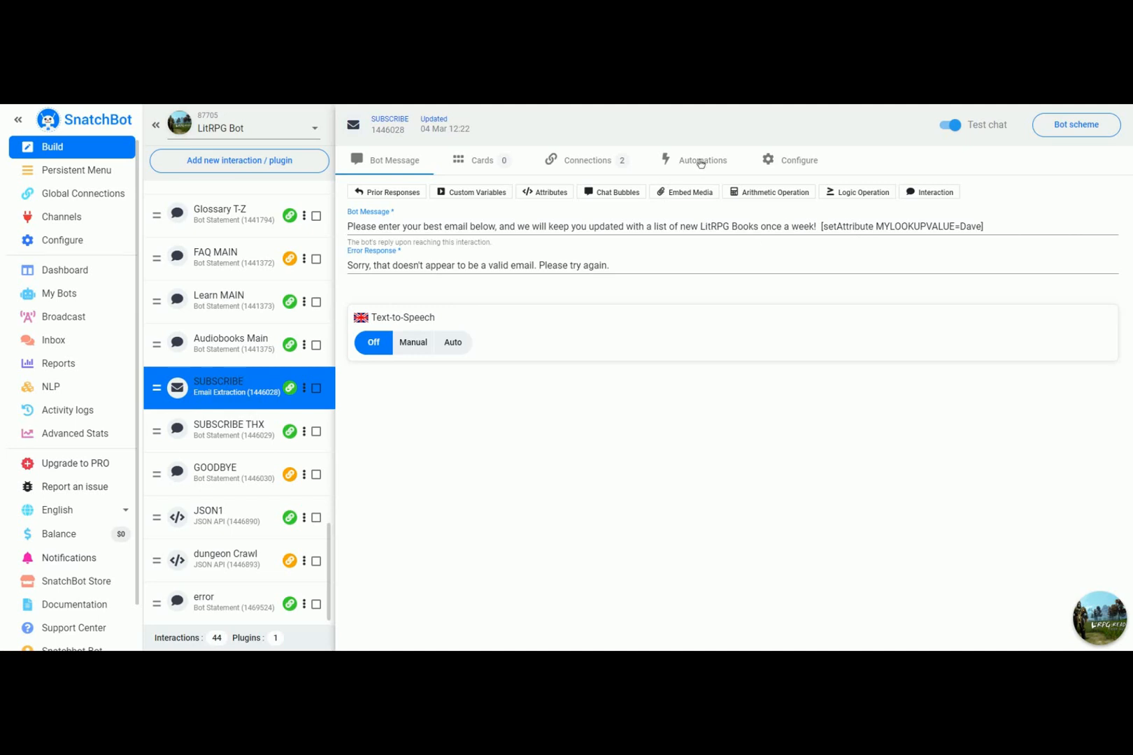
pyautogui.click(702, 161)
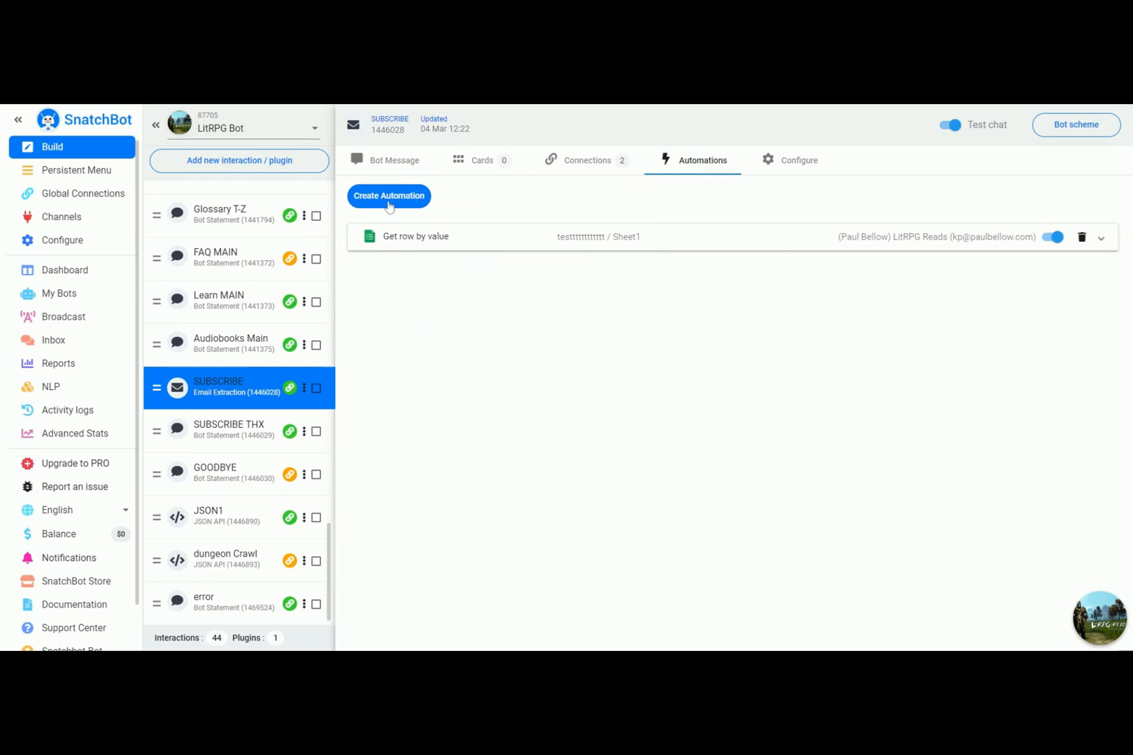
# Step: Add a Get row by value automation sourced from the test spreadsheet's Sheet1
pyautogui.click(389, 196)
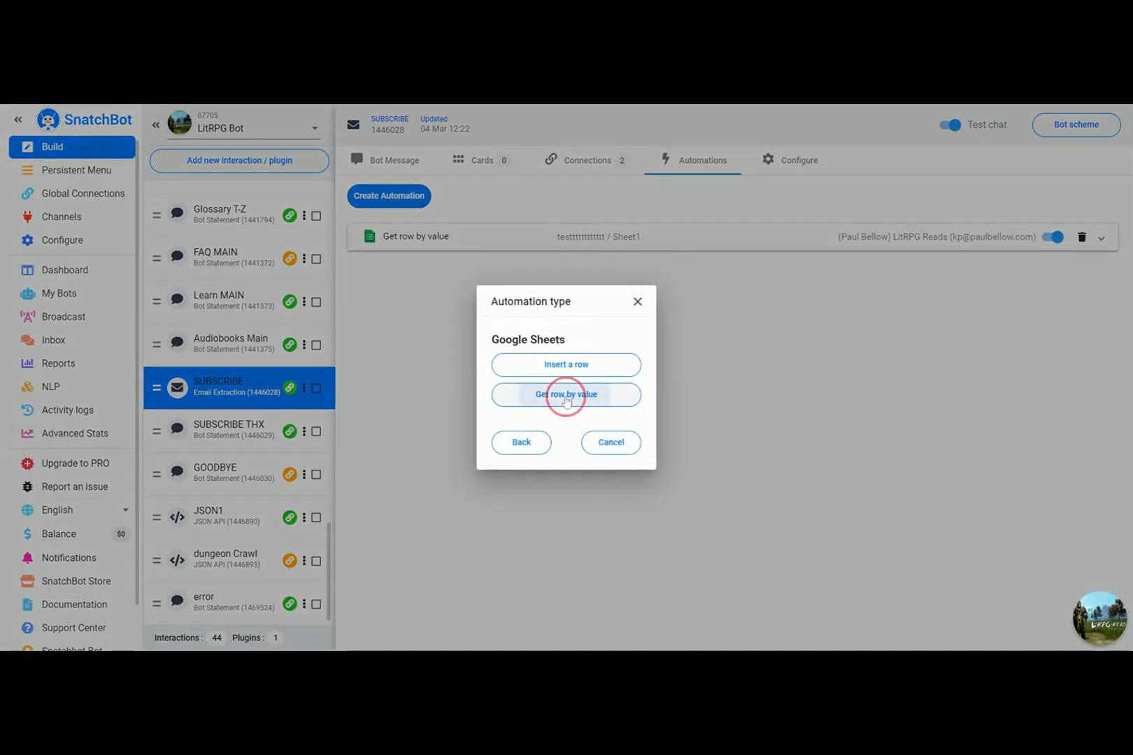
pyautogui.click(565, 394)
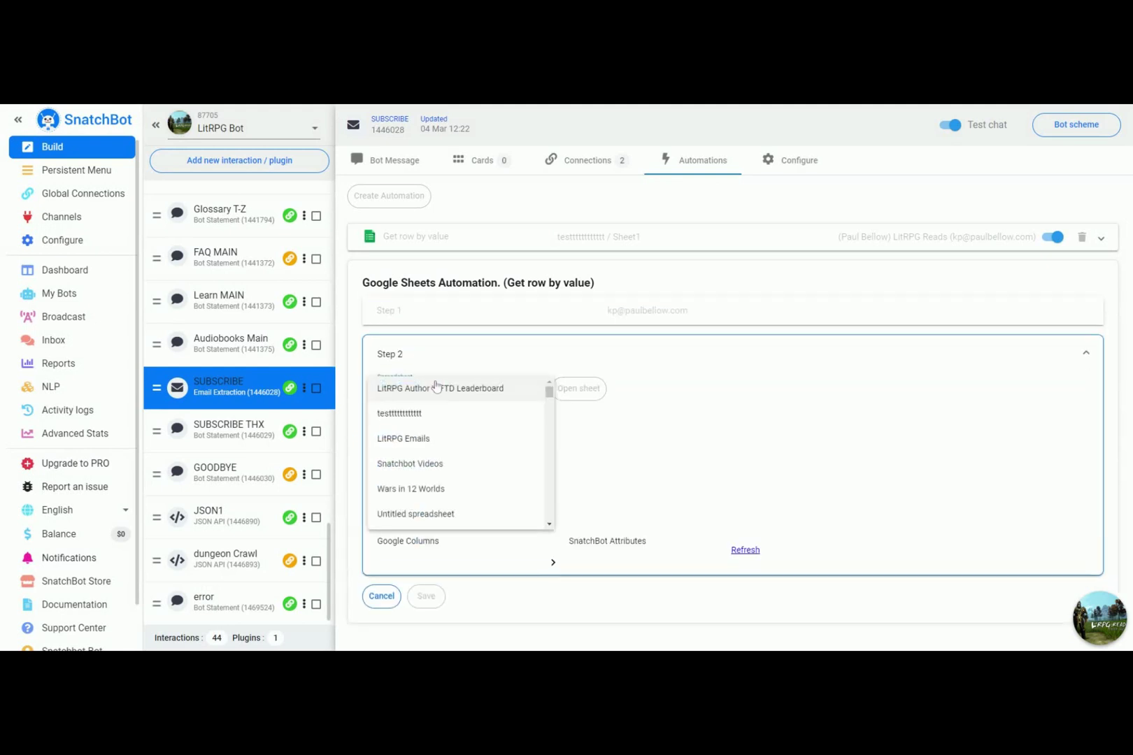
pyautogui.click(400, 414)
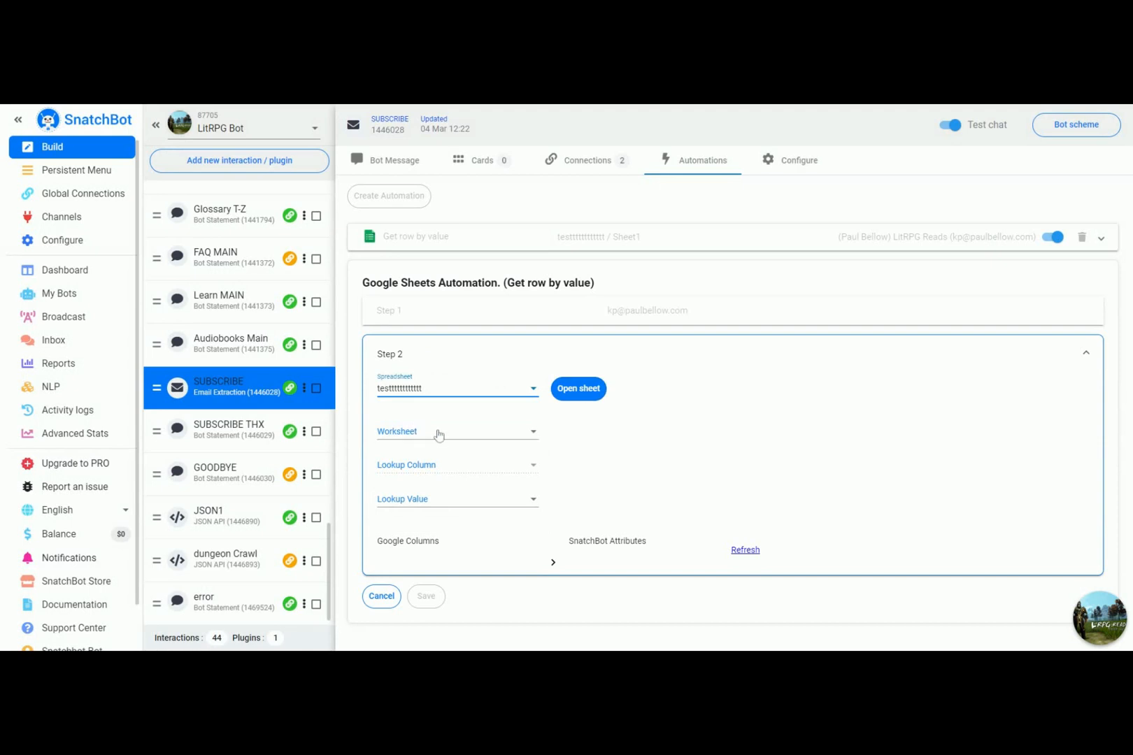
pyautogui.click(457, 432)
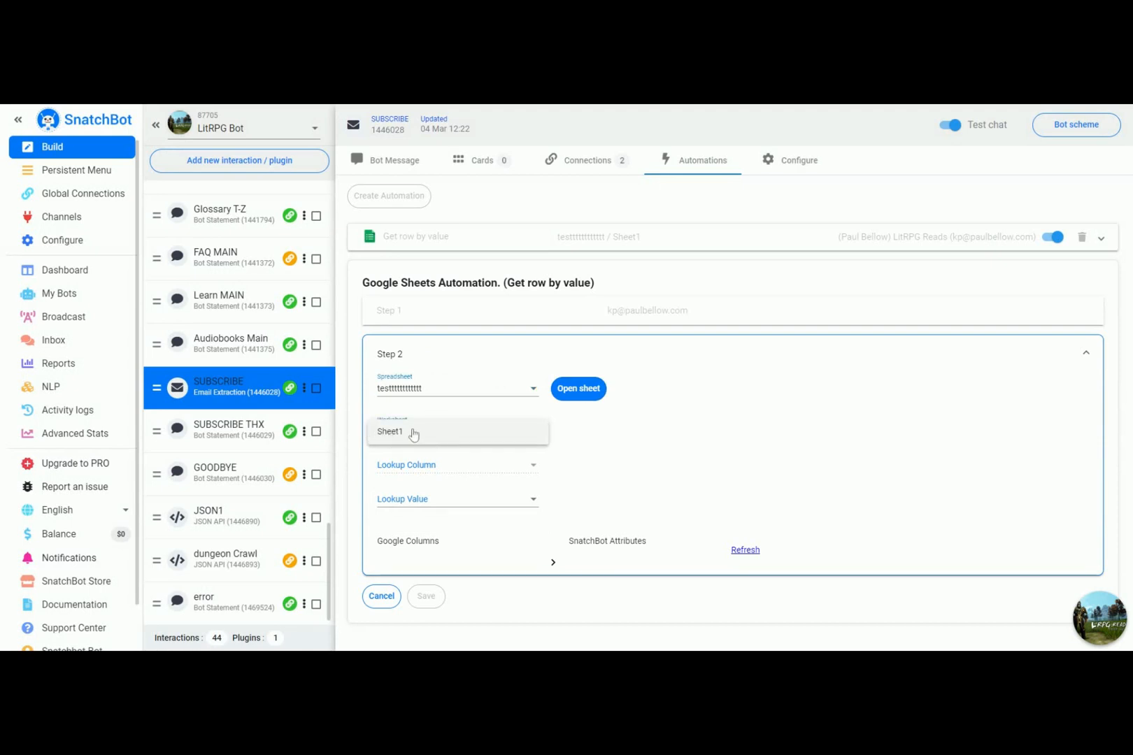
pyautogui.click(414, 433)
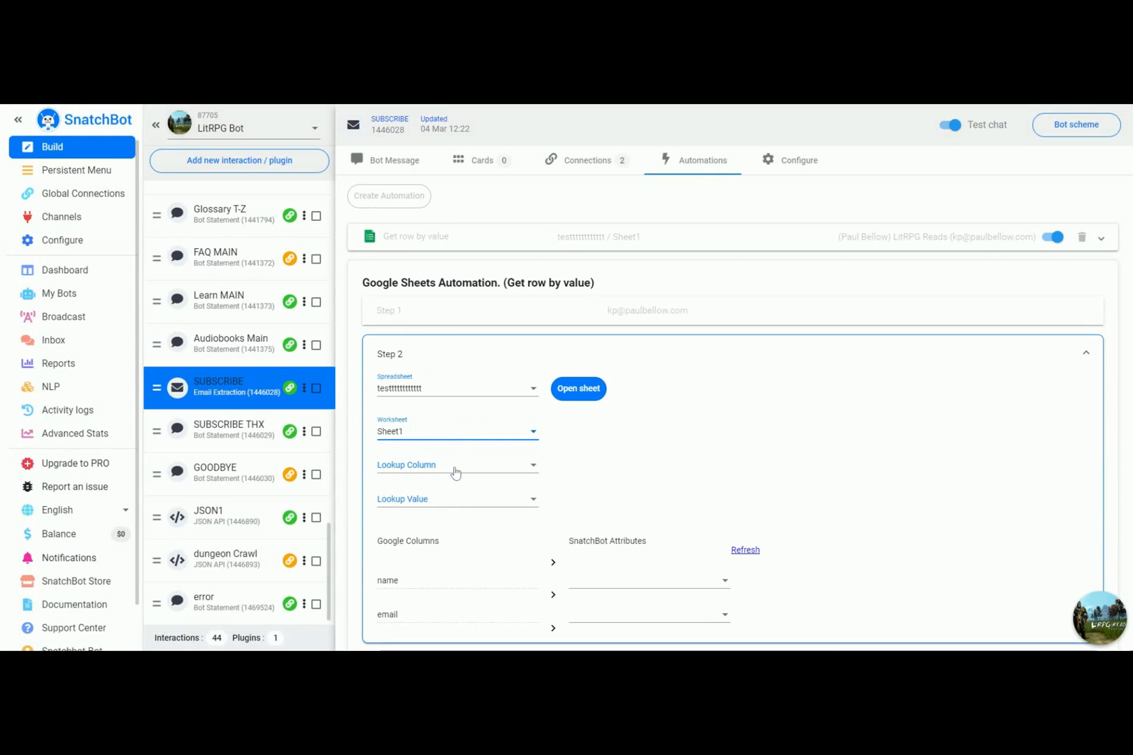
pyautogui.click(457, 466)
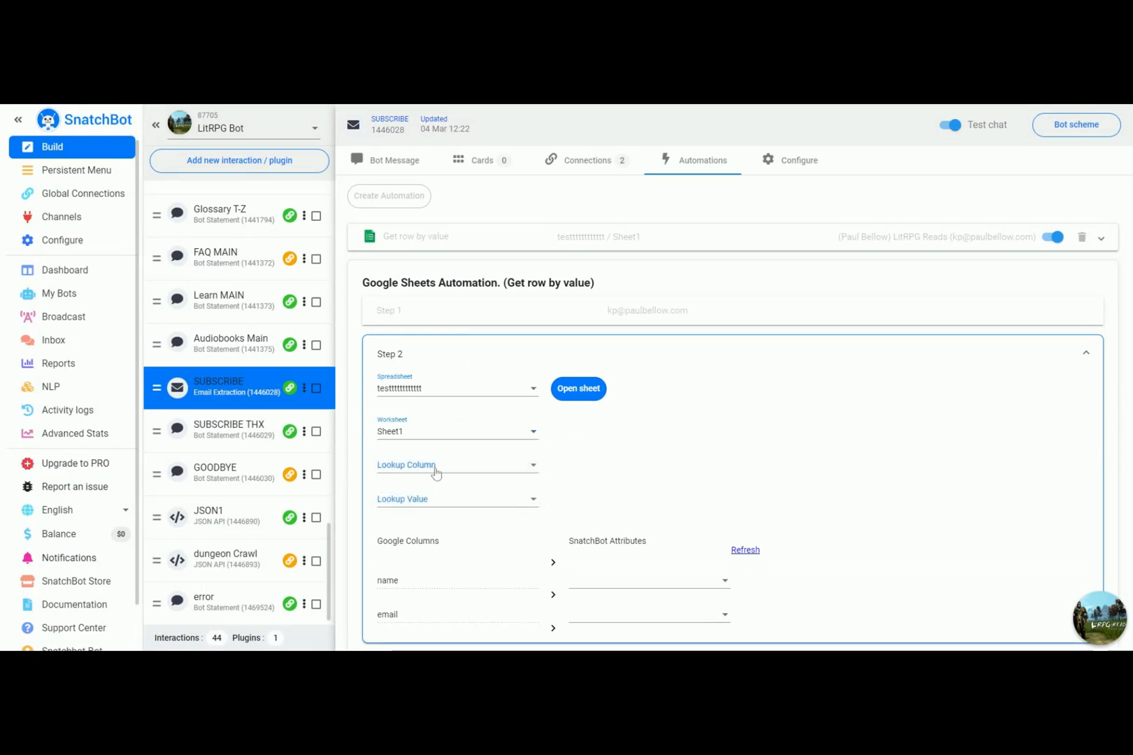
pyautogui.moveTo(442, 466)
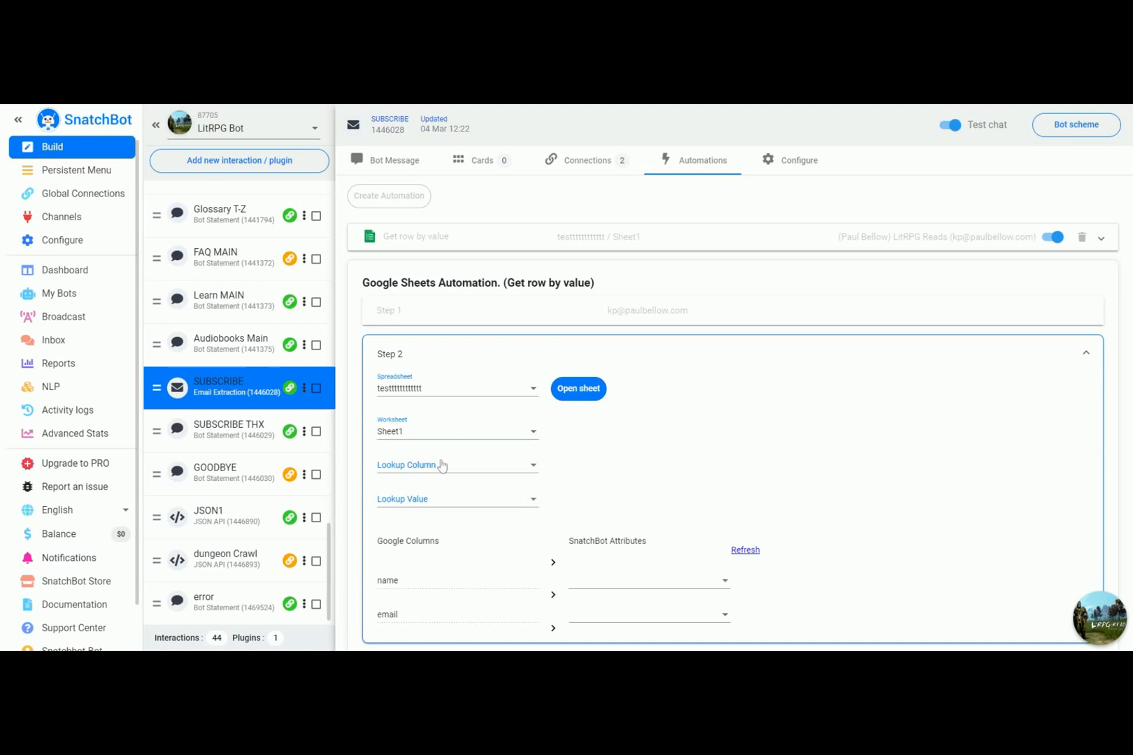
pyautogui.moveTo(442, 465)
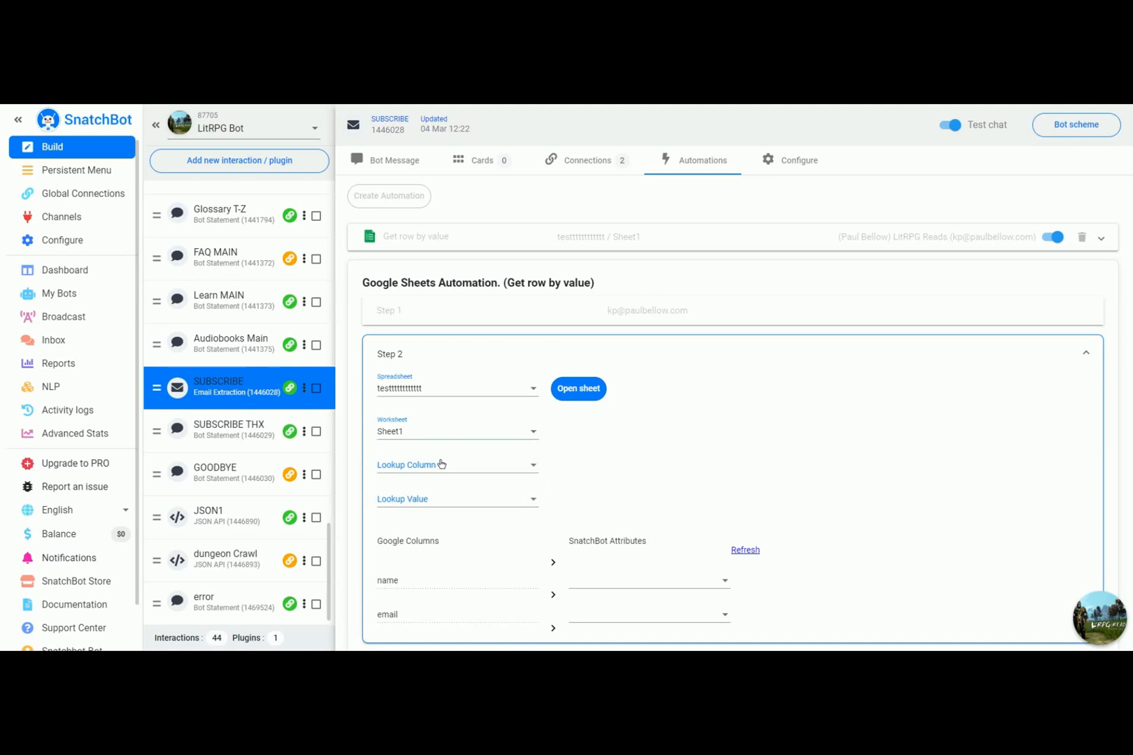
pyautogui.moveTo(464, 466)
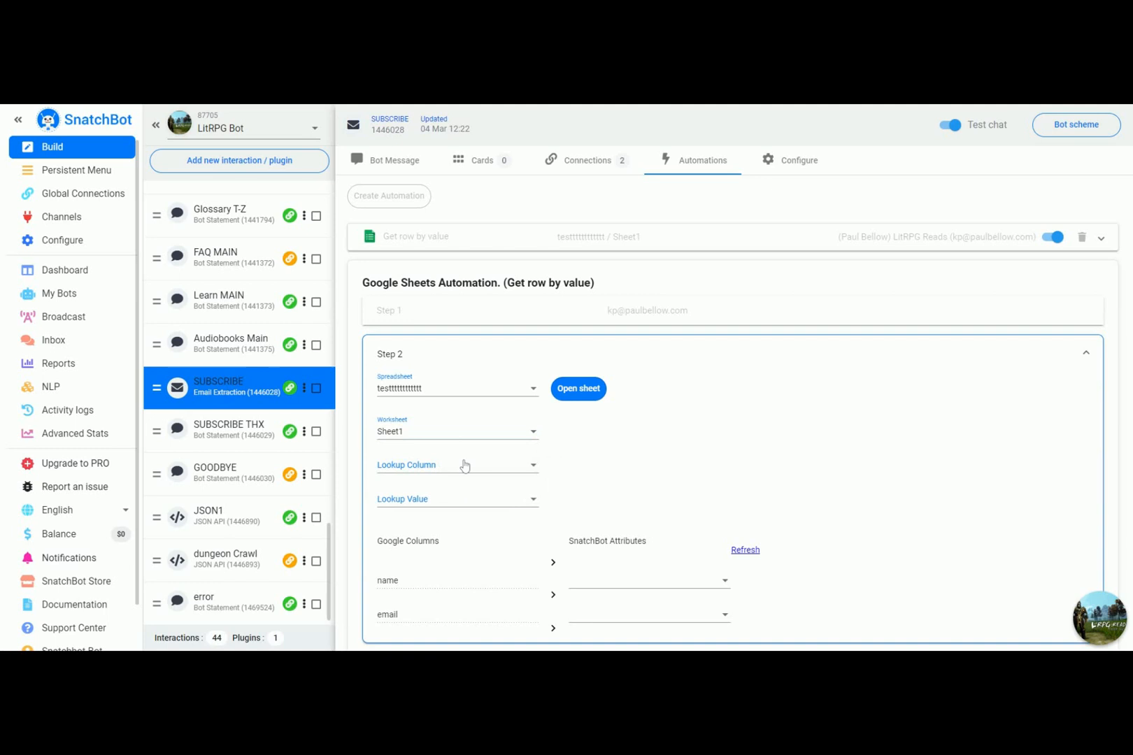
pyautogui.moveTo(497, 470)
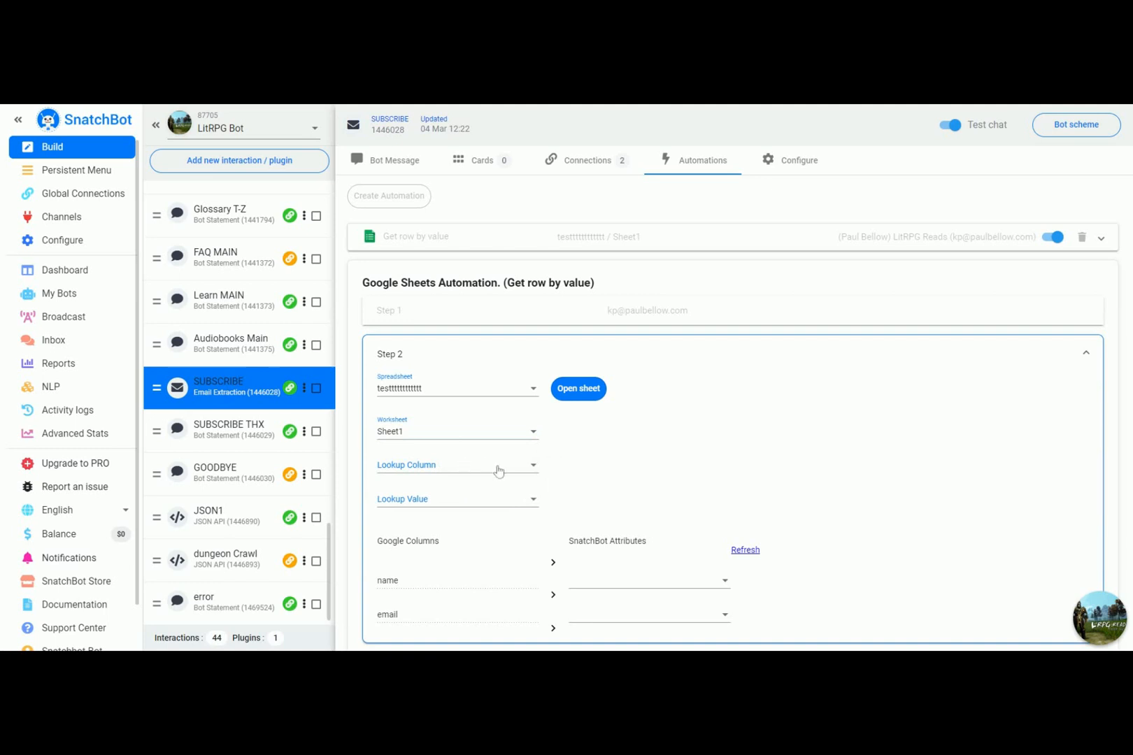
# Step: Use the name column as lookup column and MYLOOKUPVALUE as lookup value
pyautogui.click(457, 465)
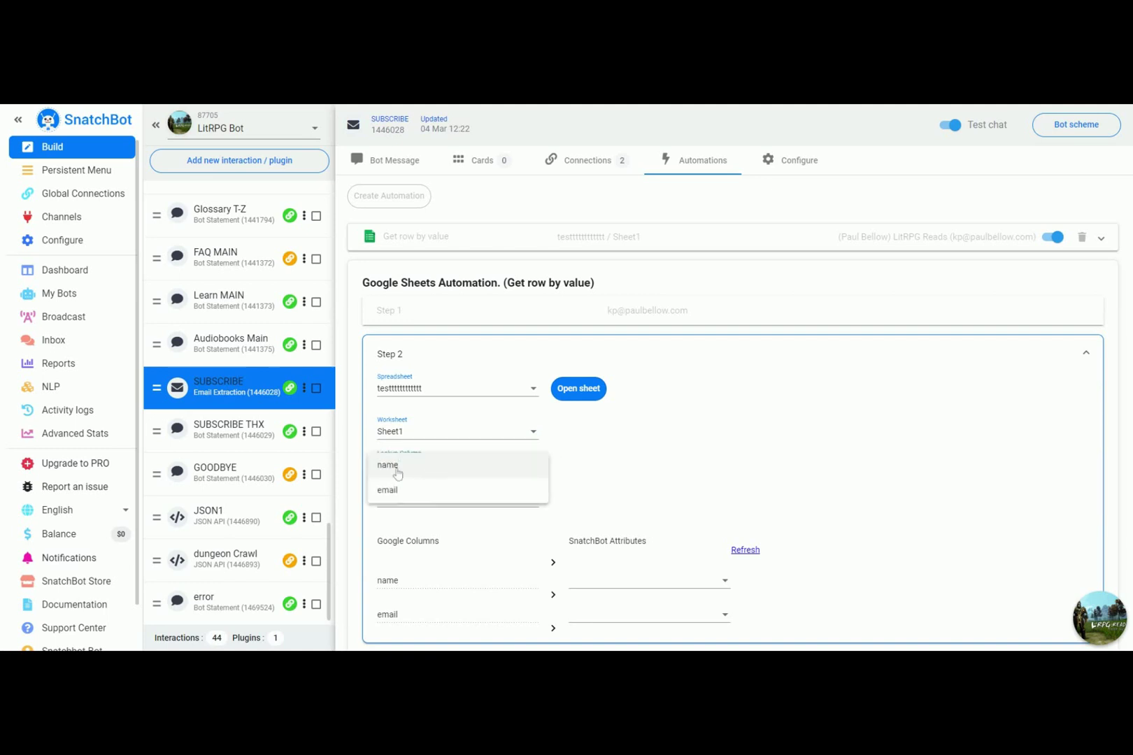
pyautogui.click(387, 465)
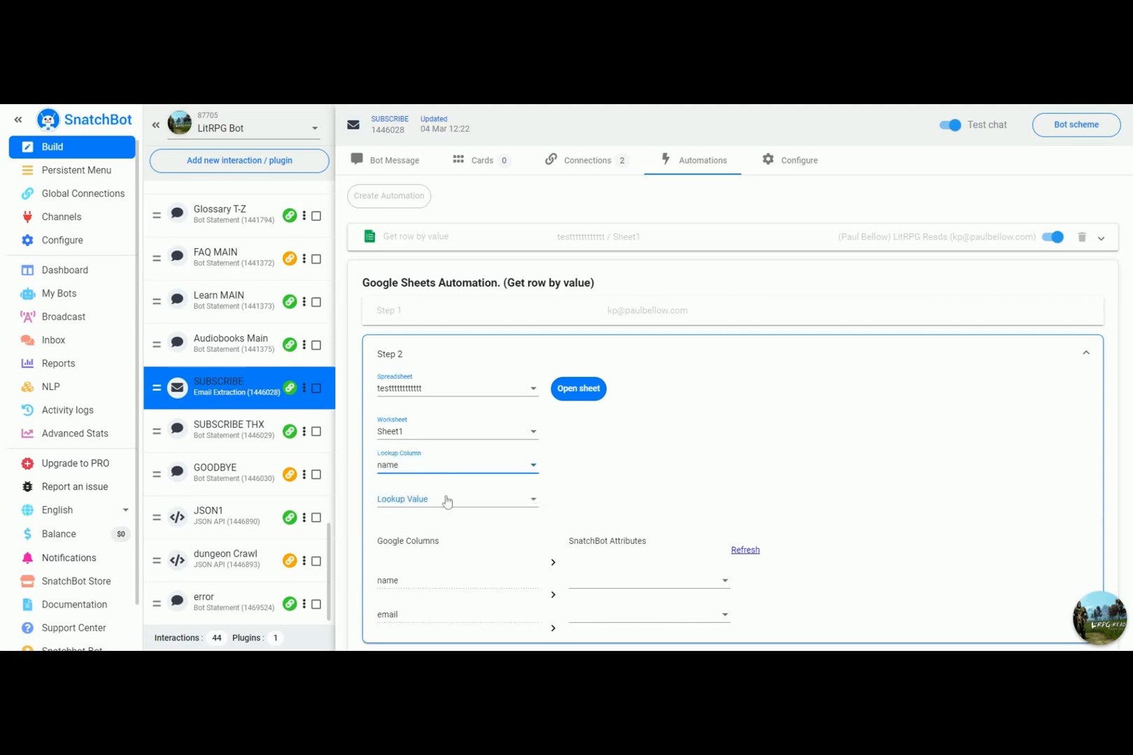
pyautogui.click(457, 499)
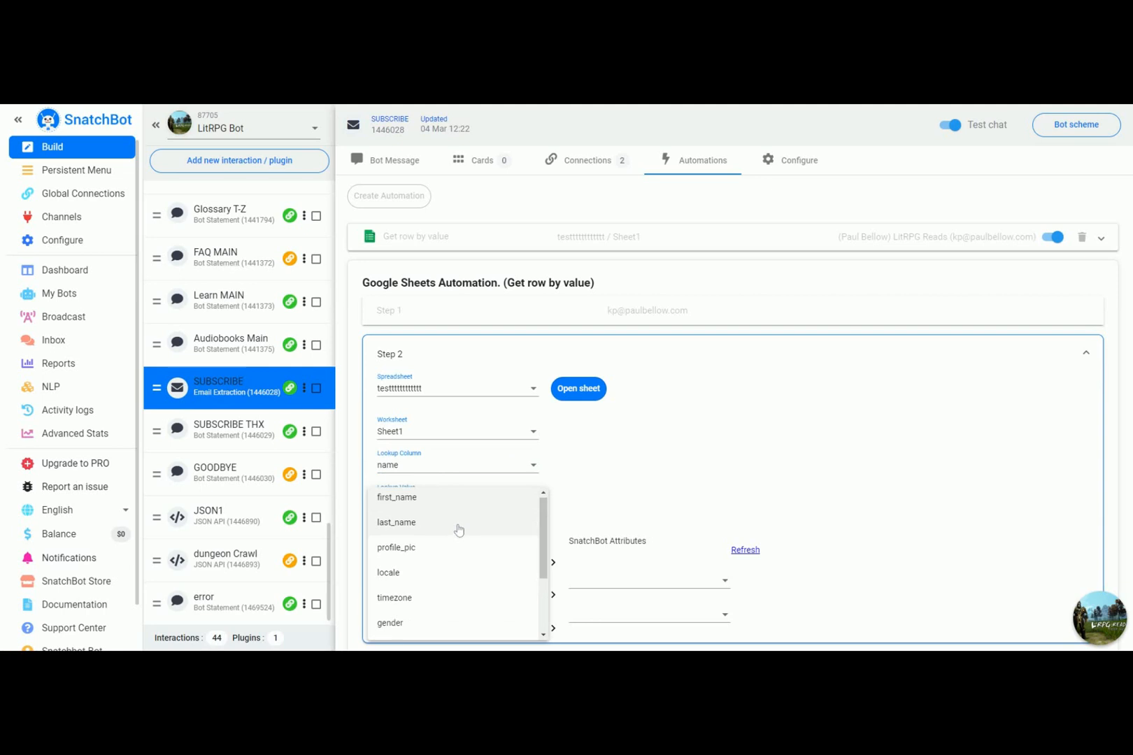
pyautogui.scroll(-3)
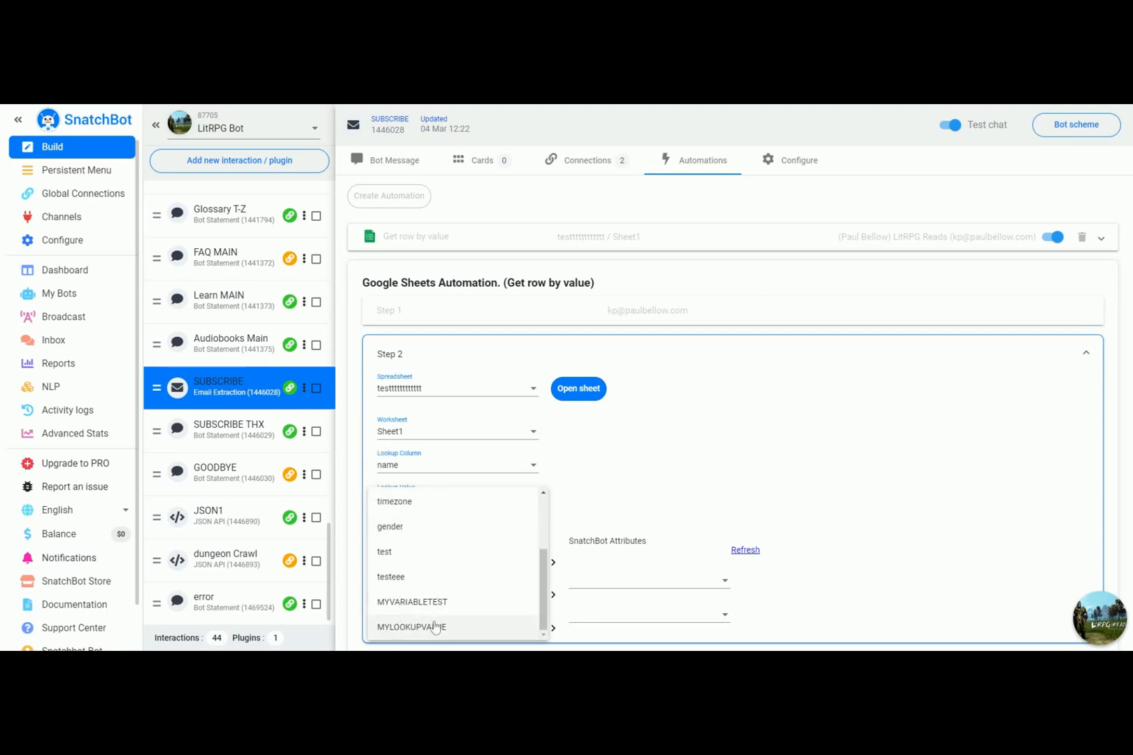
pyautogui.moveTo(448, 633)
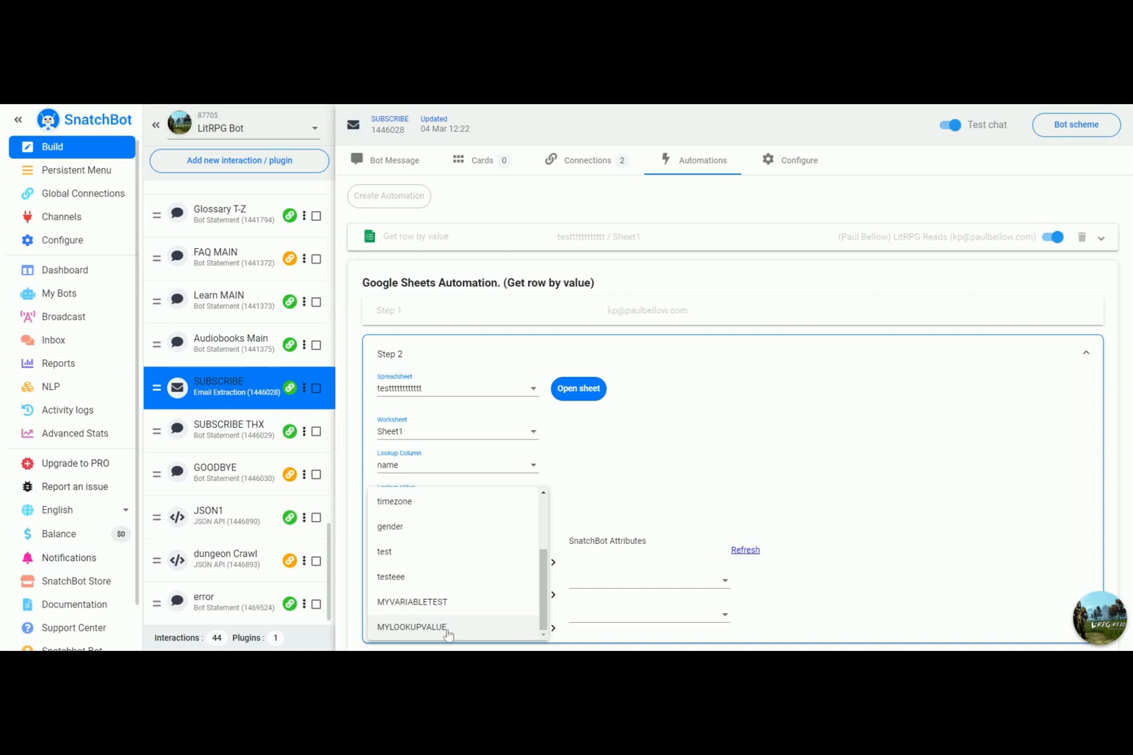
pyautogui.click(411, 627)
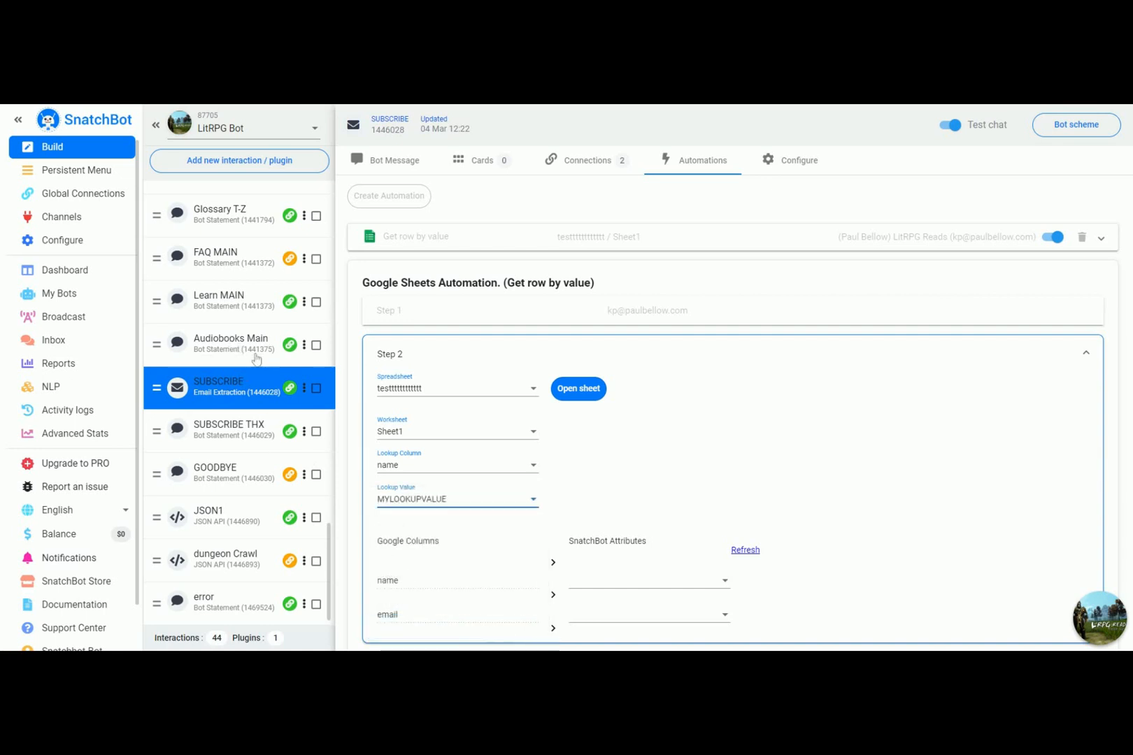
pyautogui.moveTo(769, 166)
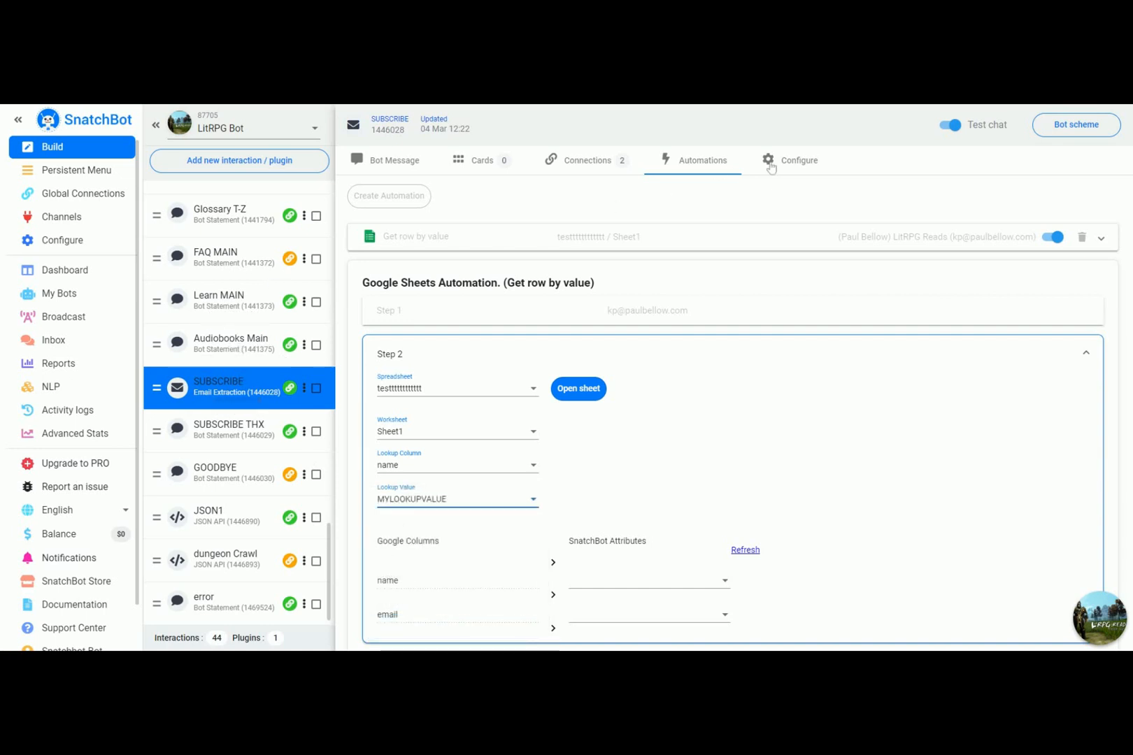
pyautogui.click(394, 161)
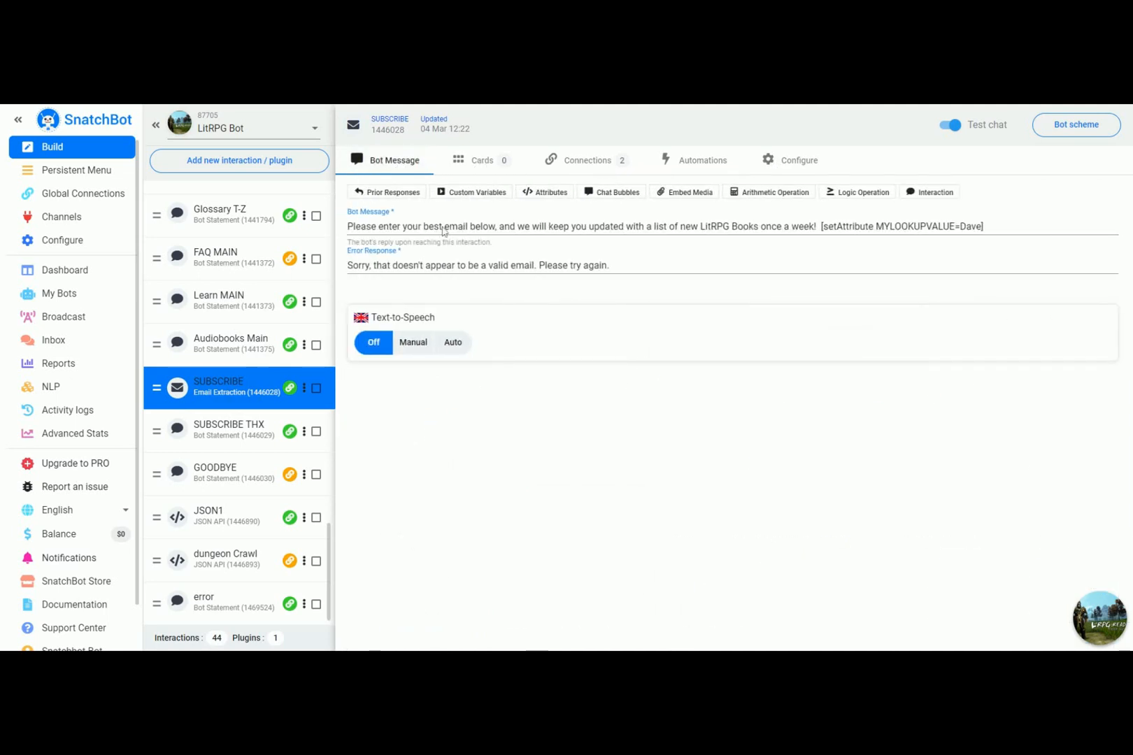
pyautogui.moveTo(863, 240)
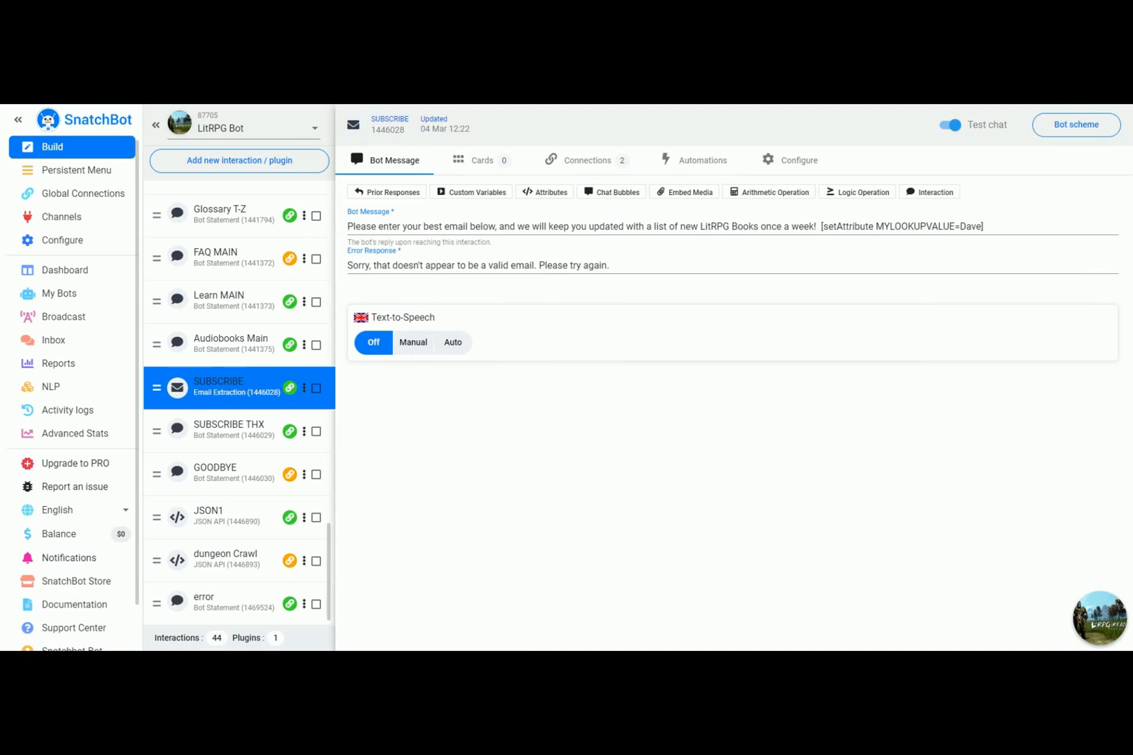
pyautogui.click(702, 161)
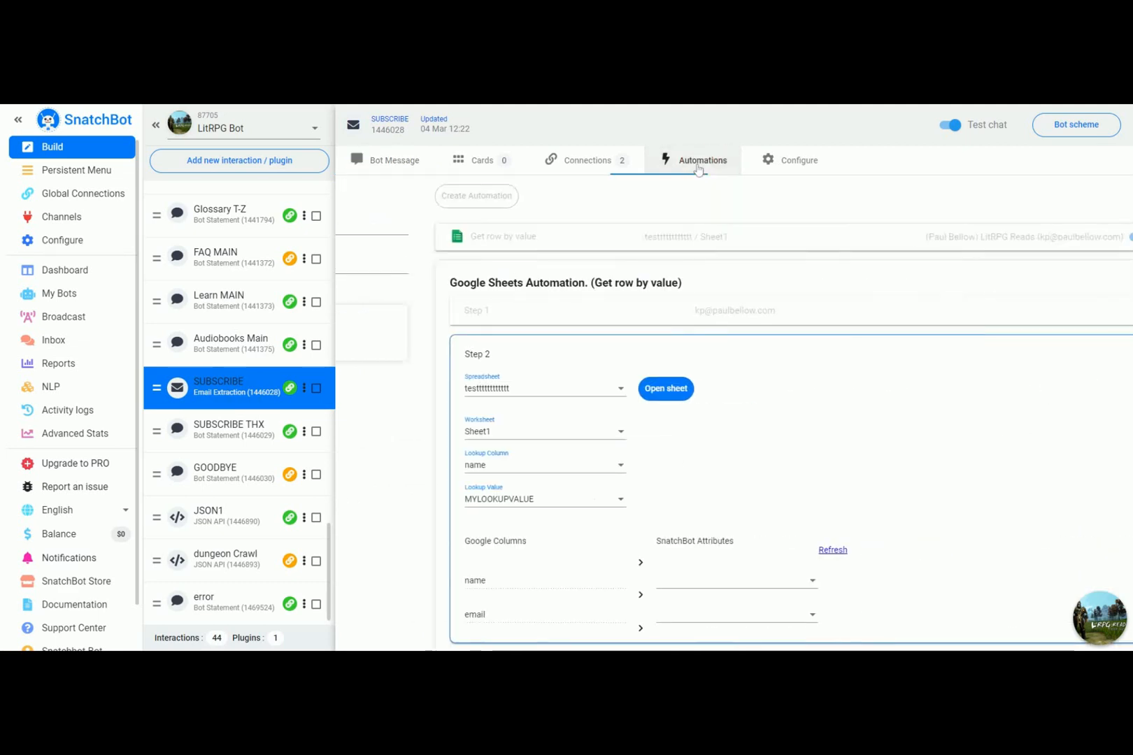
pyautogui.scroll(-3)
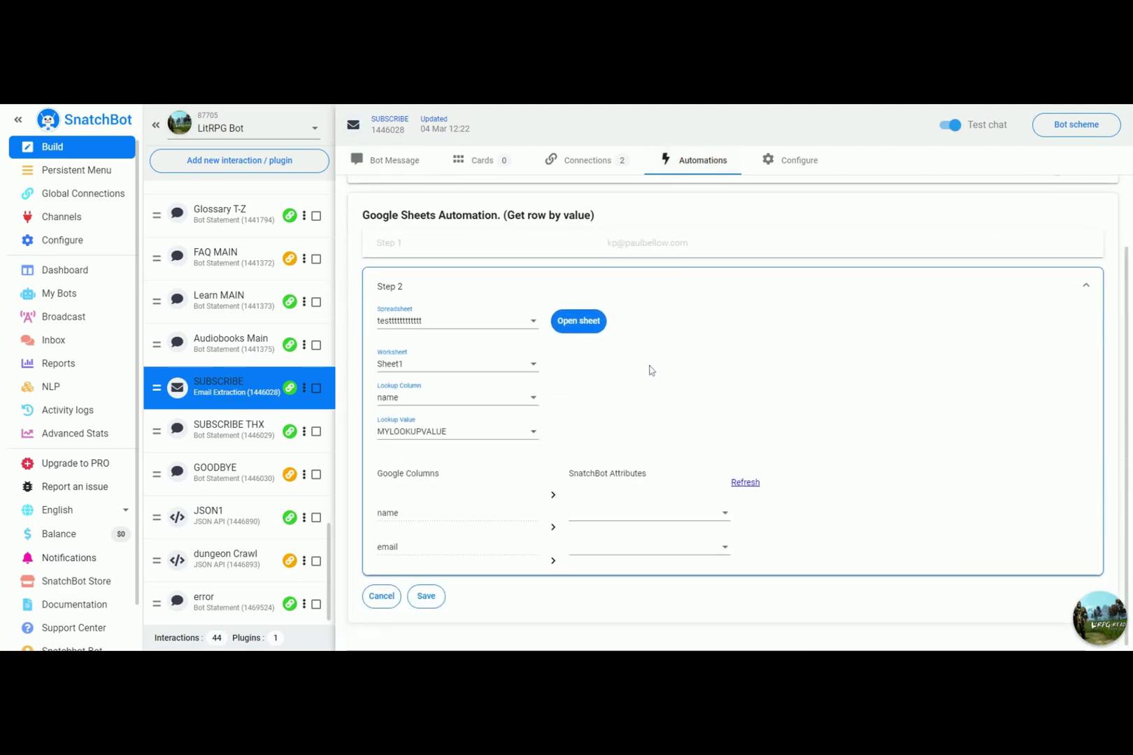
pyautogui.moveTo(391, 404)
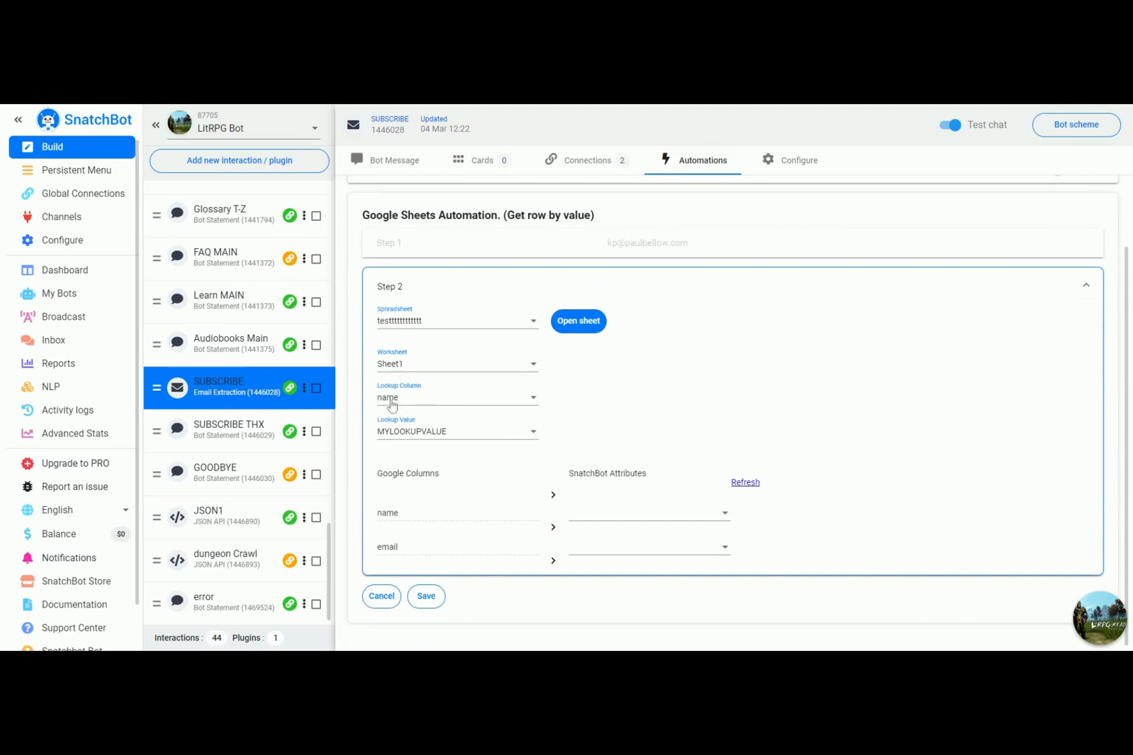
pyautogui.moveTo(416, 366)
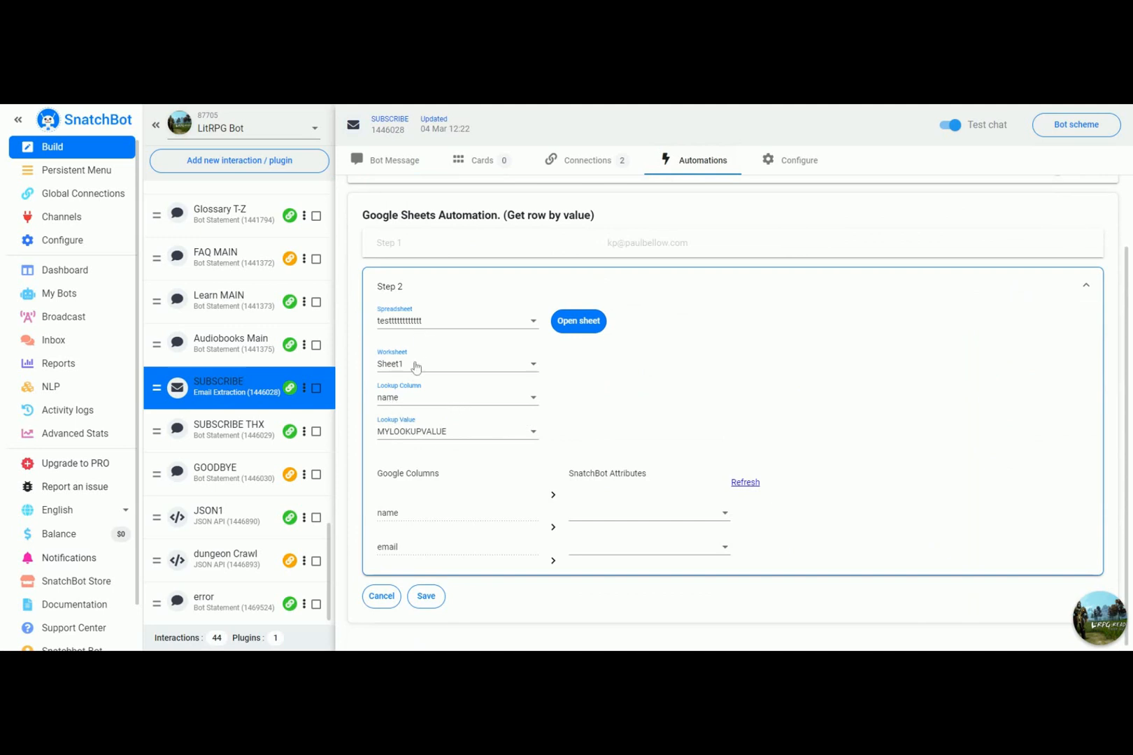
pyautogui.moveTo(507, 398)
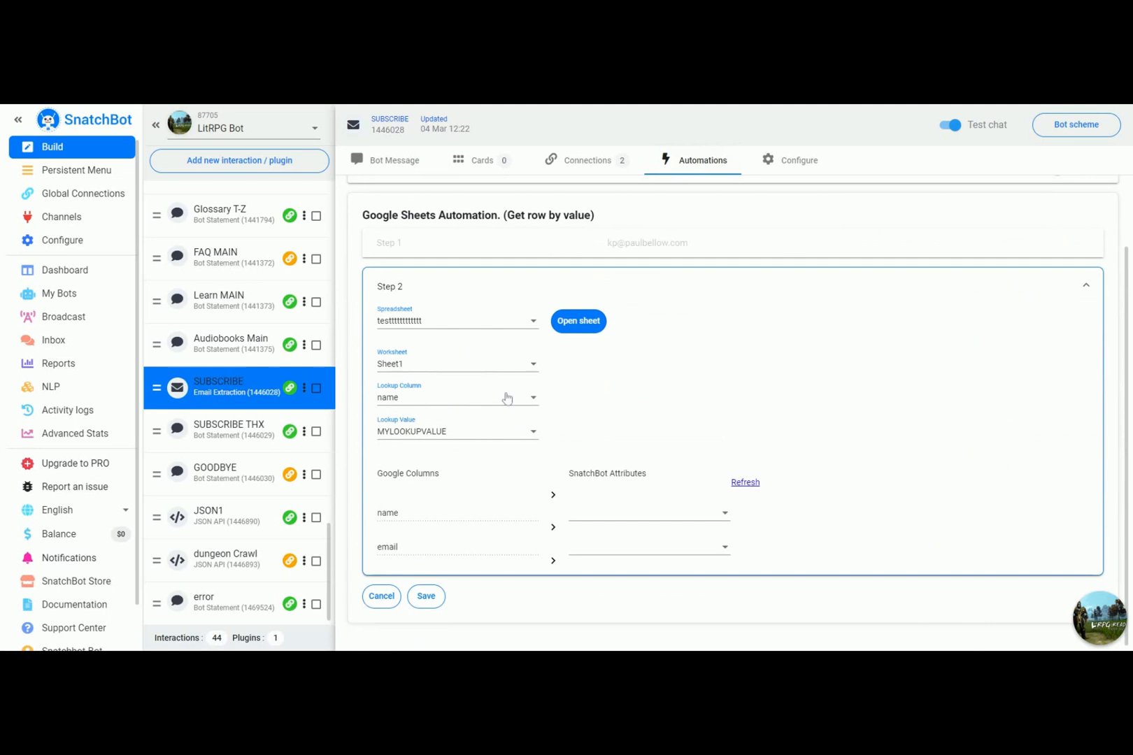
pyautogui.moveTo(405, 437)
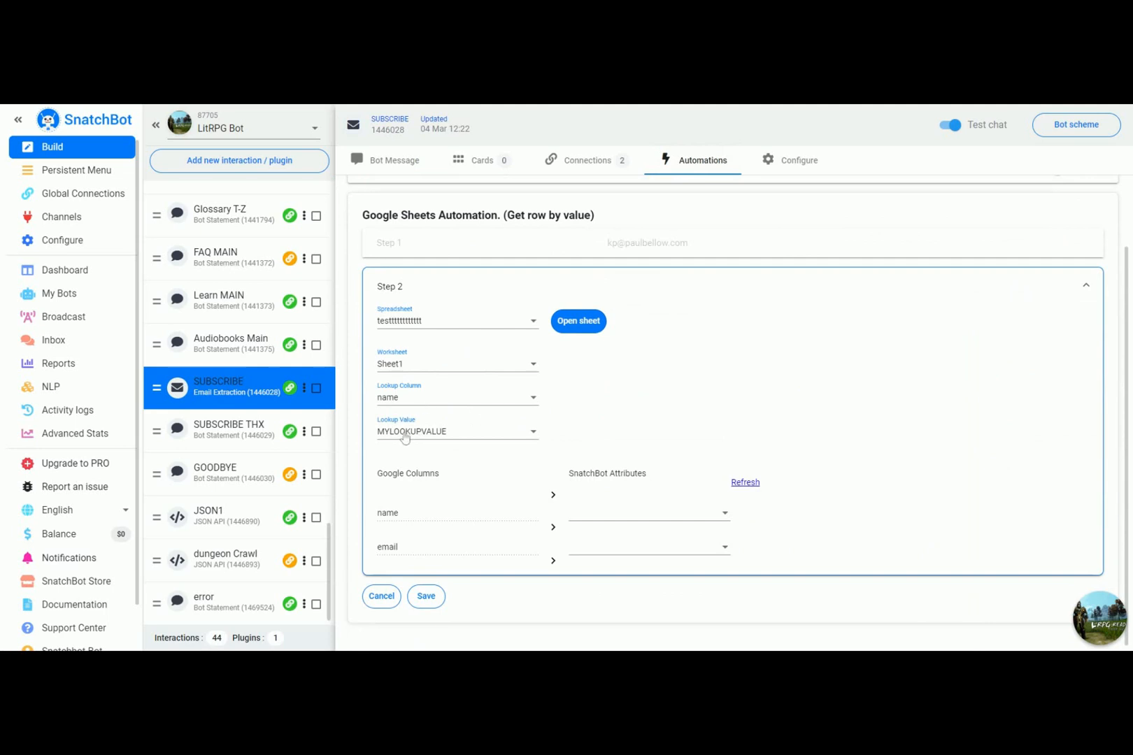
pyautogui.moveTo(496, 425)
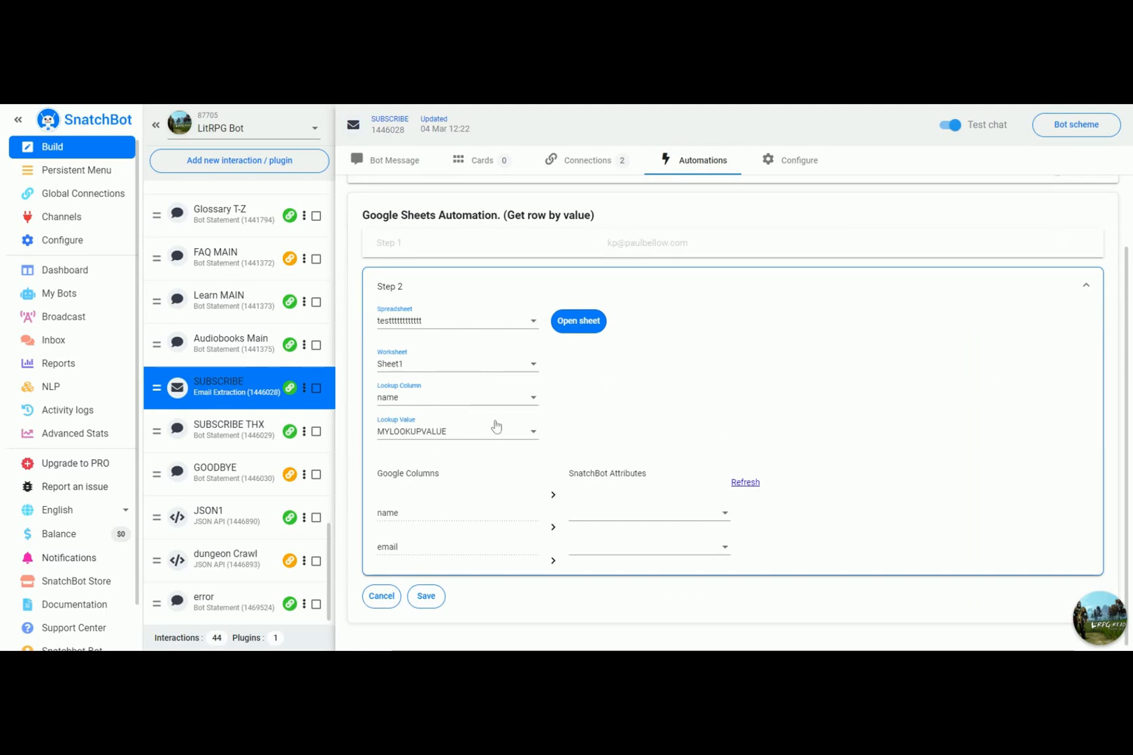
pyautogui.moveTo(449, 468)
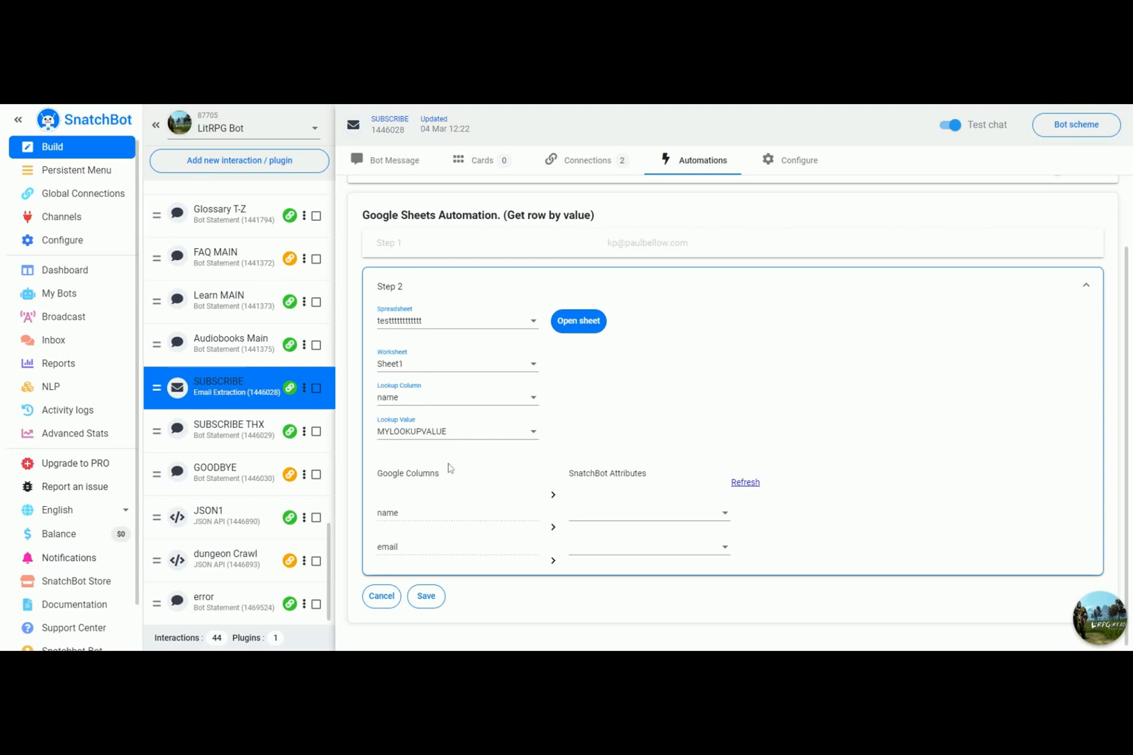
pyautogui.moveTo(414, 495)
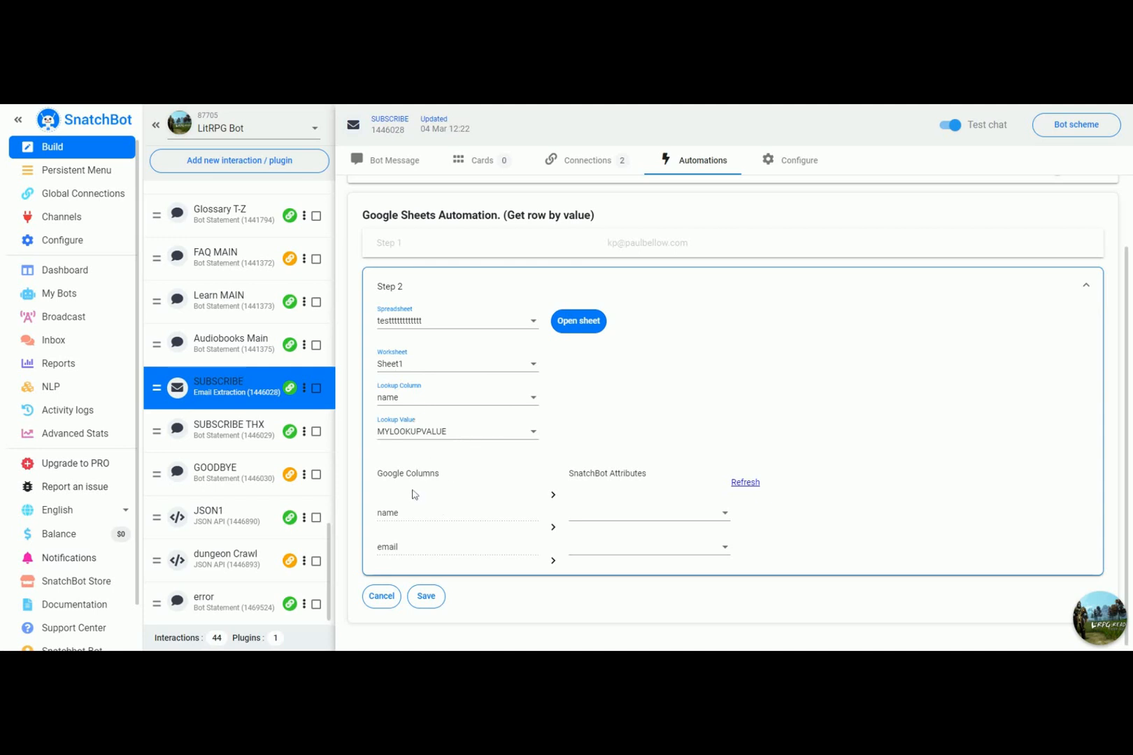
pyautogui.moveTo(389, 526)
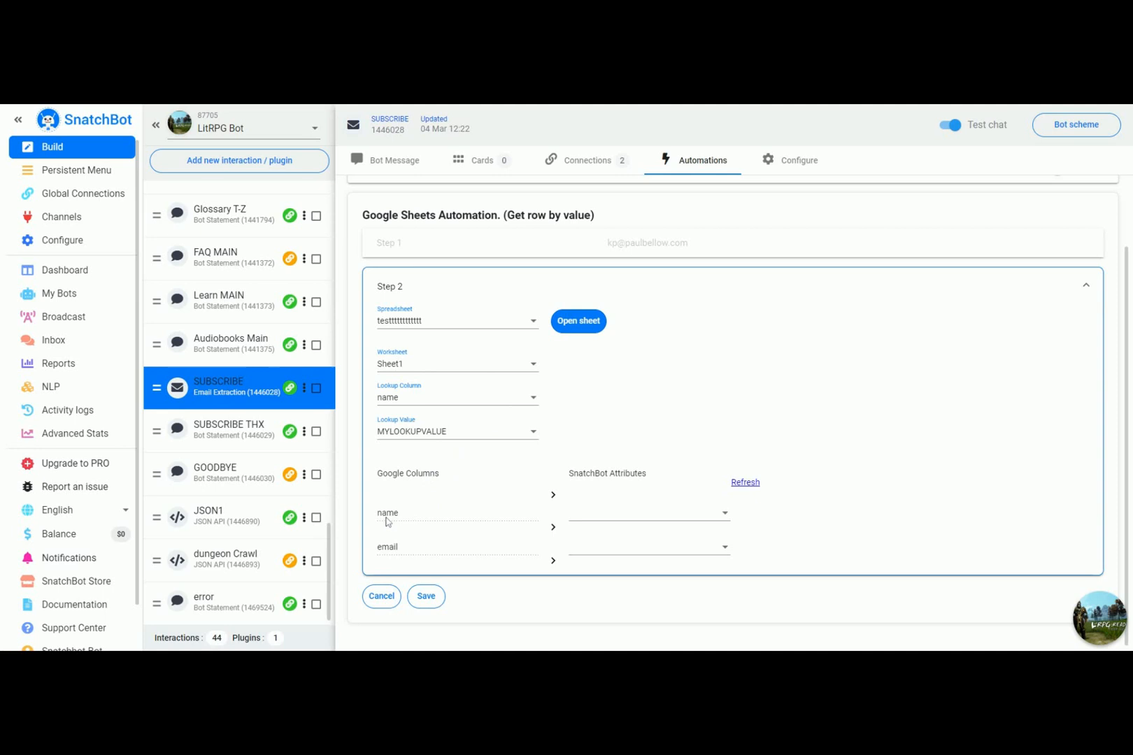
pyautogui.moveTo(400, 529)
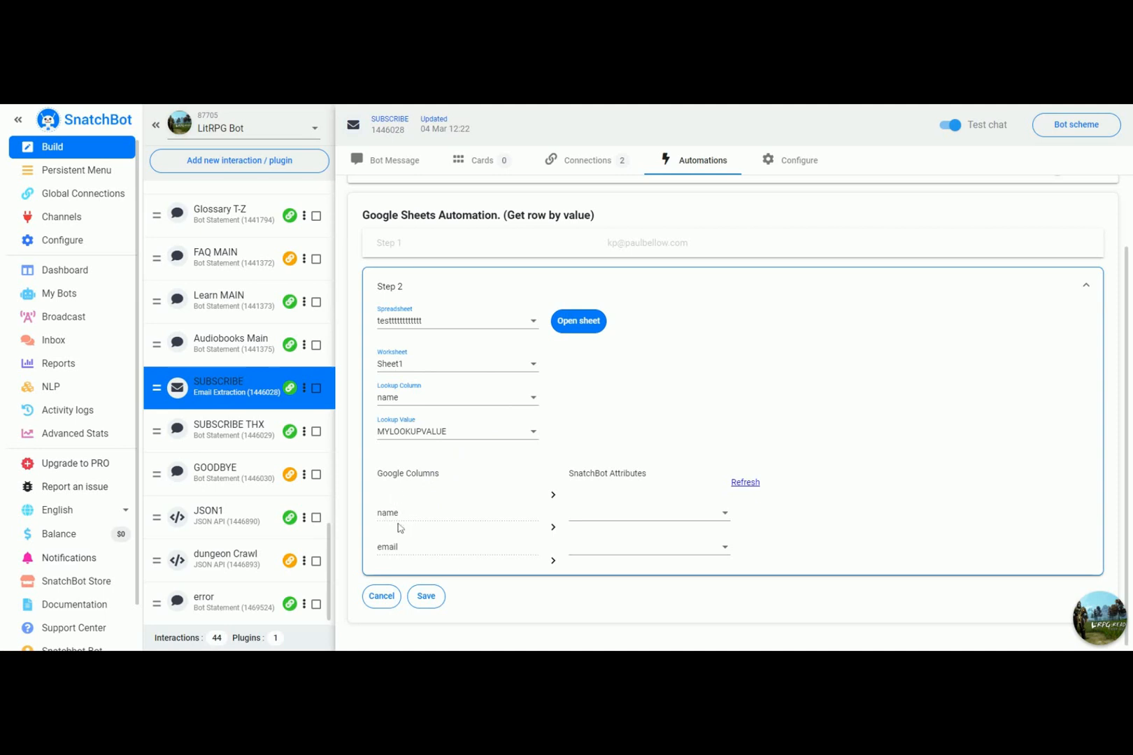
pyautogui.click(400, 517)
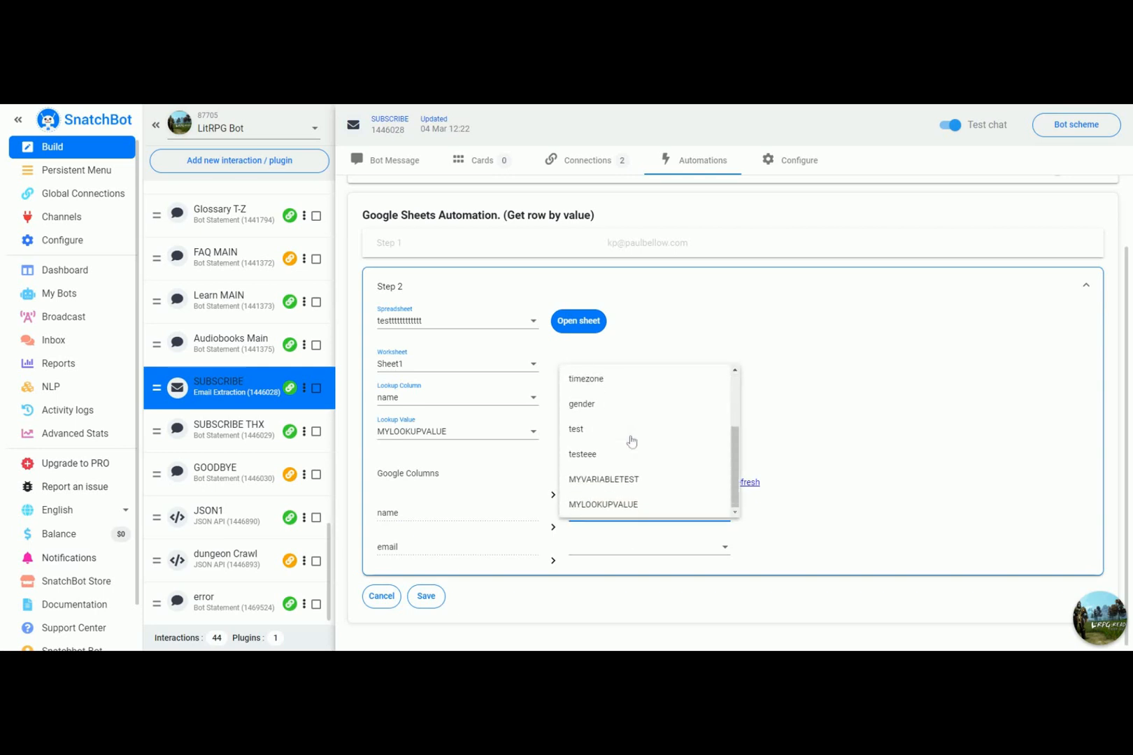
pyautogui.moveTo(237, 439)
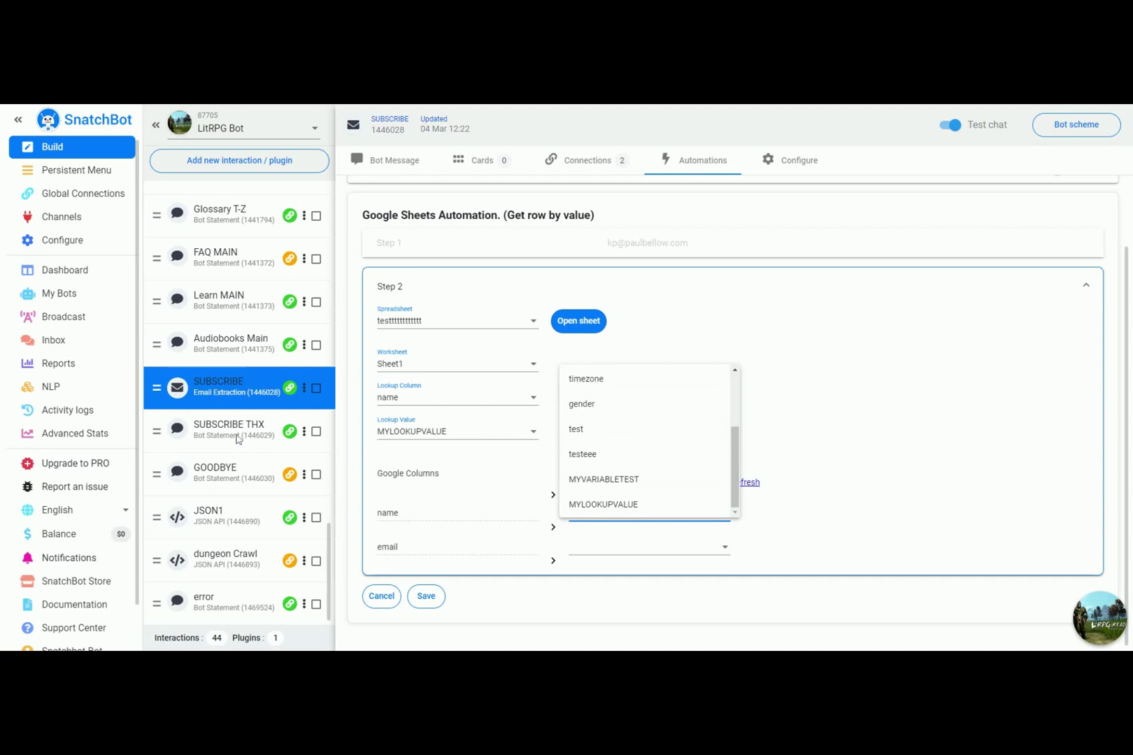
# Step: Switch to the SUBSCRIBE THX interaction
pyautogui.click(229, 431)
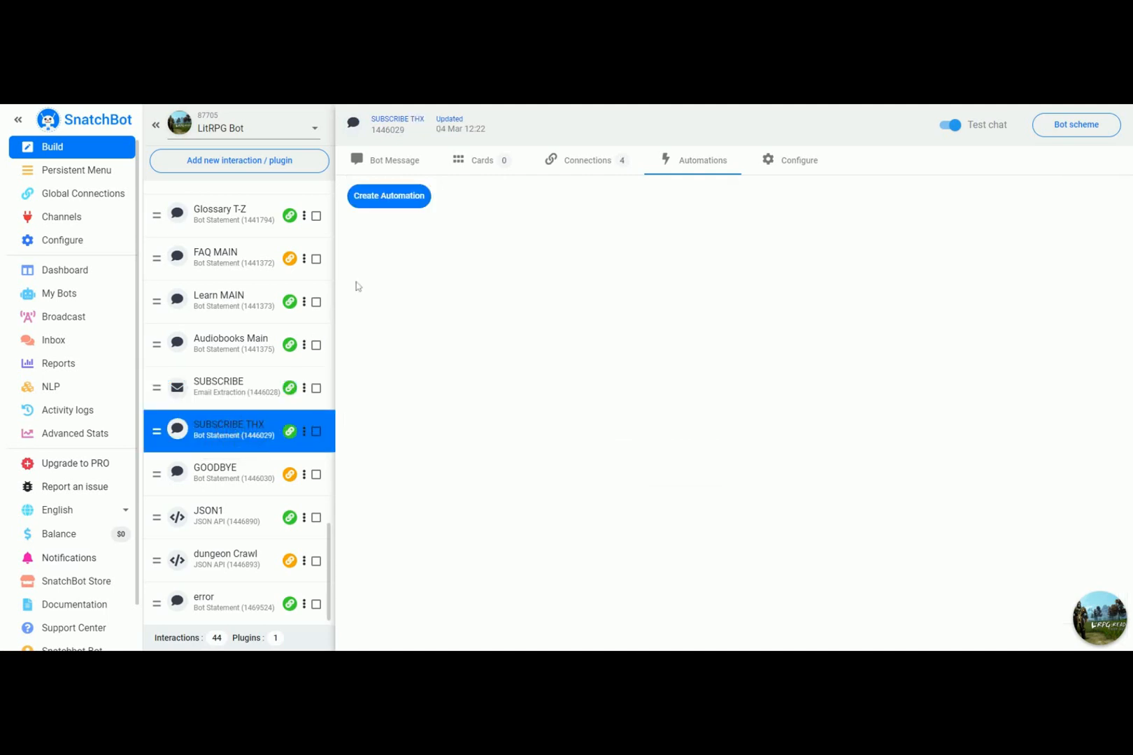
# Step: Glance at the SUBSCRIBE THX message, then expand SUBSCRIBE's Get row by value automation
pyautogui.click(395, 160)
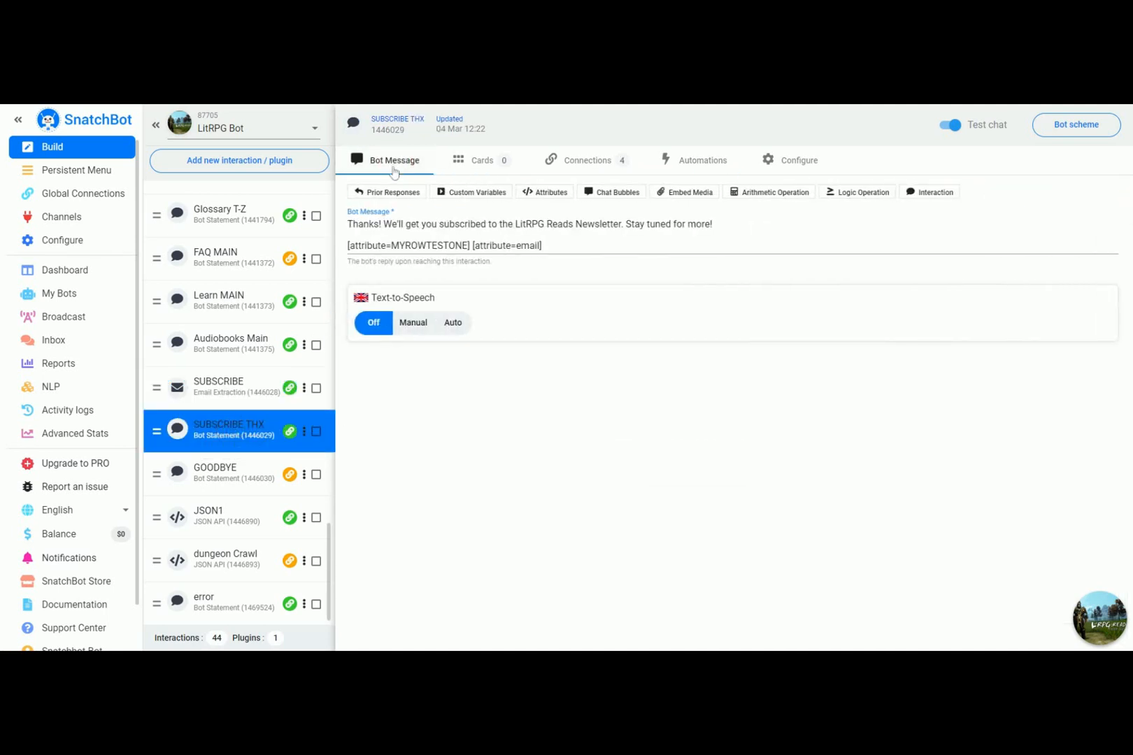
pyautogui.click(218, 387)
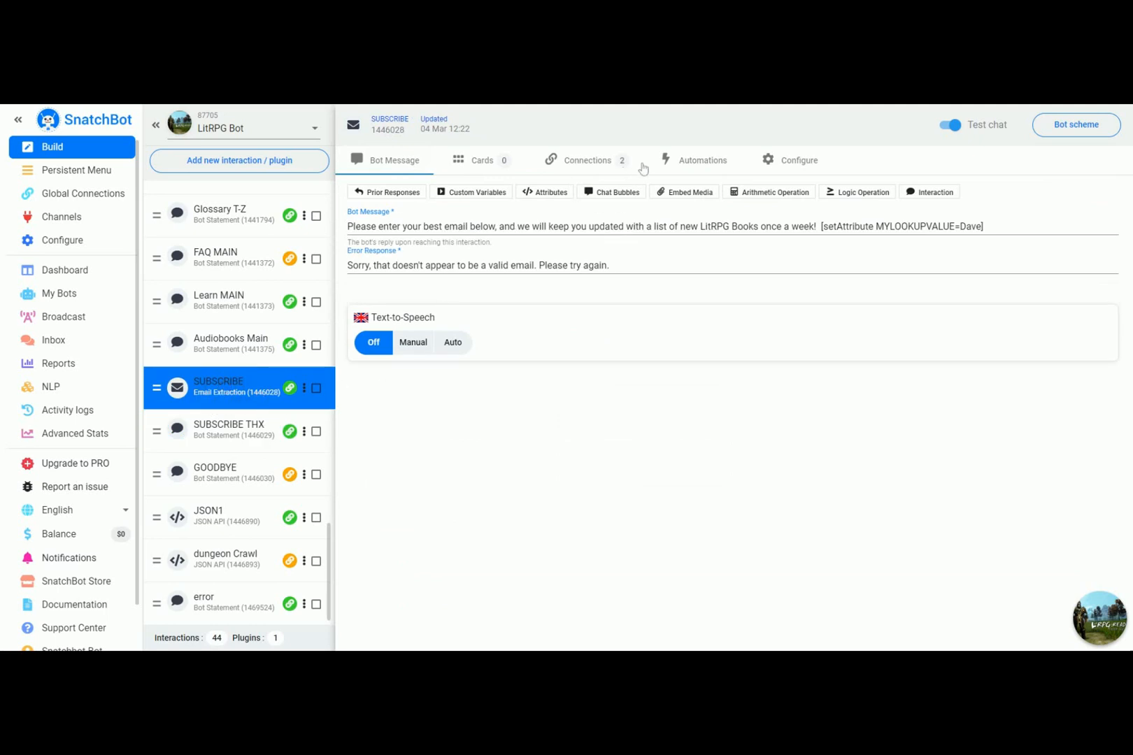
pyautogui.click(702, 161)
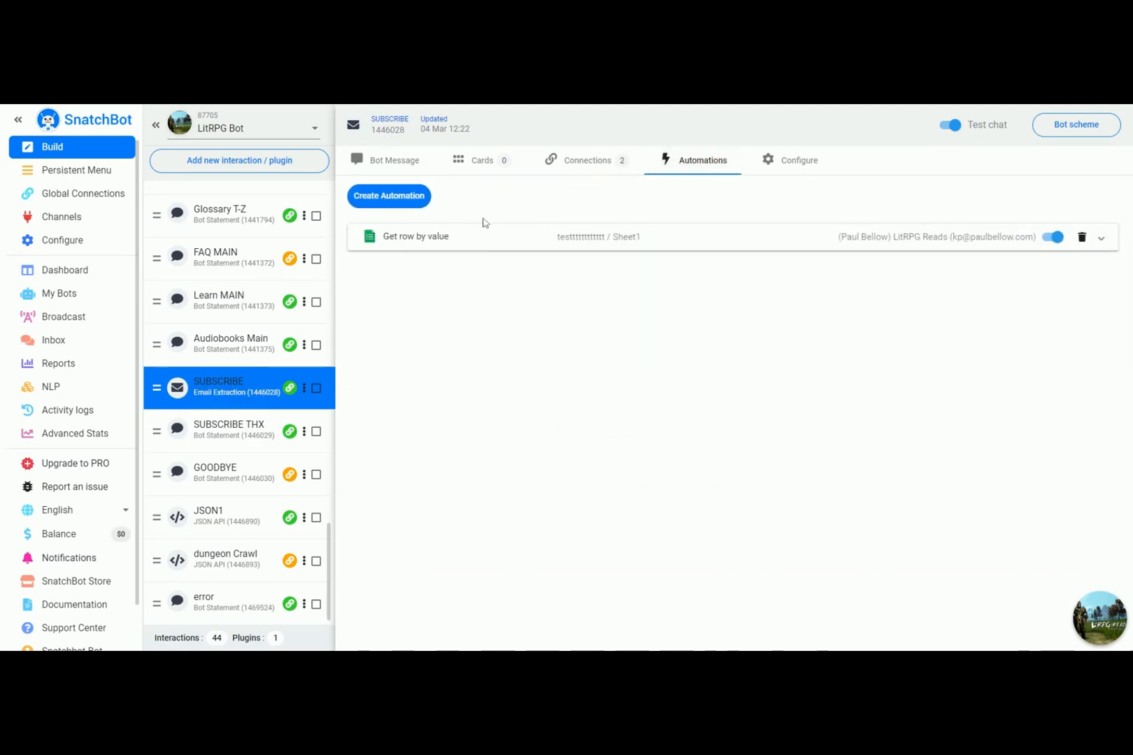
pyautogui.click(414, 236)
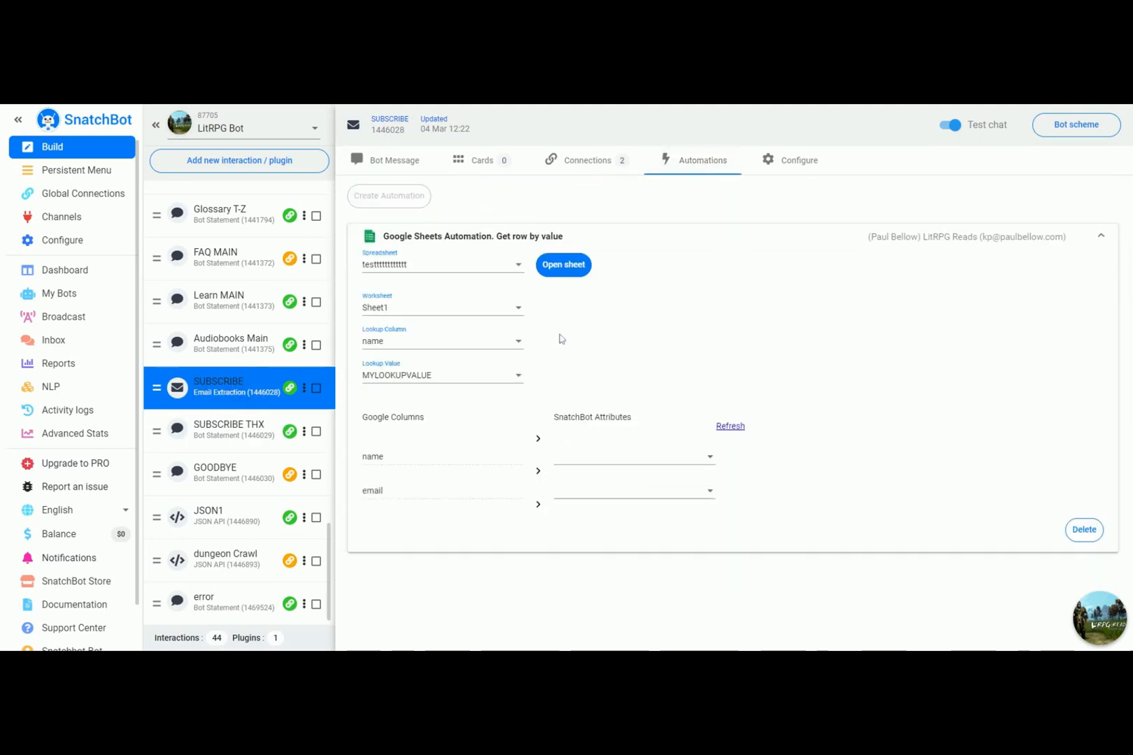
# Step: Browse attribute choices for the name column, then check Books Main's automations
pyautogui.click(635, 458)
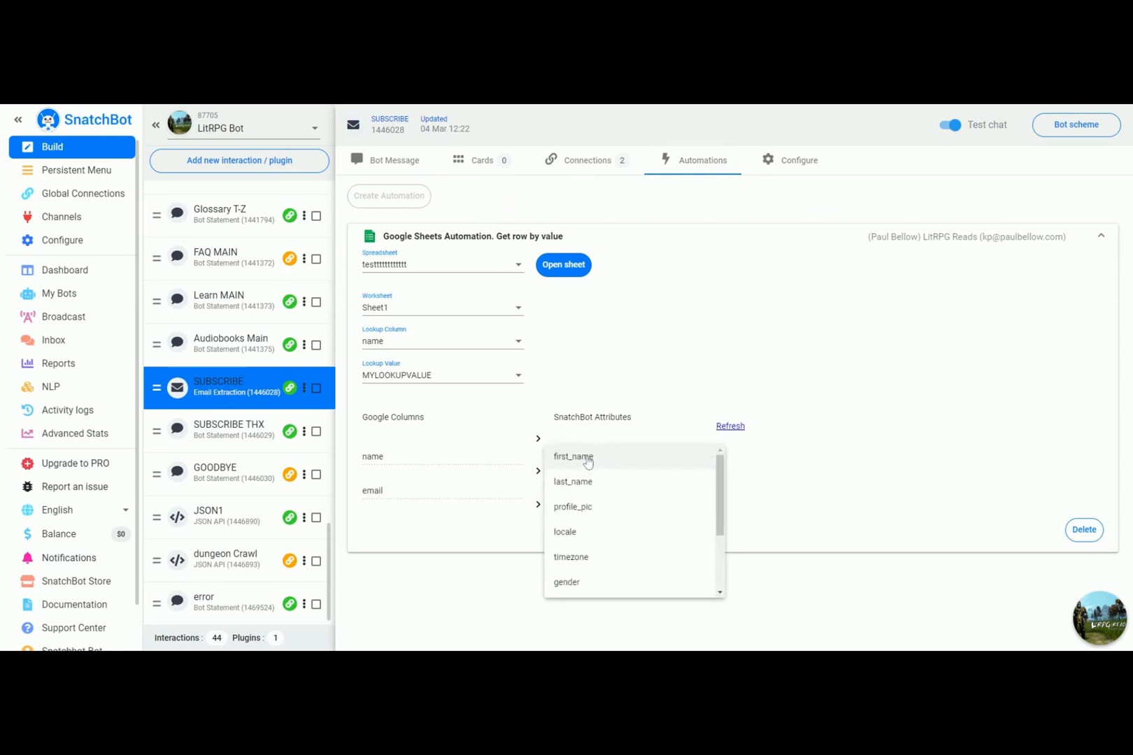
pyautogui.scroll(-3)
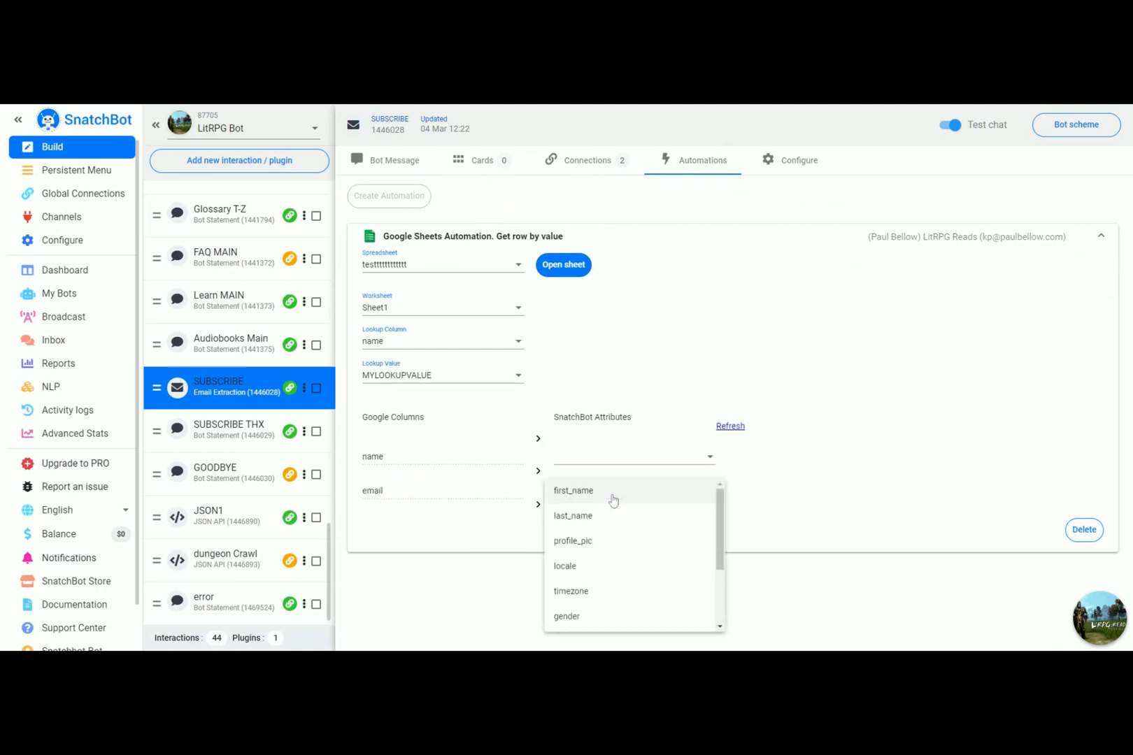
pyautogui.scroll(-3)
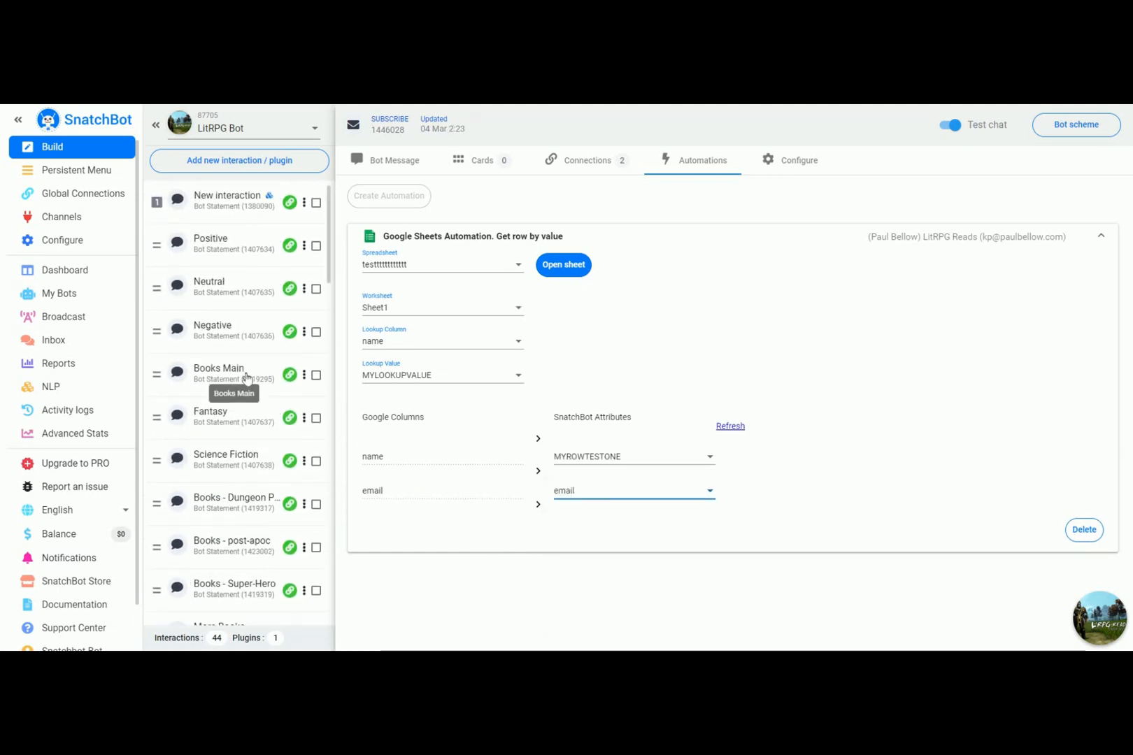
pyautogui.click(218, 375)
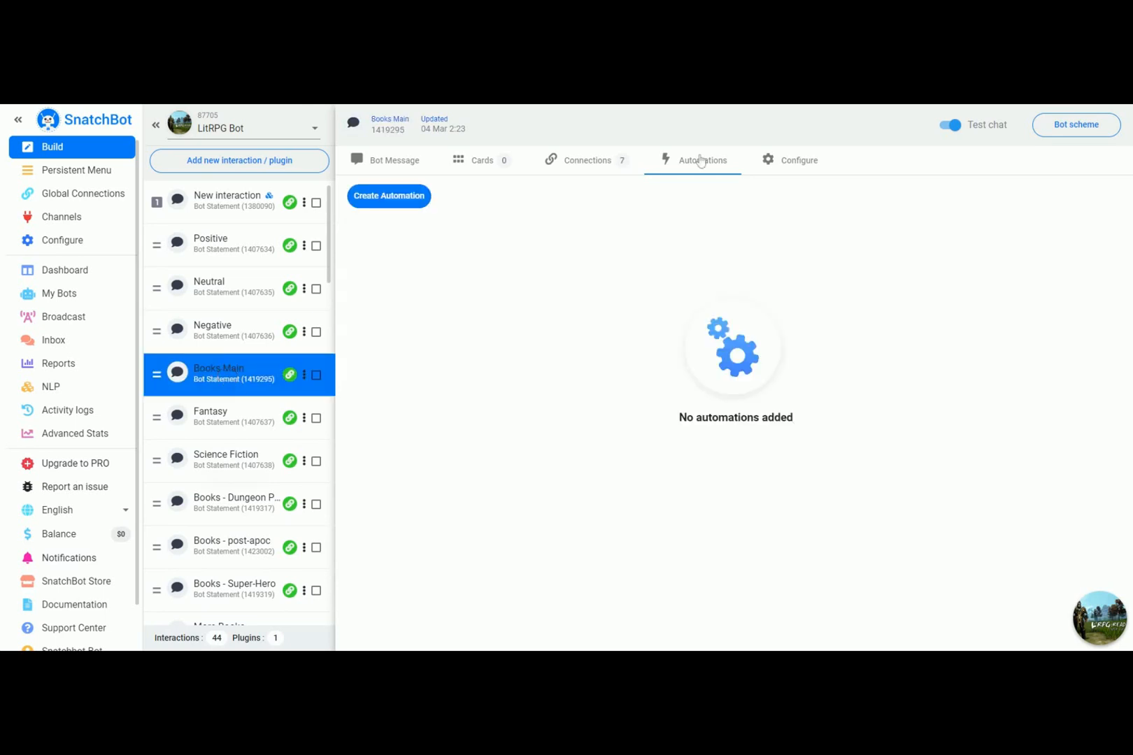
# Step: View Books Main's custom attributes: MYLOOKUPVALUE Dave, email test, MYROWTESTONE test
pyautogui.click(797, 161)
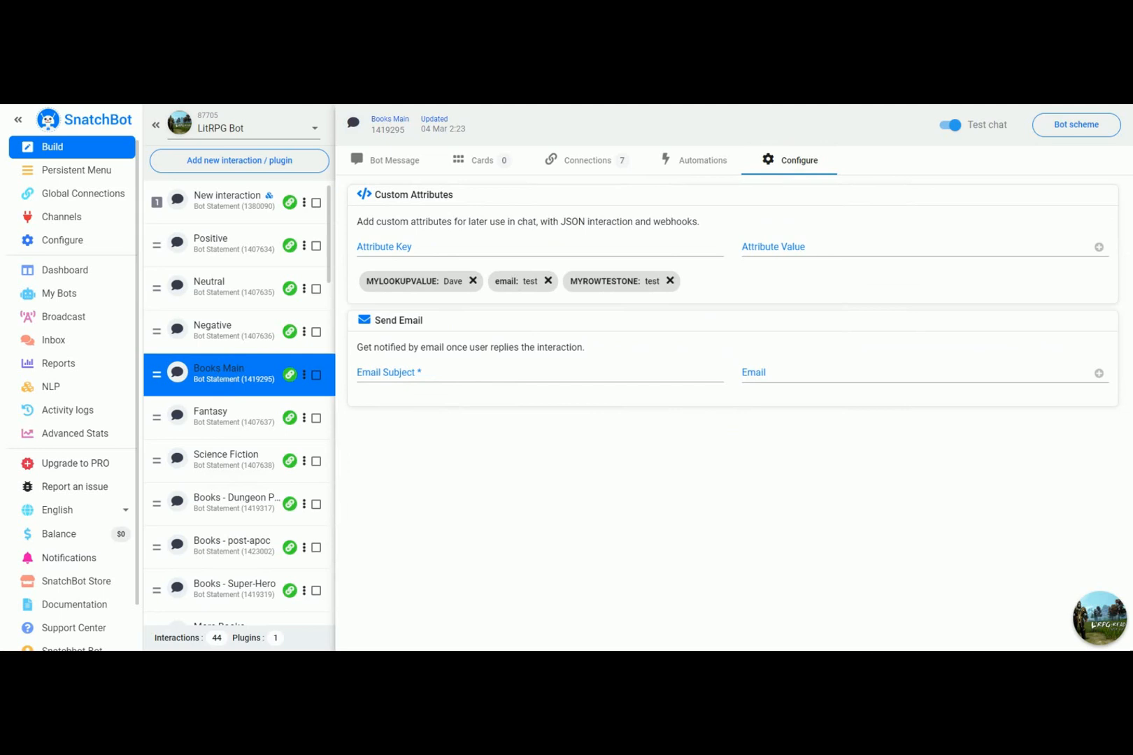
pyautogui.moveTo(505, 281)
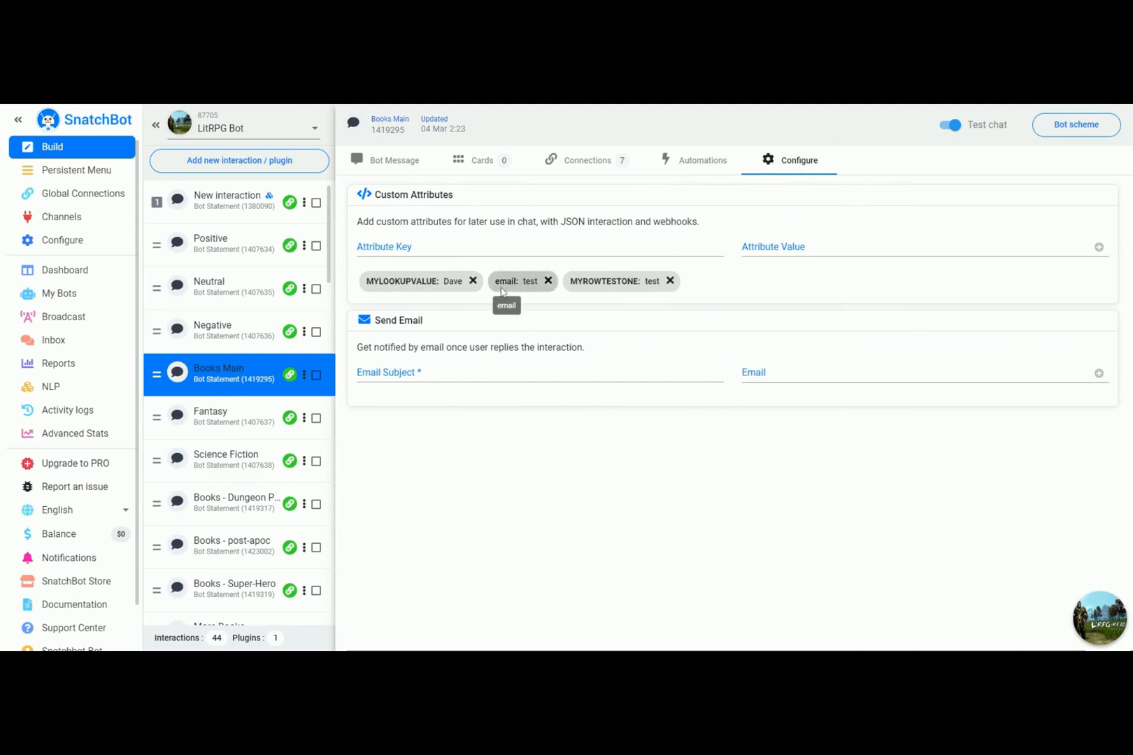
pyautogui.moveTo(529, 284)
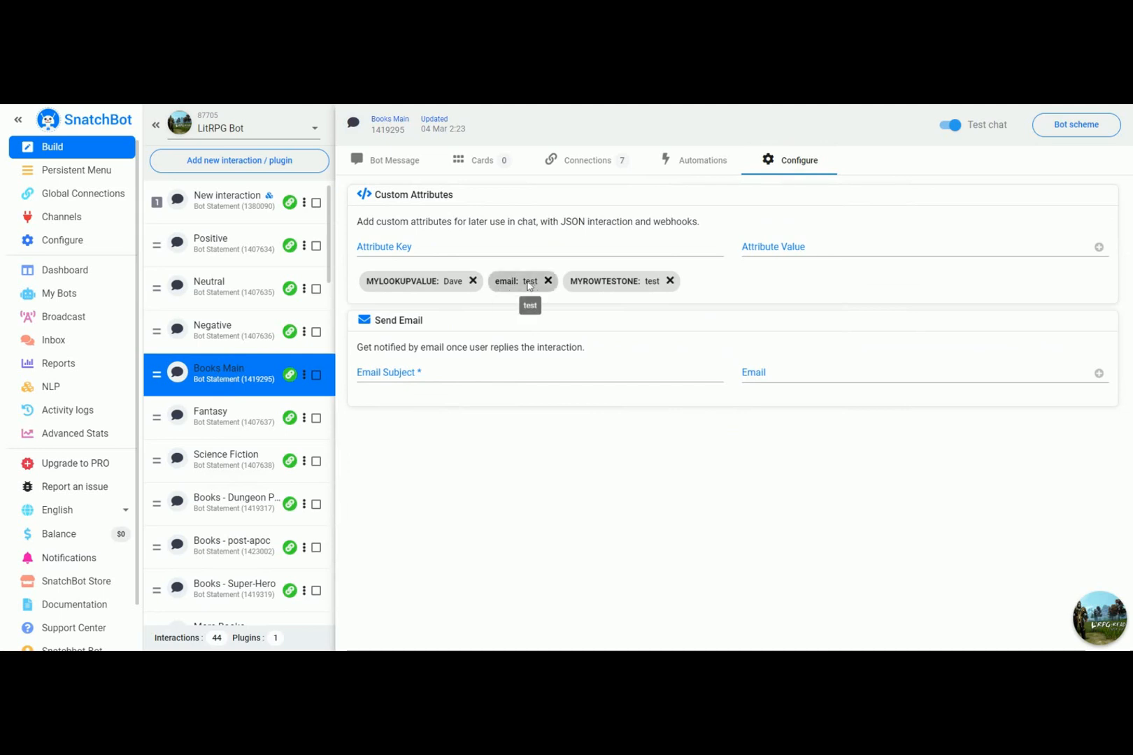
pyautogui.moveTo(587, 291)
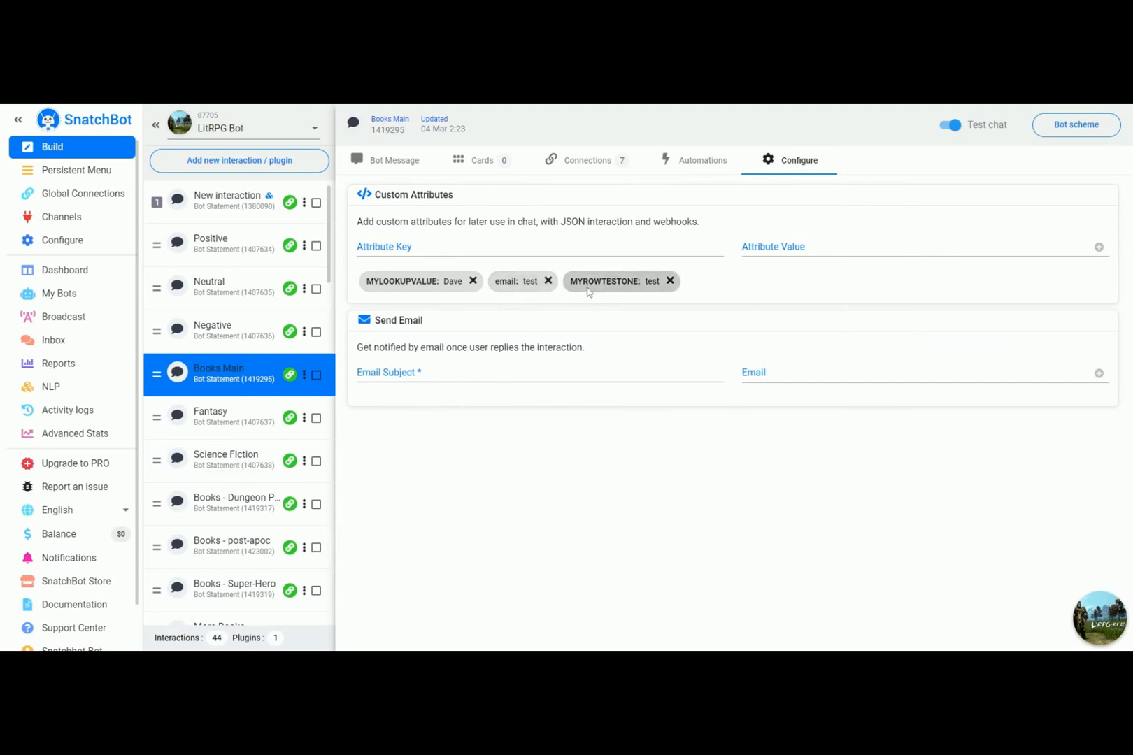
pyautogui.moveTo(635, 286)
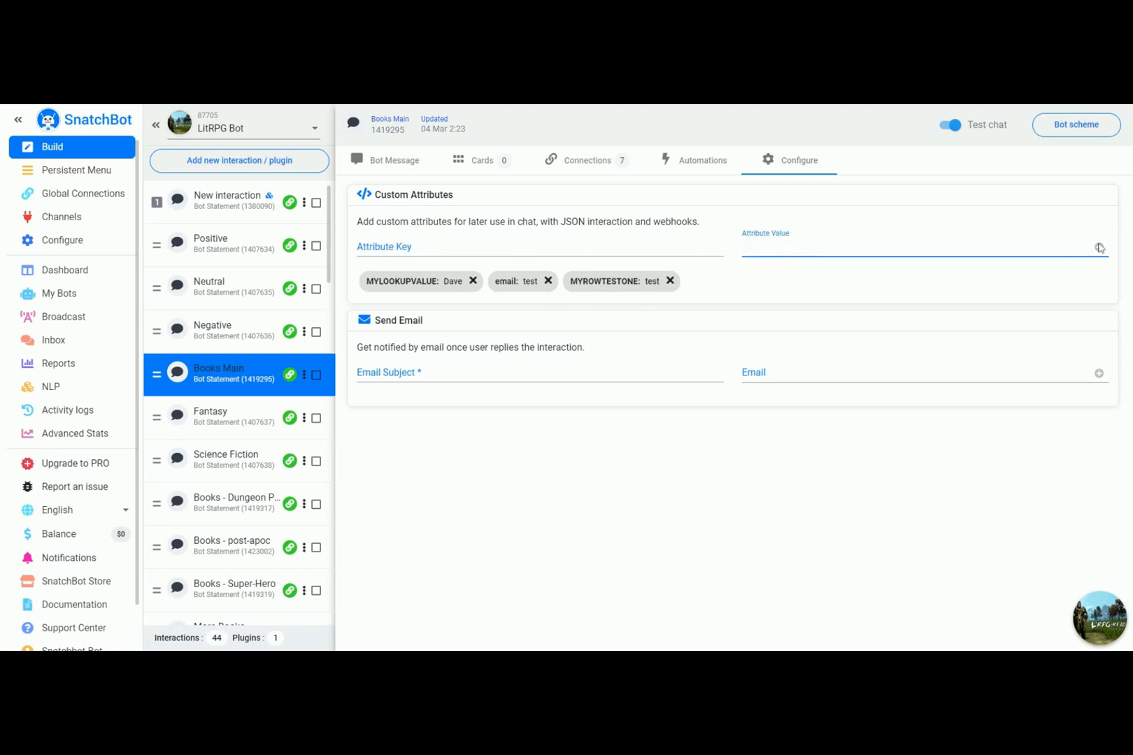
pyautogui.scroll(-3)
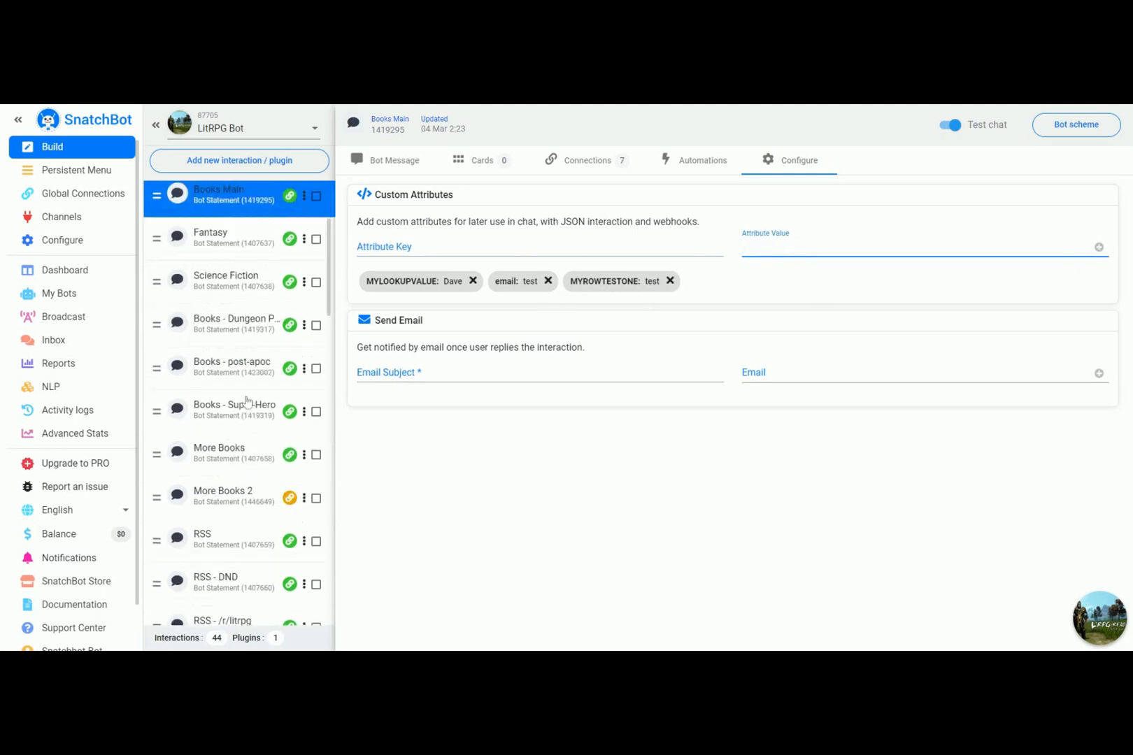
pyautogui.scroll(-3)
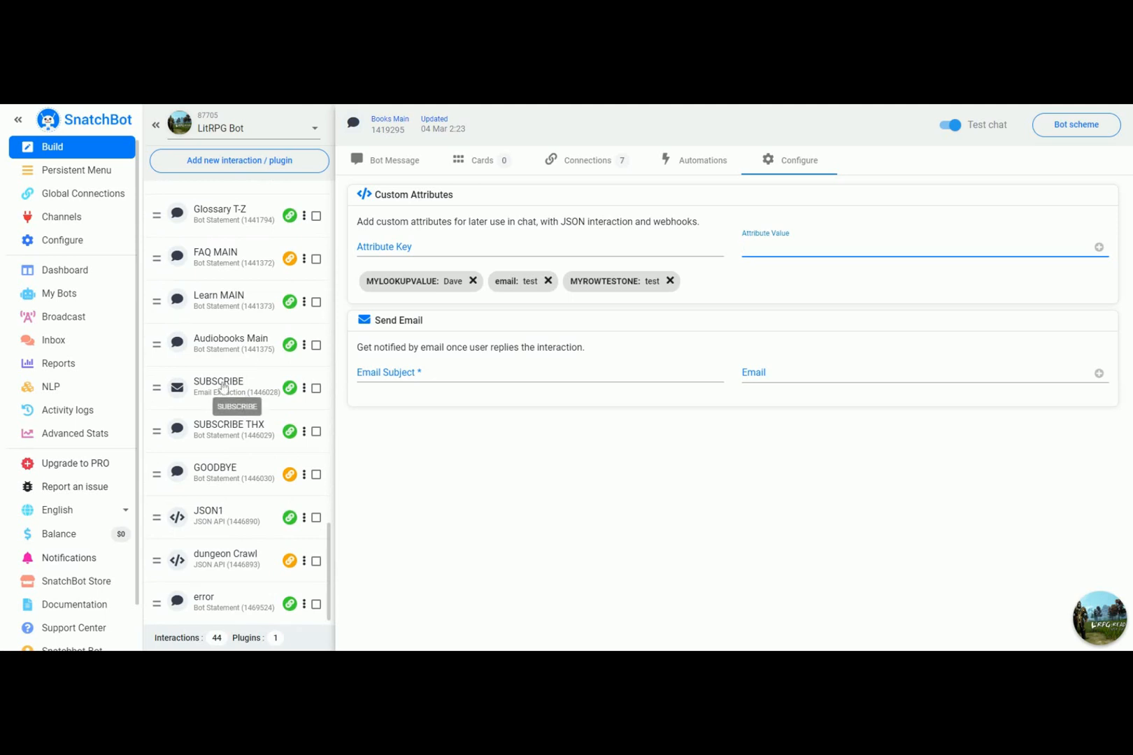
# Step: Back on SUBSCRIBE's automation, keep MYROWTESTONE as the name column's attribute
pyautogui.click(219, 387)
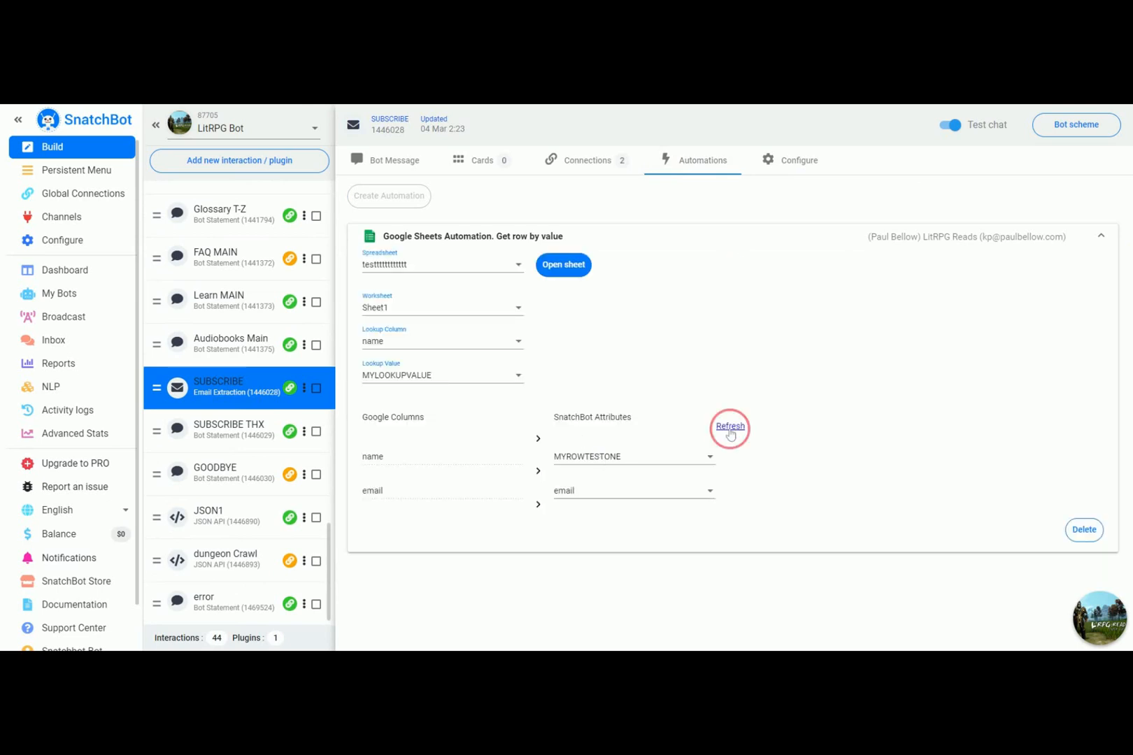
pyautogui.click(632, 458)
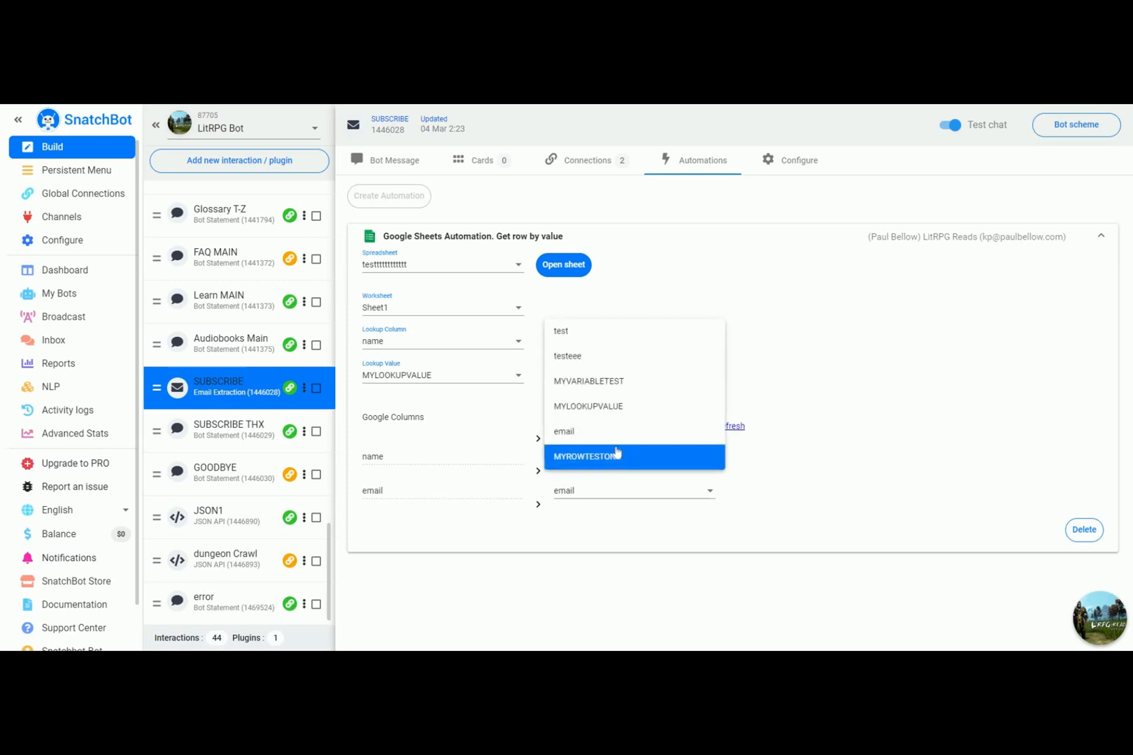
pyautogui.click(585, 456)
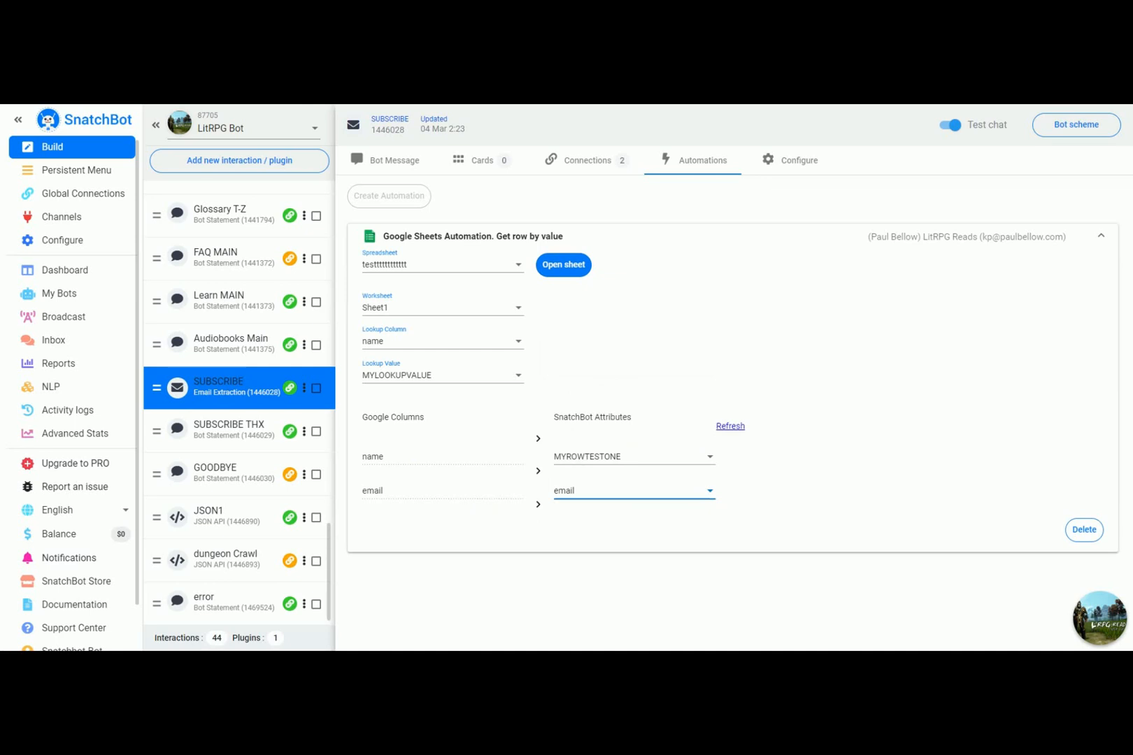
pyautogui.moveTo(369, 465)
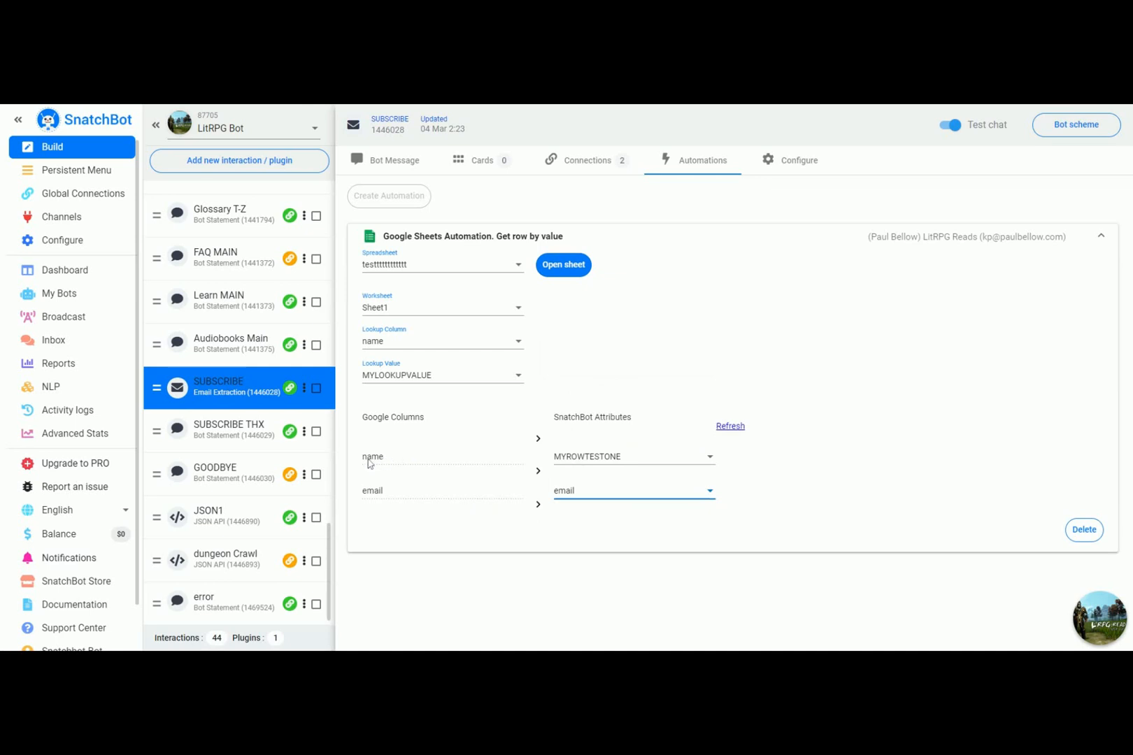
pyautogui.moveTo(398, 462)
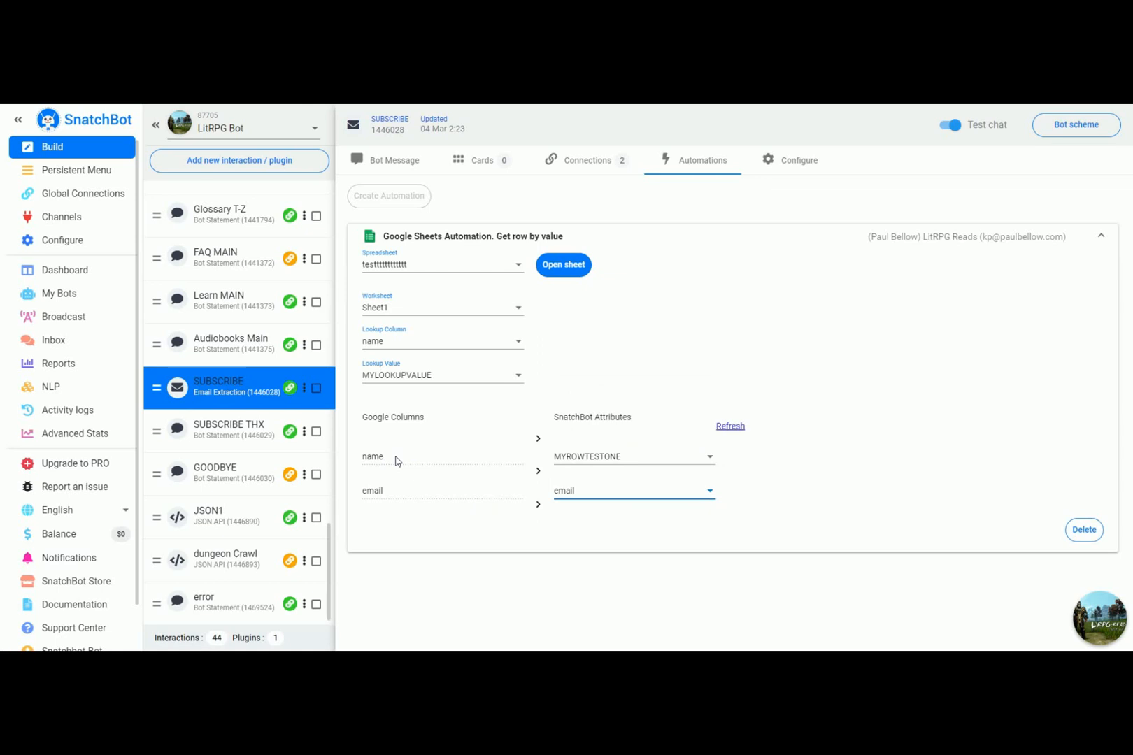
pyautogui.moveTo(571, 464)
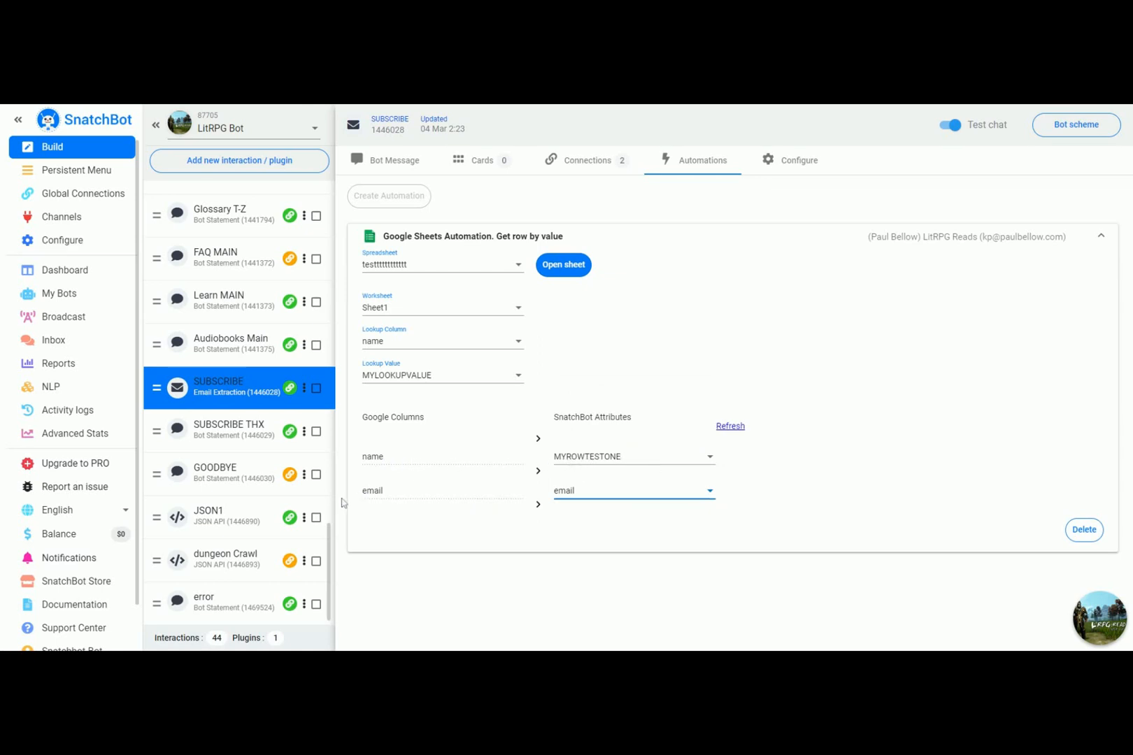
pyautogui.moveTo(579, 504)
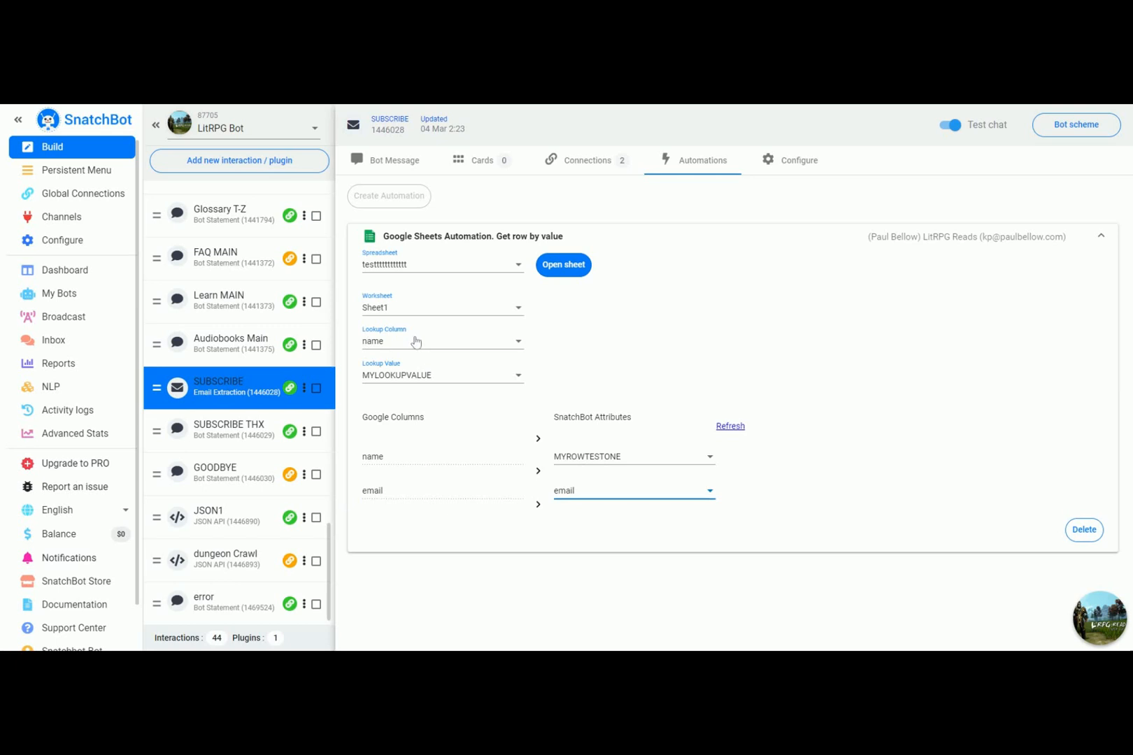
pyautogui.moveTo(395, 311)
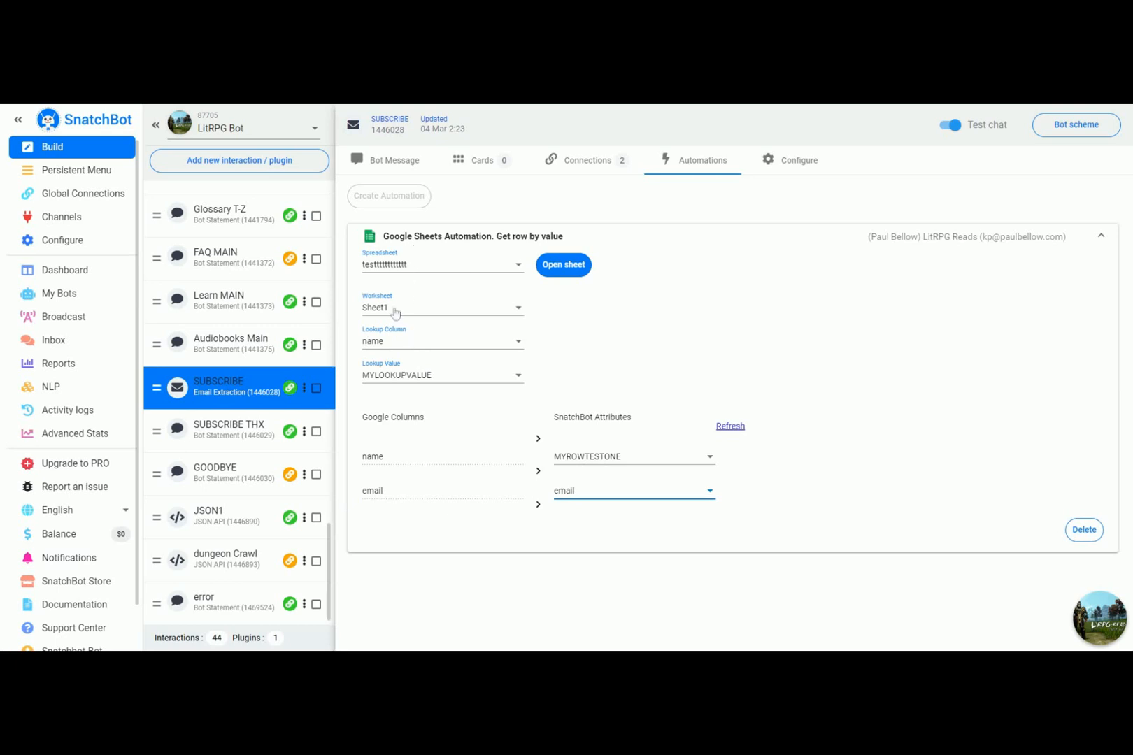
pyautogui.moveTo(389, 342)
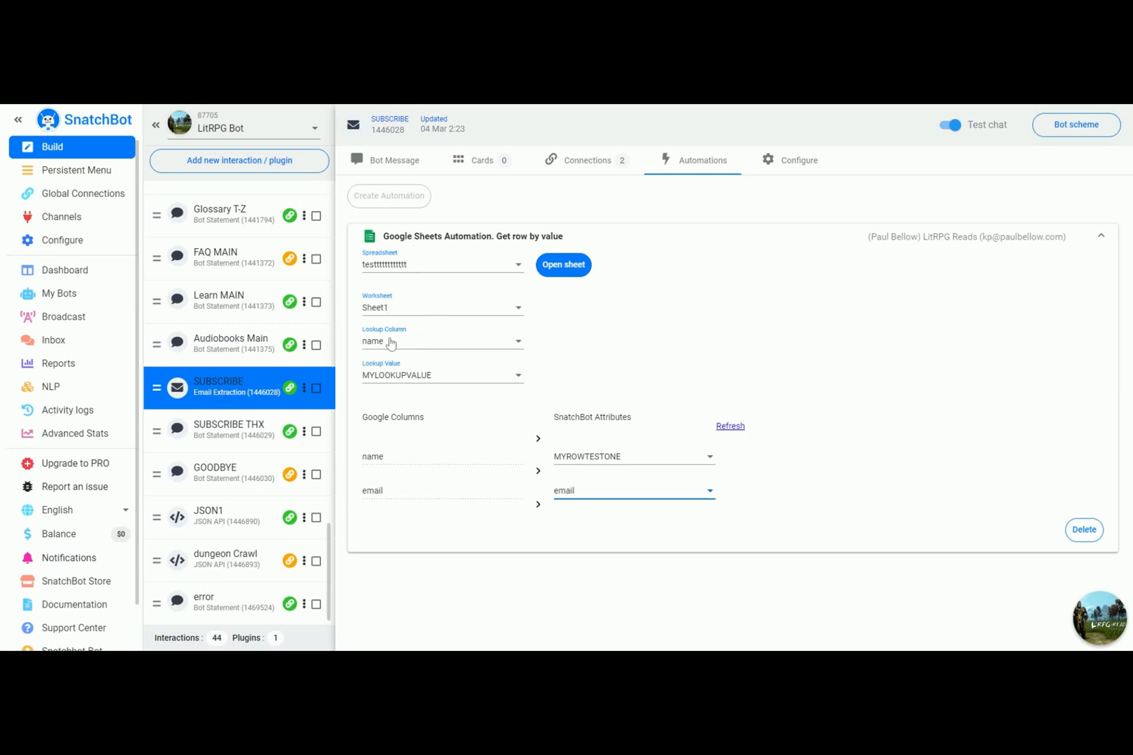
pyautogui.moveTo(408, 347)
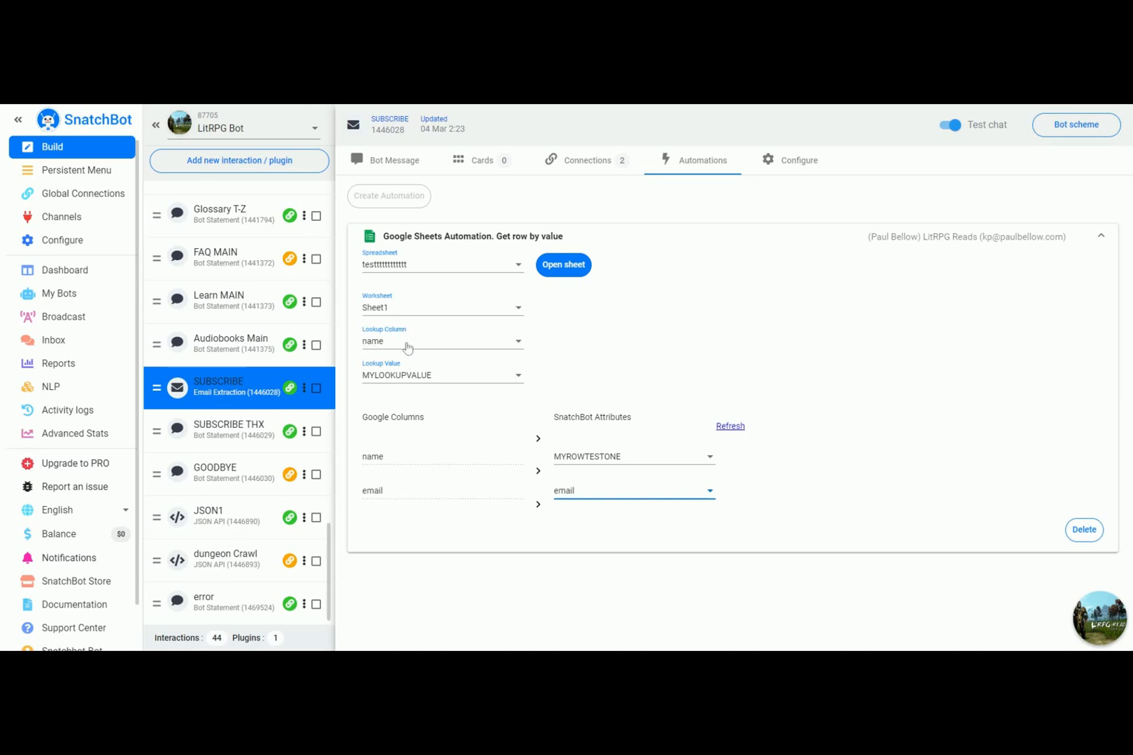
pyautogui.moveTo(374, 383)
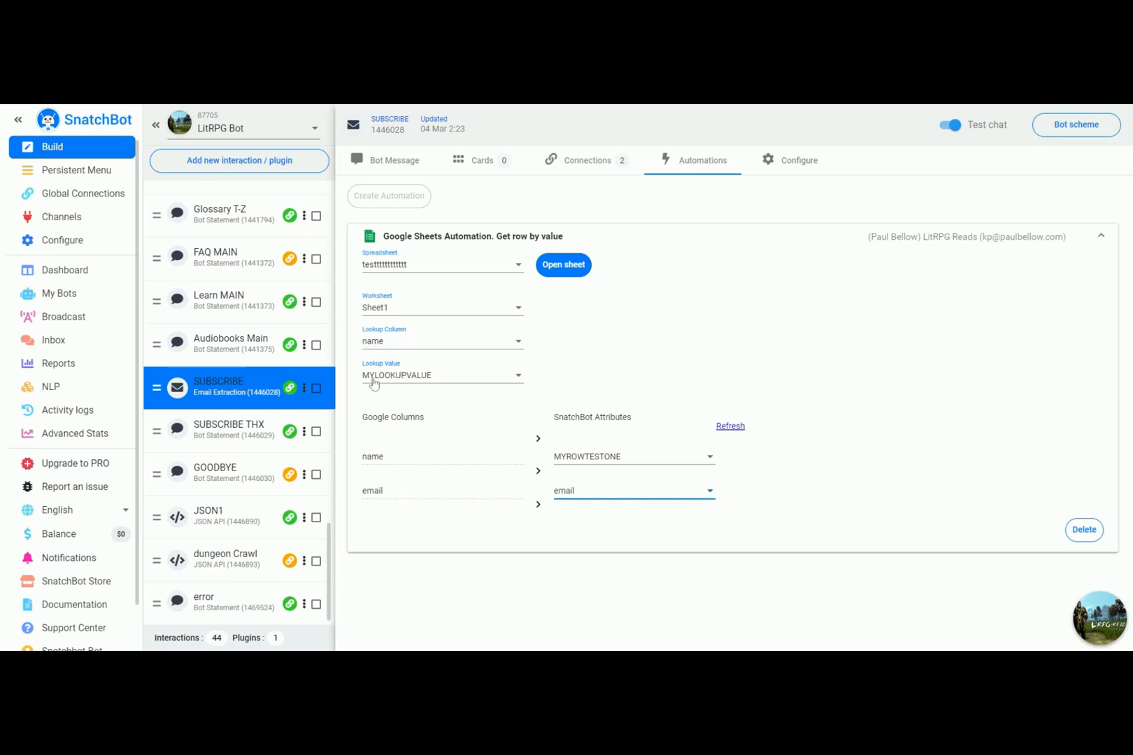
pyautogui.moveTo(444, 380)
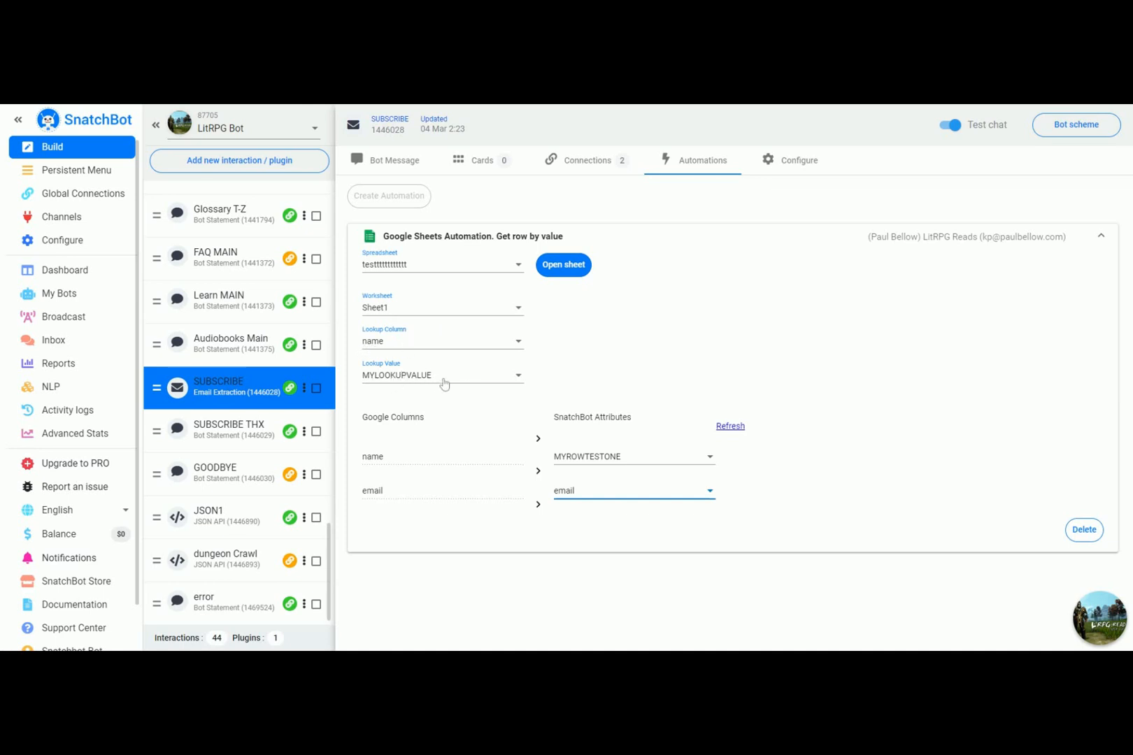
pyautogui.moveTo(397, 401)
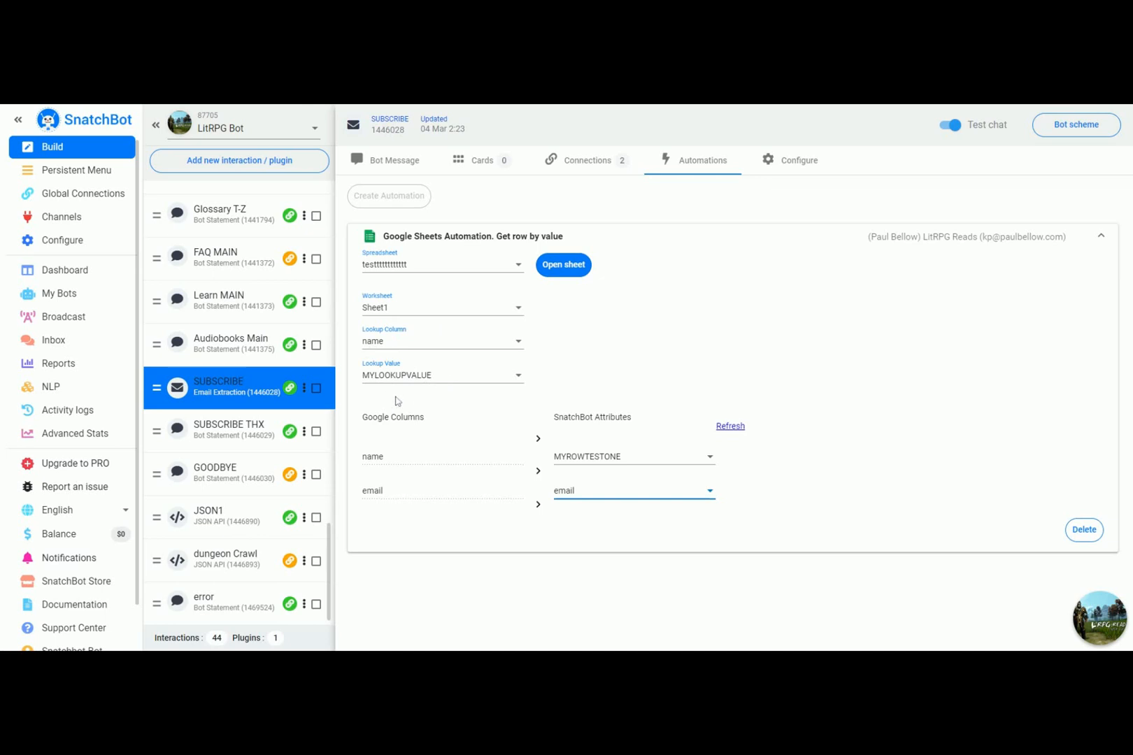
pyautogui.moveTo(709, 162)
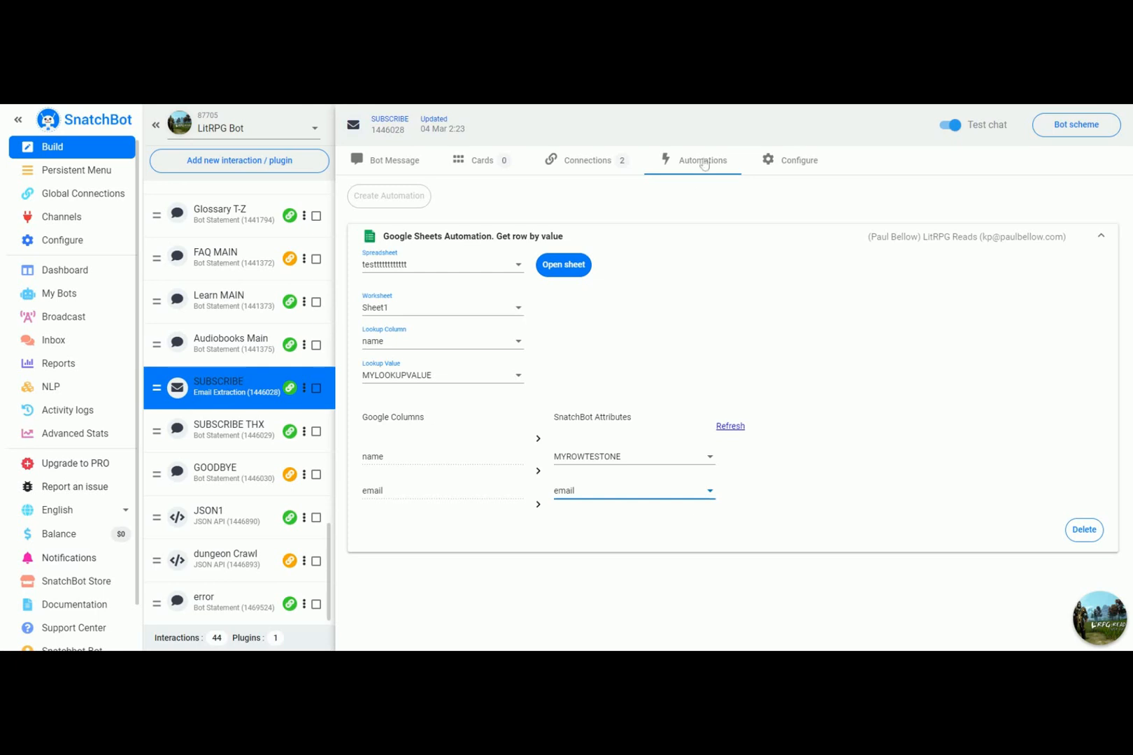
pyautogui.moveTo(255, 248)
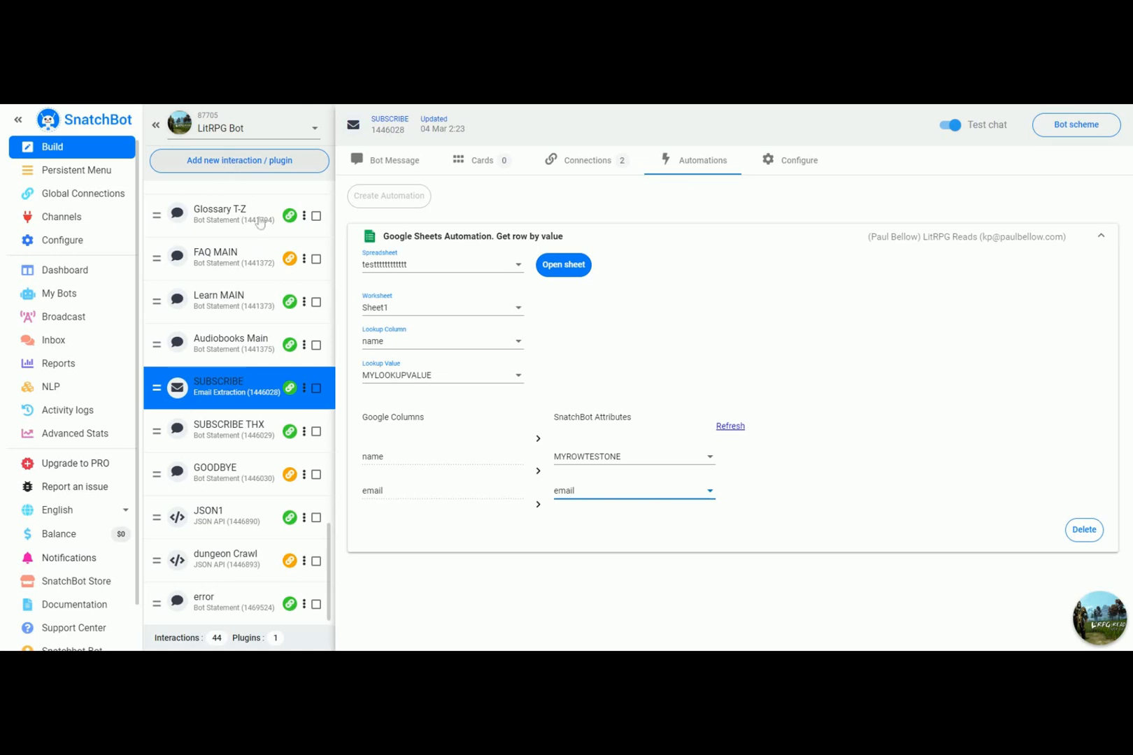
pyautogui.moveTo(464, 289)
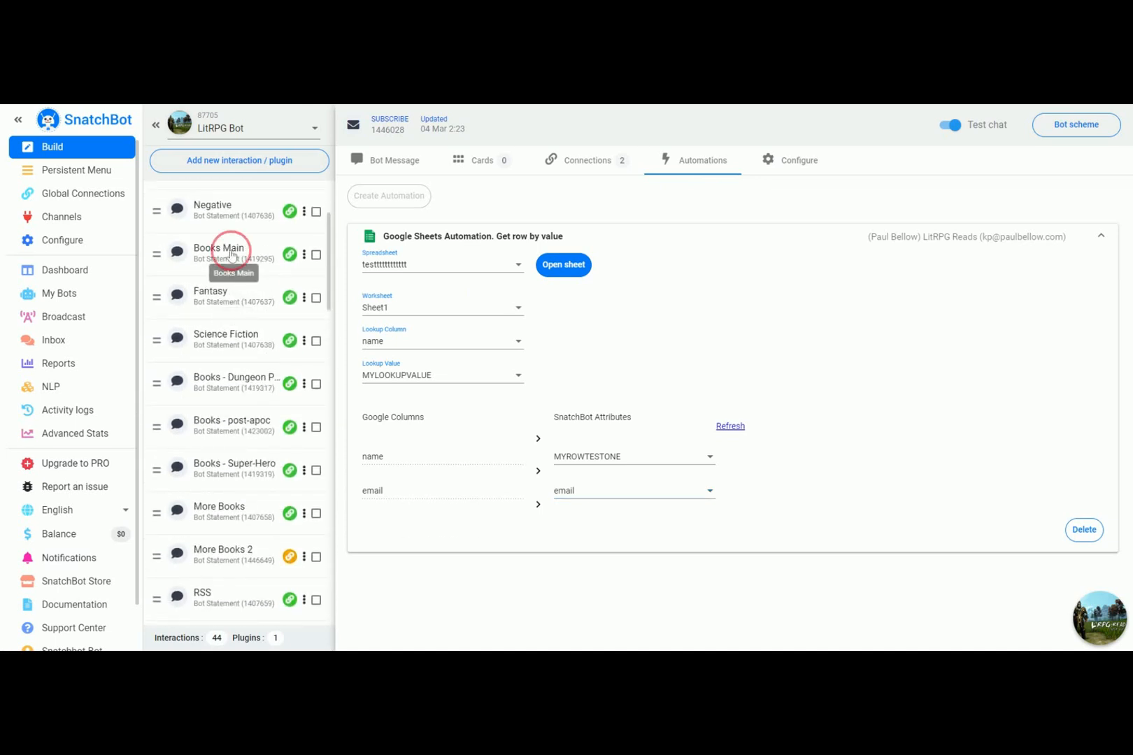
# Step: Check Books Main's attributes, then re-expand SUBSCRIBE's Get row by value automation
pyautogui.click(218, 253)
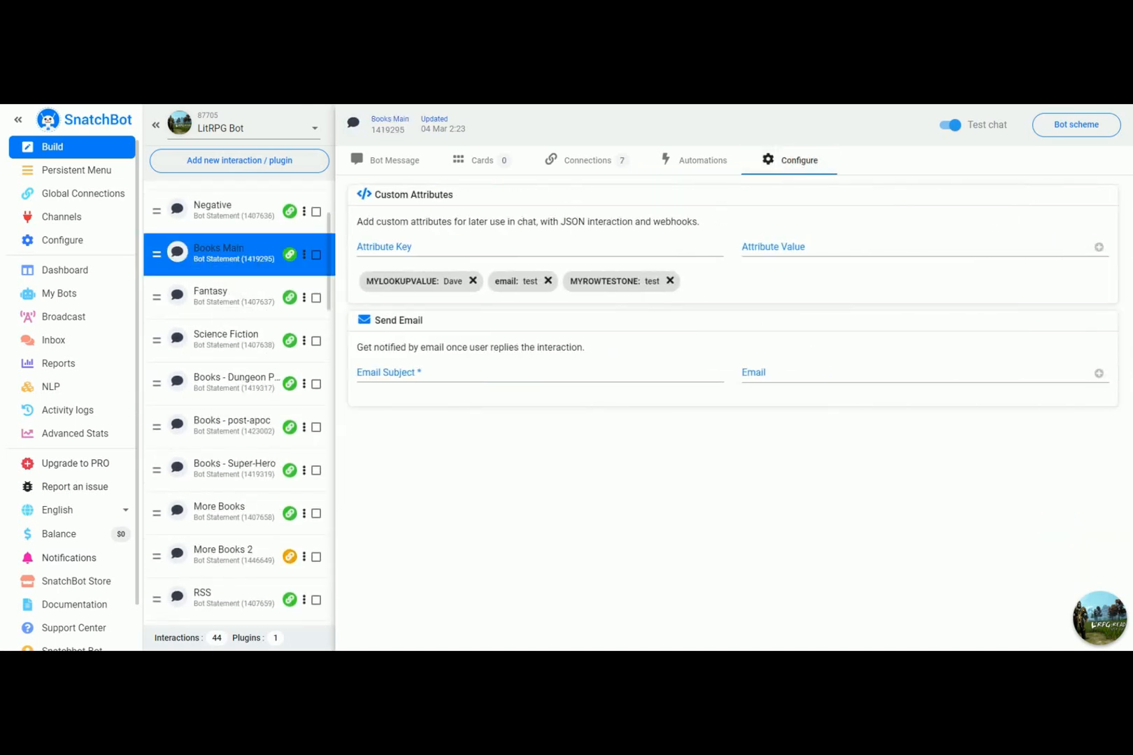
pyautogui.scroll(-3)
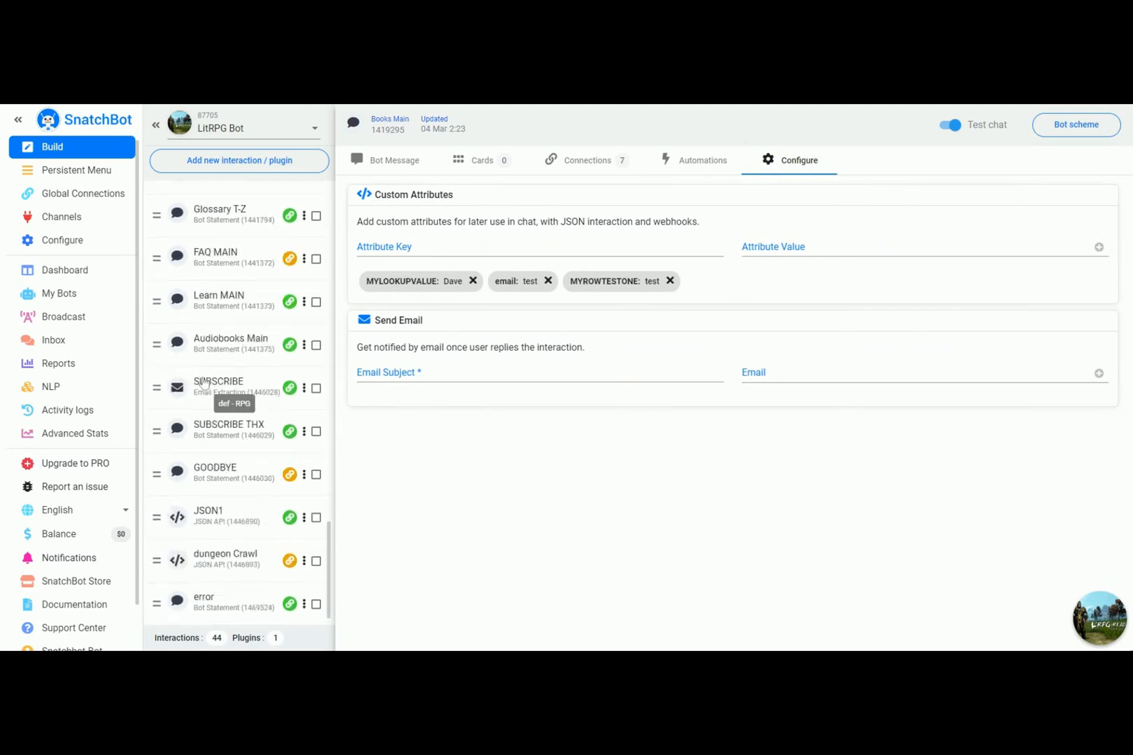
pyautogui.click(218, 387)
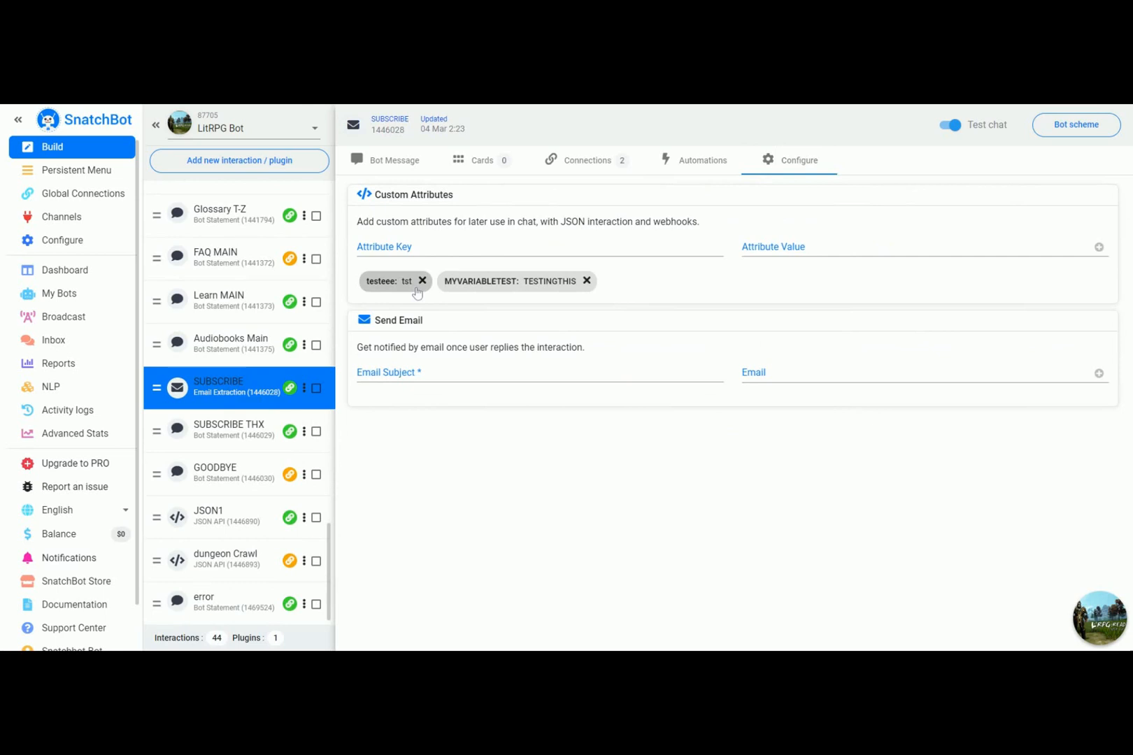
pyautogui.click(702, 161)
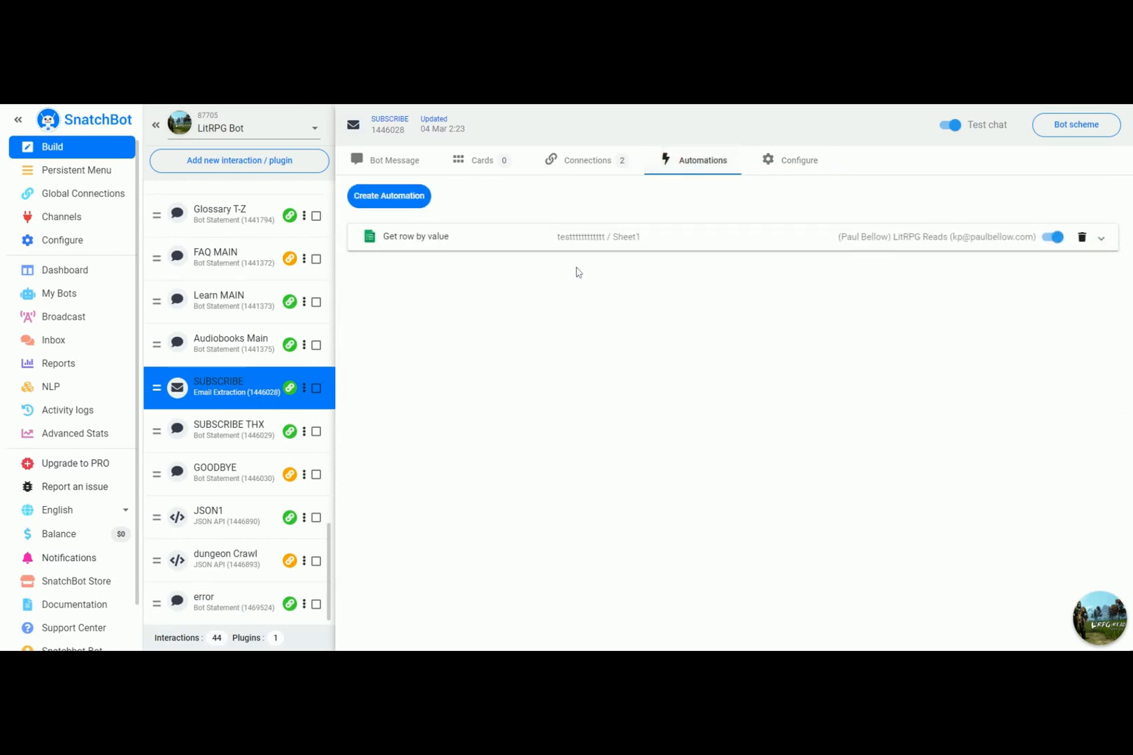
pyautogui.click(413, 237)
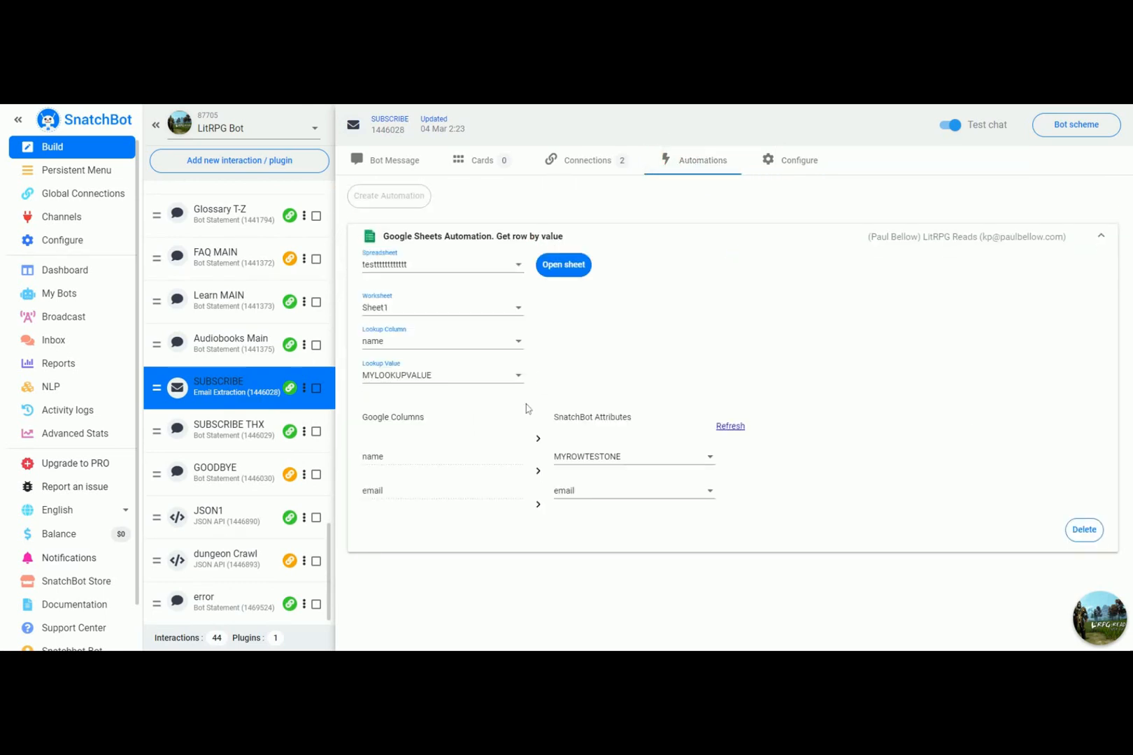
pyautogui.moveTo(579, 475)
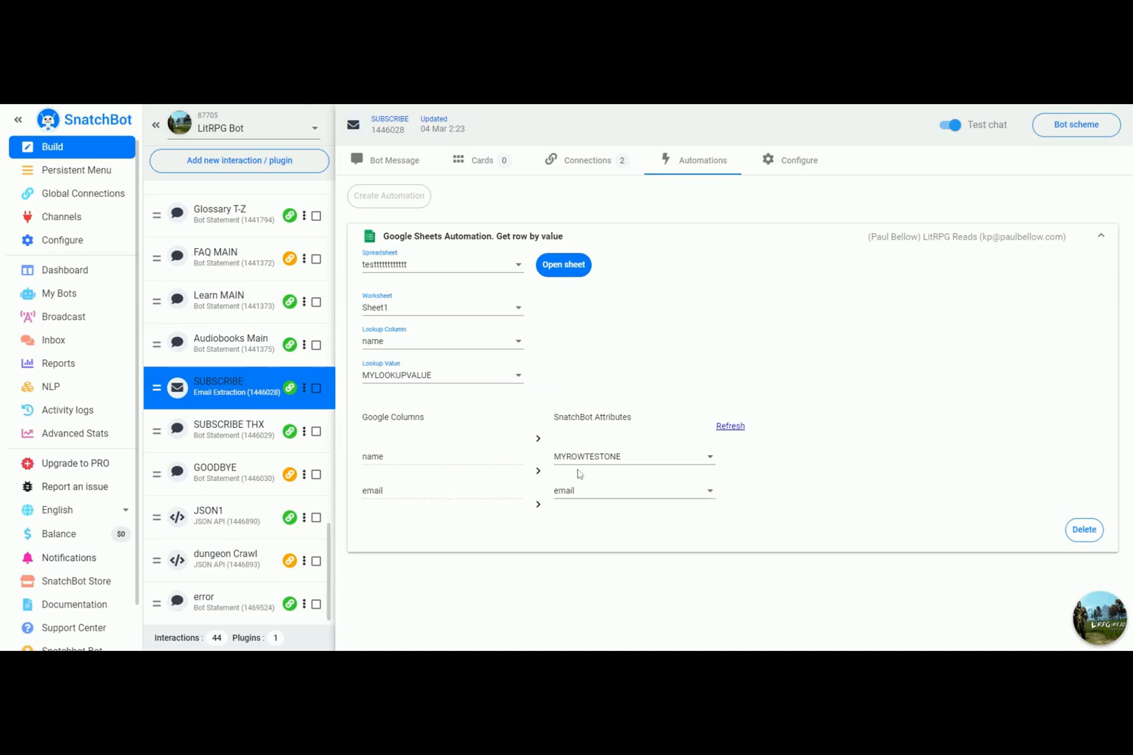
pyautogui.moveTo(404, 462)
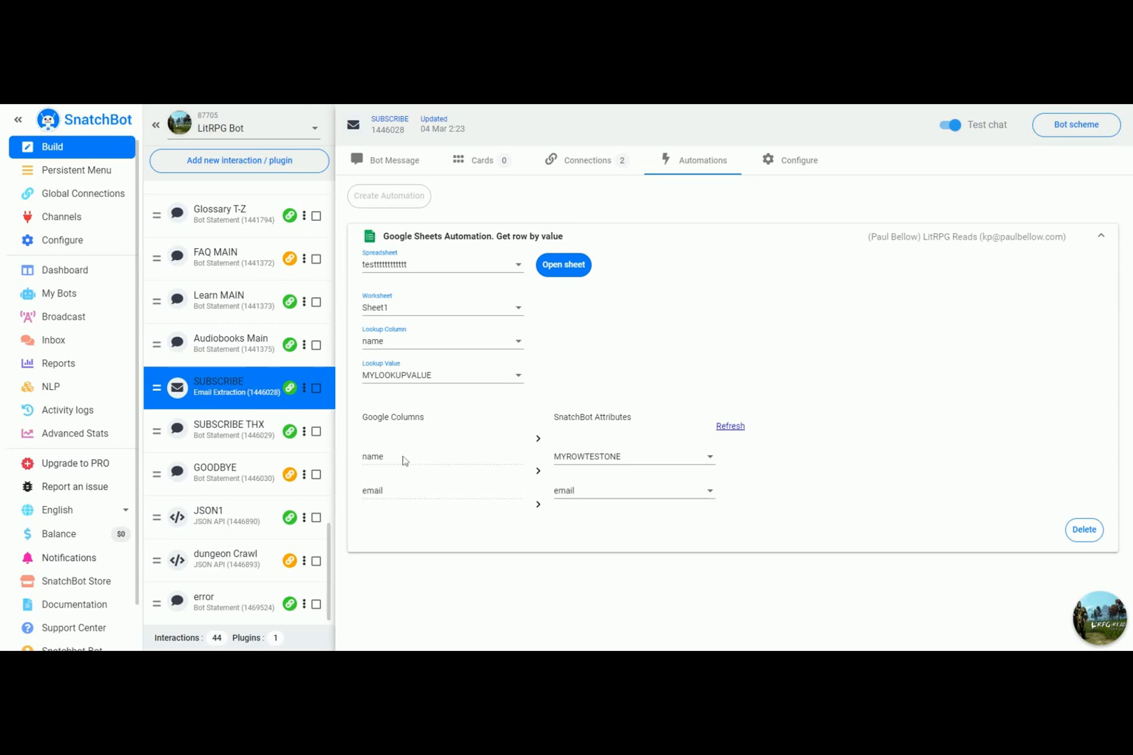
pyautogui.moveTo(606, 428)
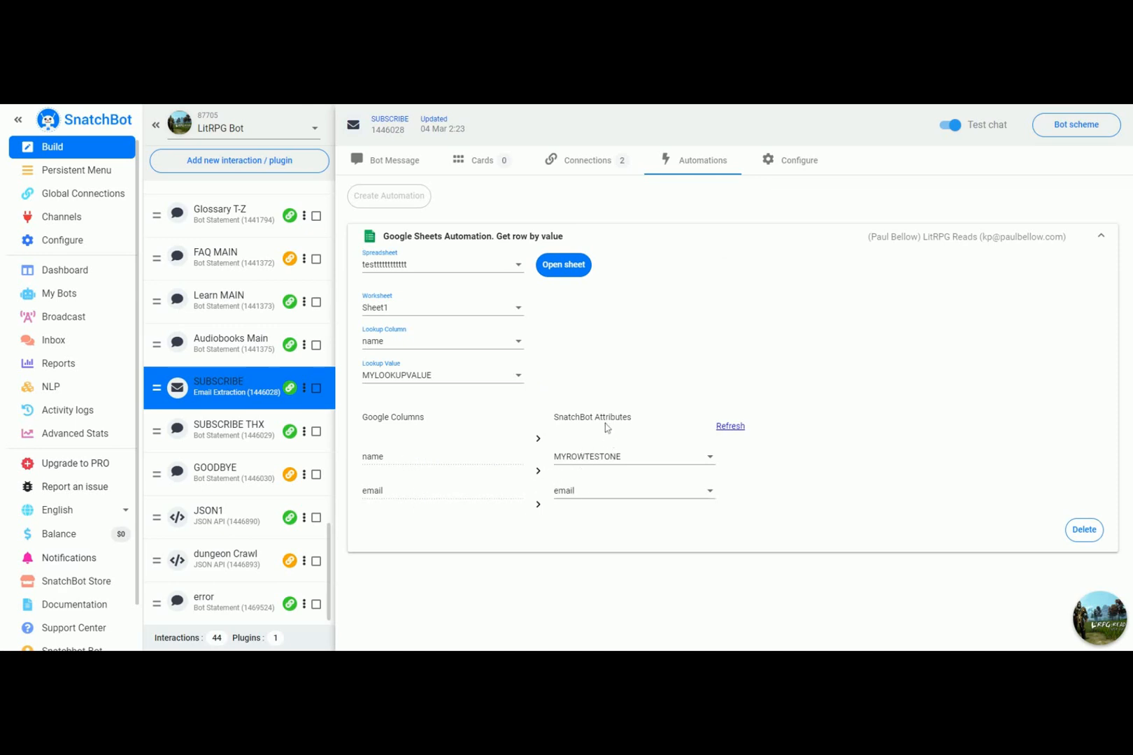
pyautogui.moveTo(221, 430)
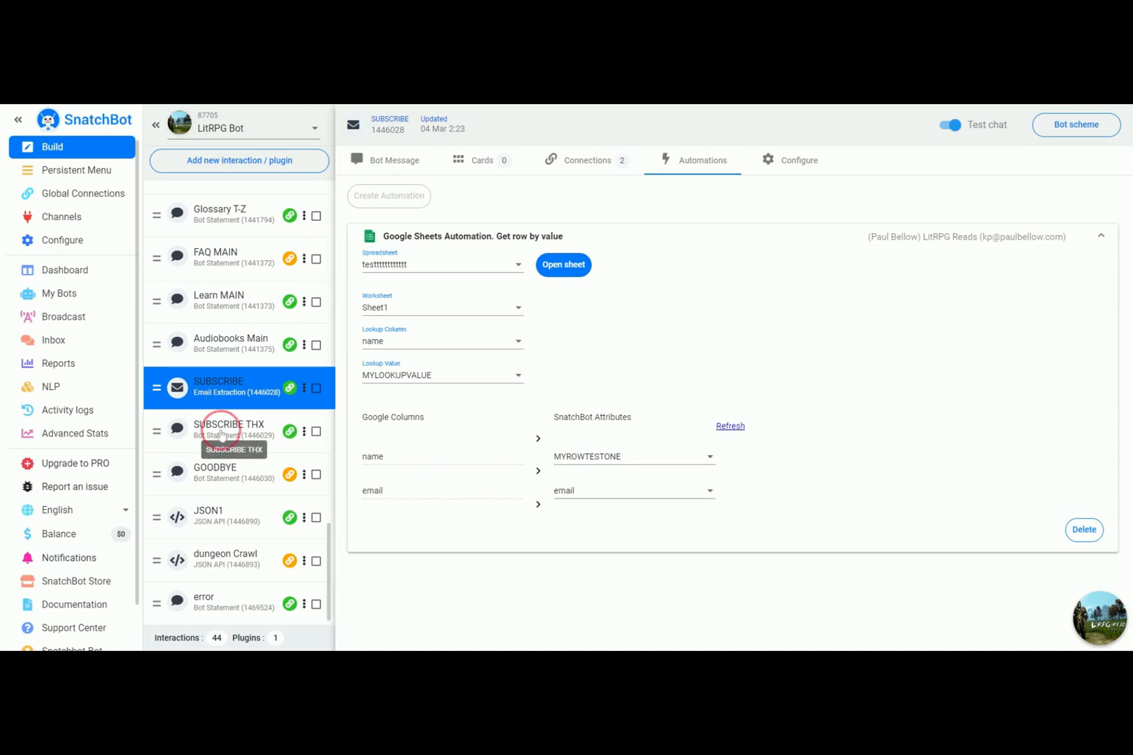
# Step: View the SUBSCRIBE THX message printing MYROWTESTONE and email, and start a test chat
pyautogui.click(228, 430)
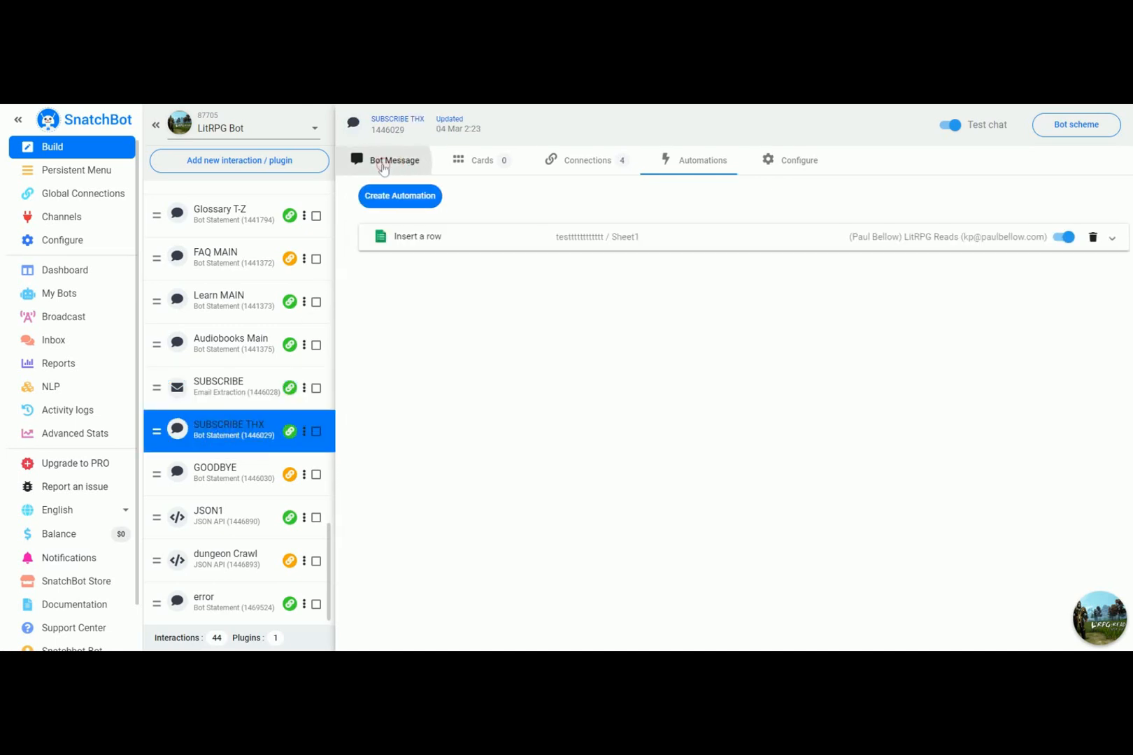
pyautogui.click(390, 160)
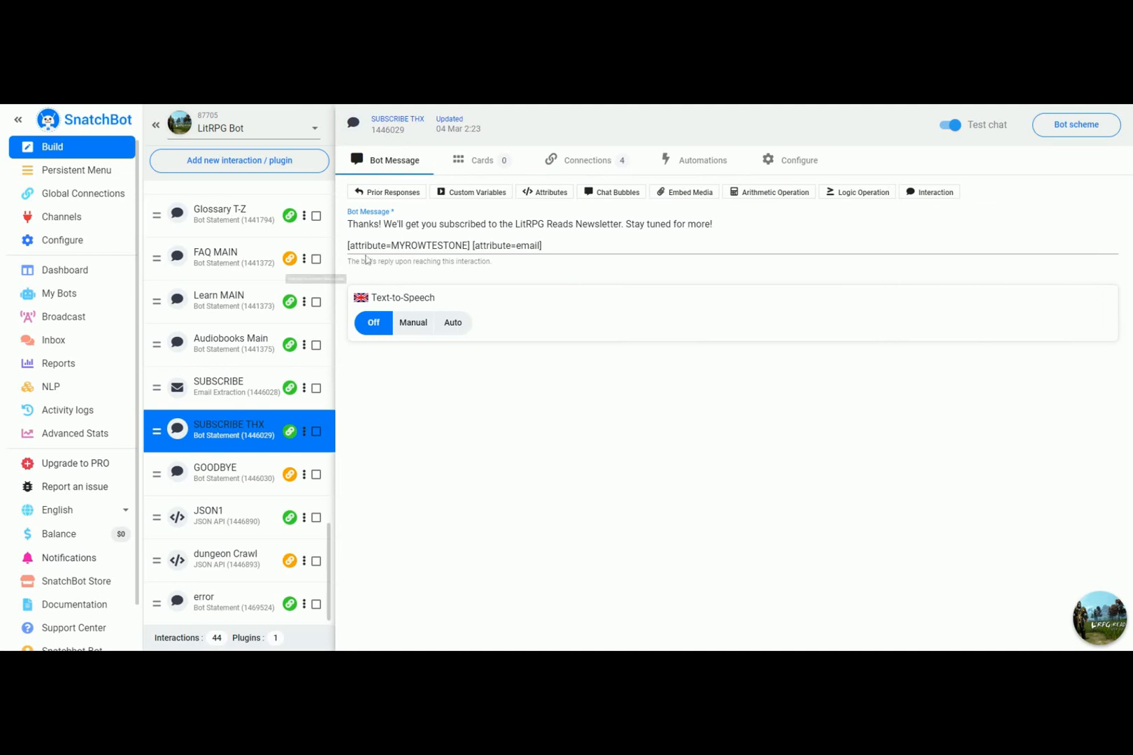
pyautogui.moveTo(368, 260)
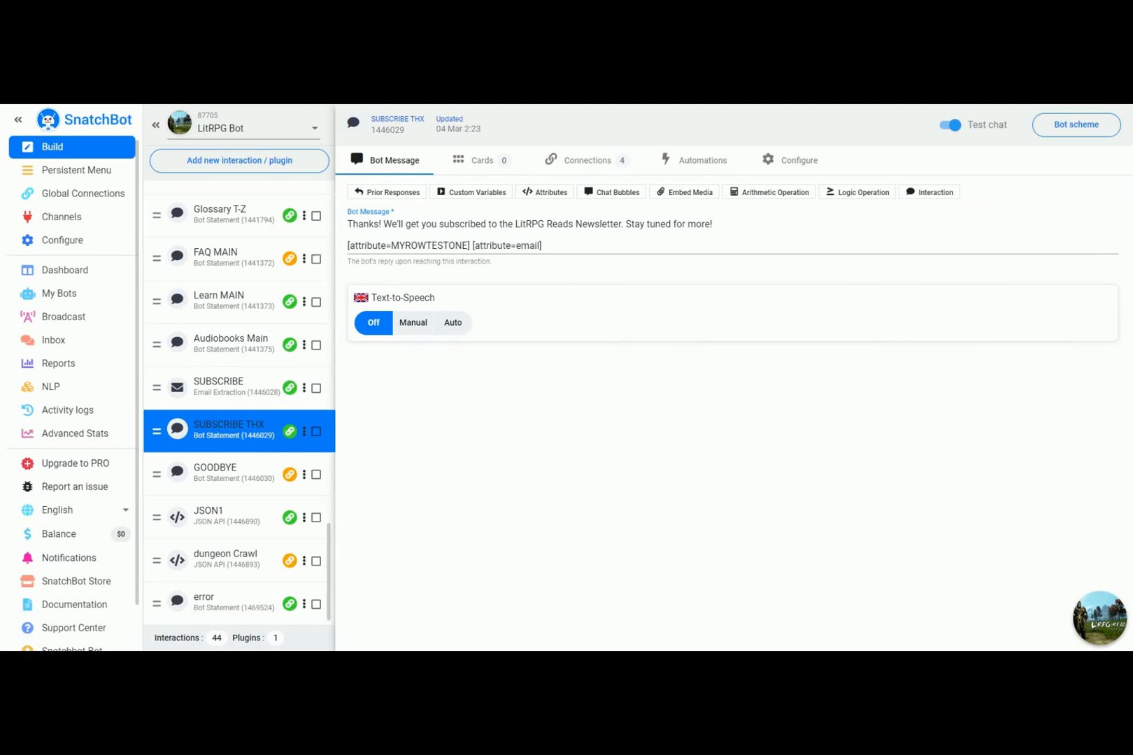
pyautogui.click(429, 246)
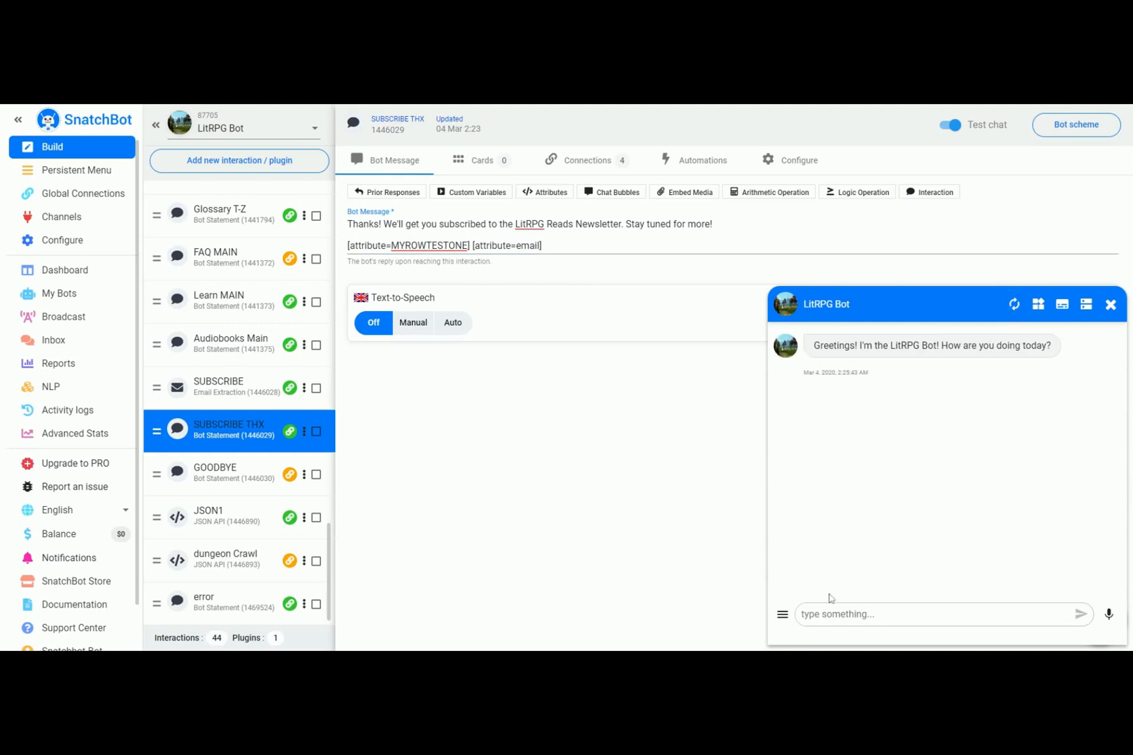
pyautogui.write('good')
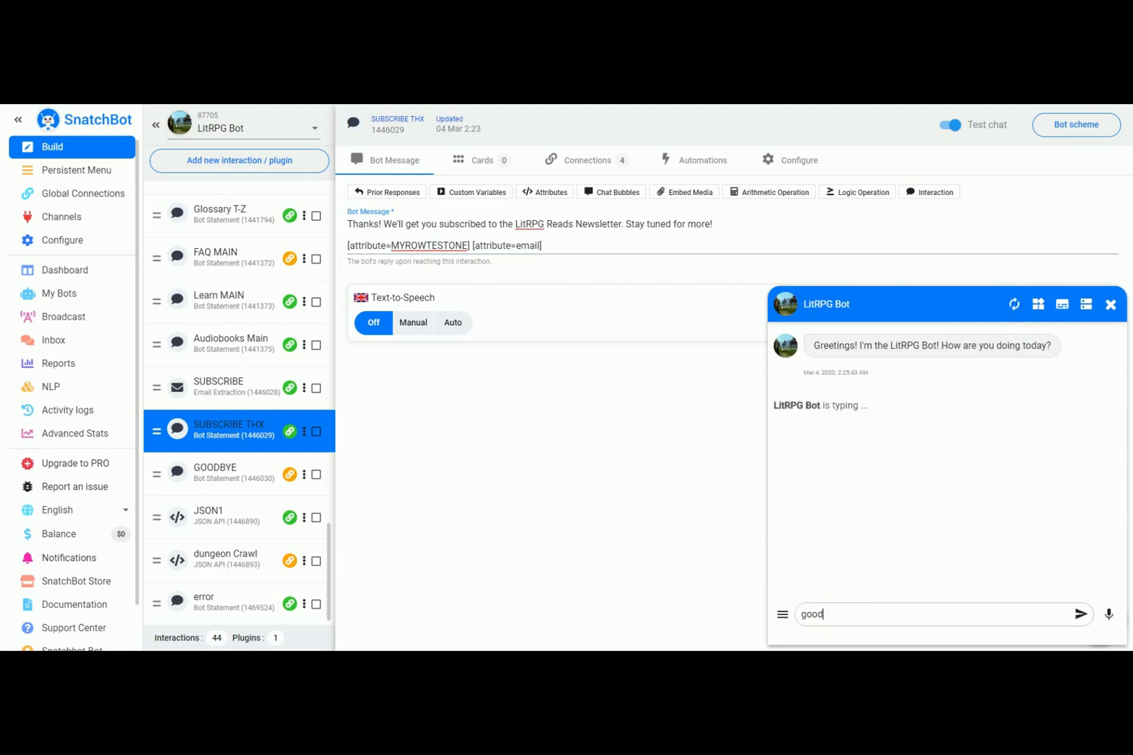
pyautogui.click(1080, 615)
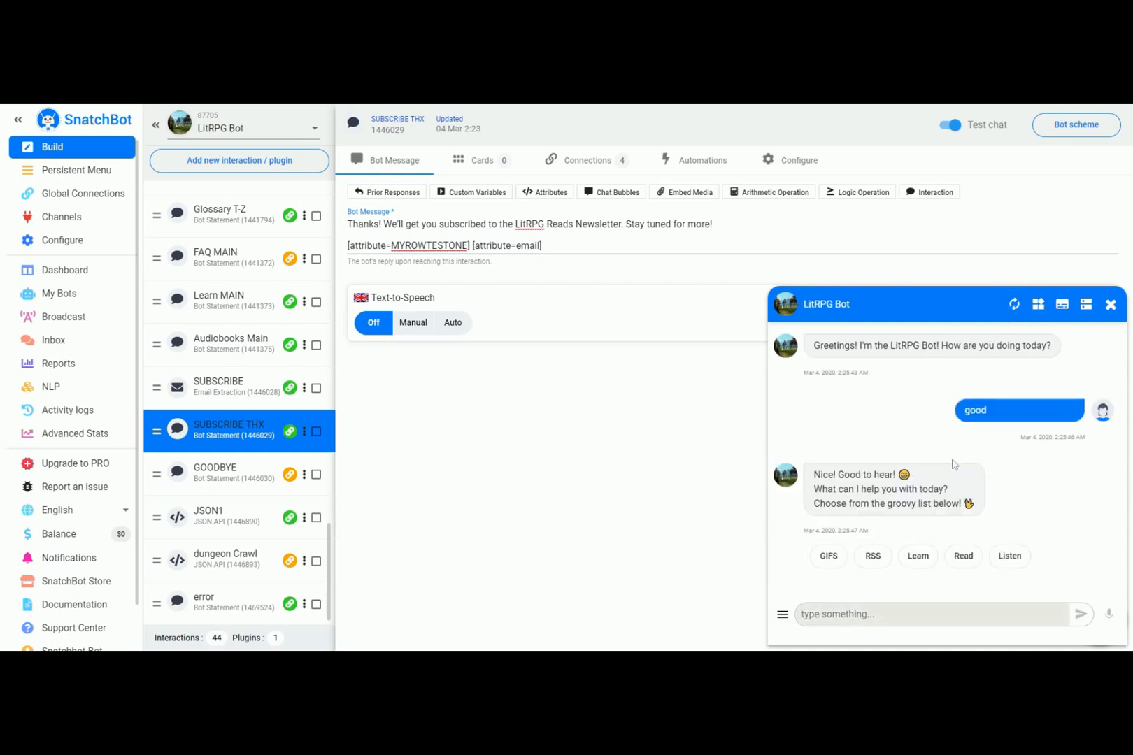
pyautogui.click(962, 557)
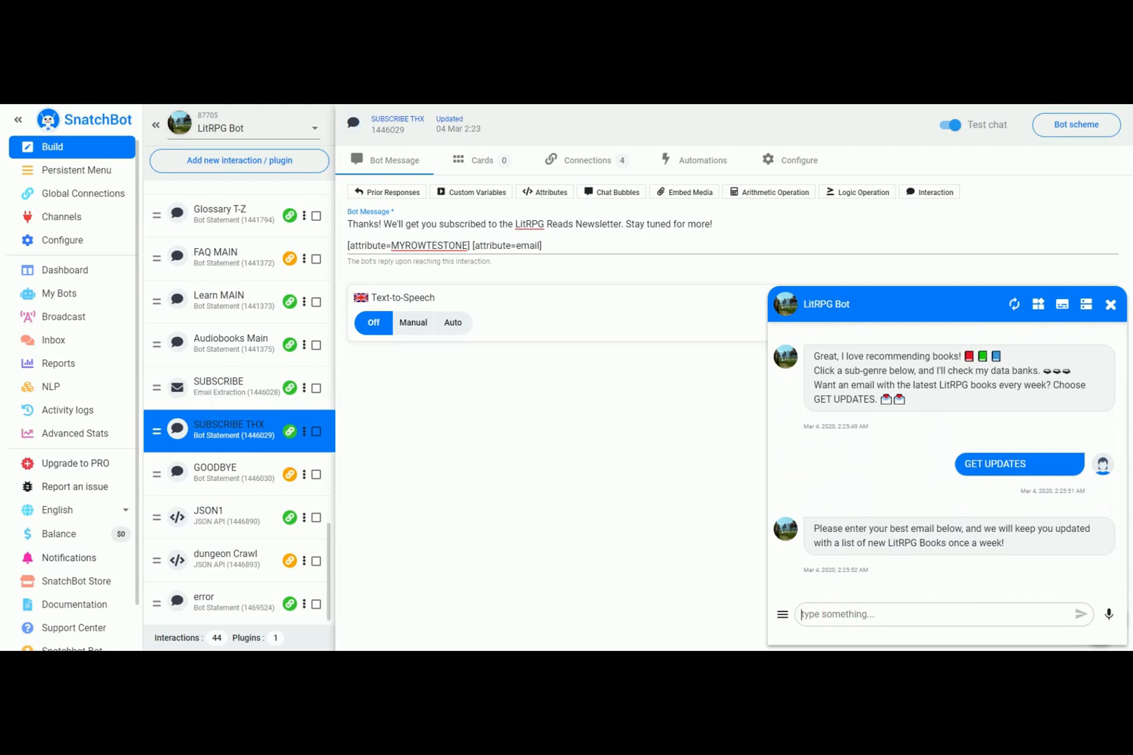
pyautogui.write('test@test.c')
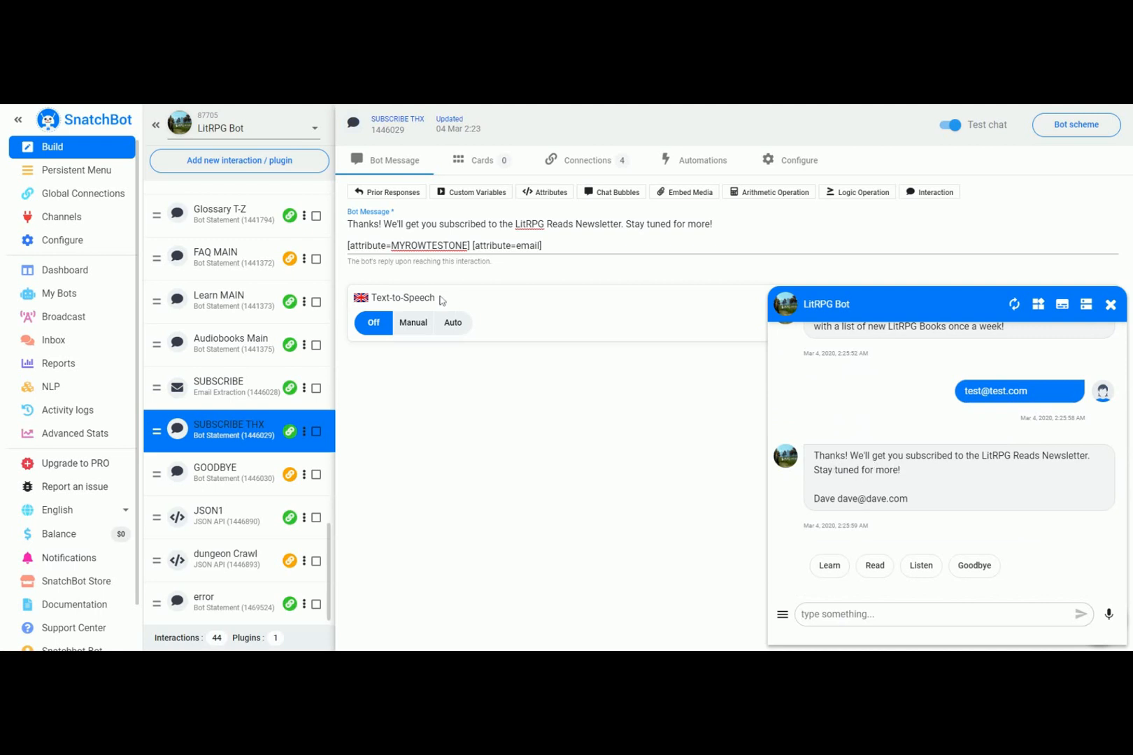
pyautogui.doubleClick(365, 246)
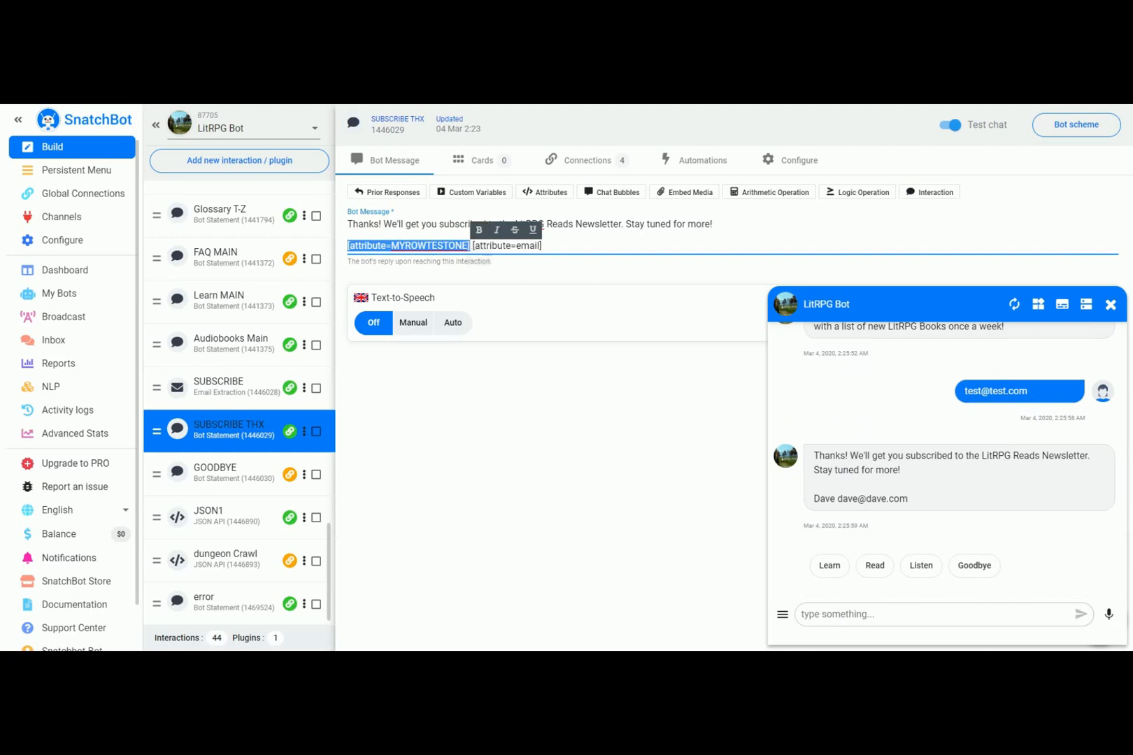
pyautogui.moveTo(340, 321)
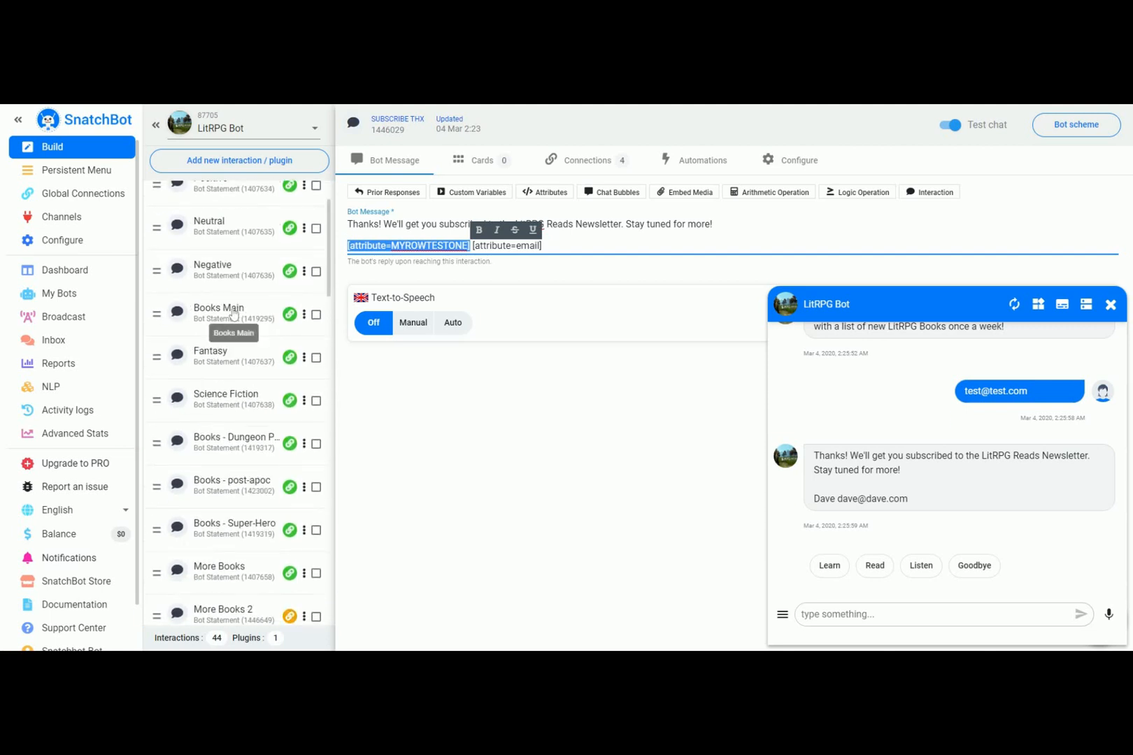
# Step: Review Books Main's custom attributes for the lookup value, then return to the SUBSCRIBE interaction
pyautogui.click(219, 313)
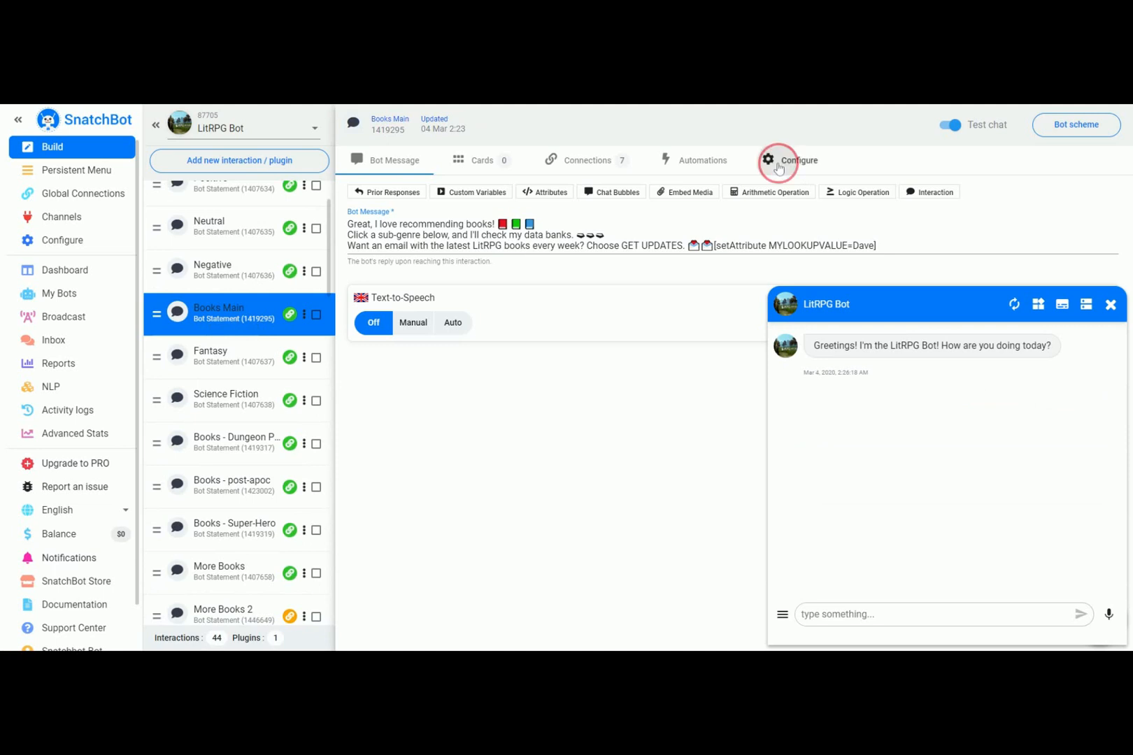
pyautogui.click(779, 161)
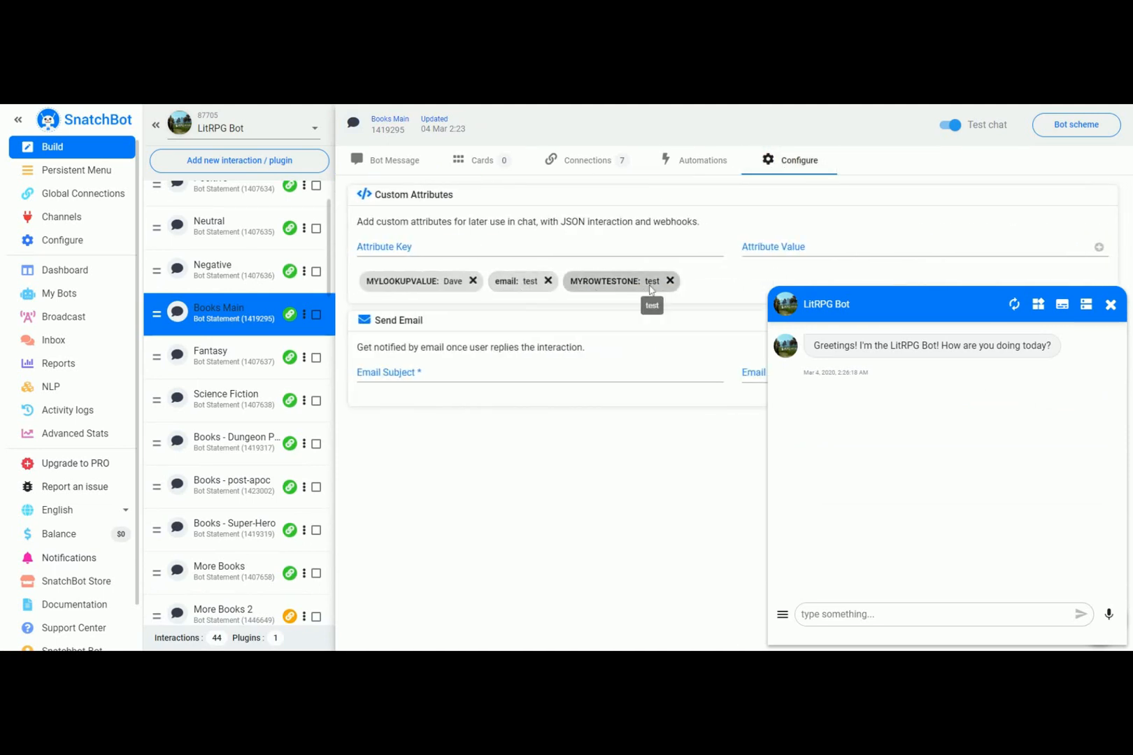
pyautogui.scroll(-3)
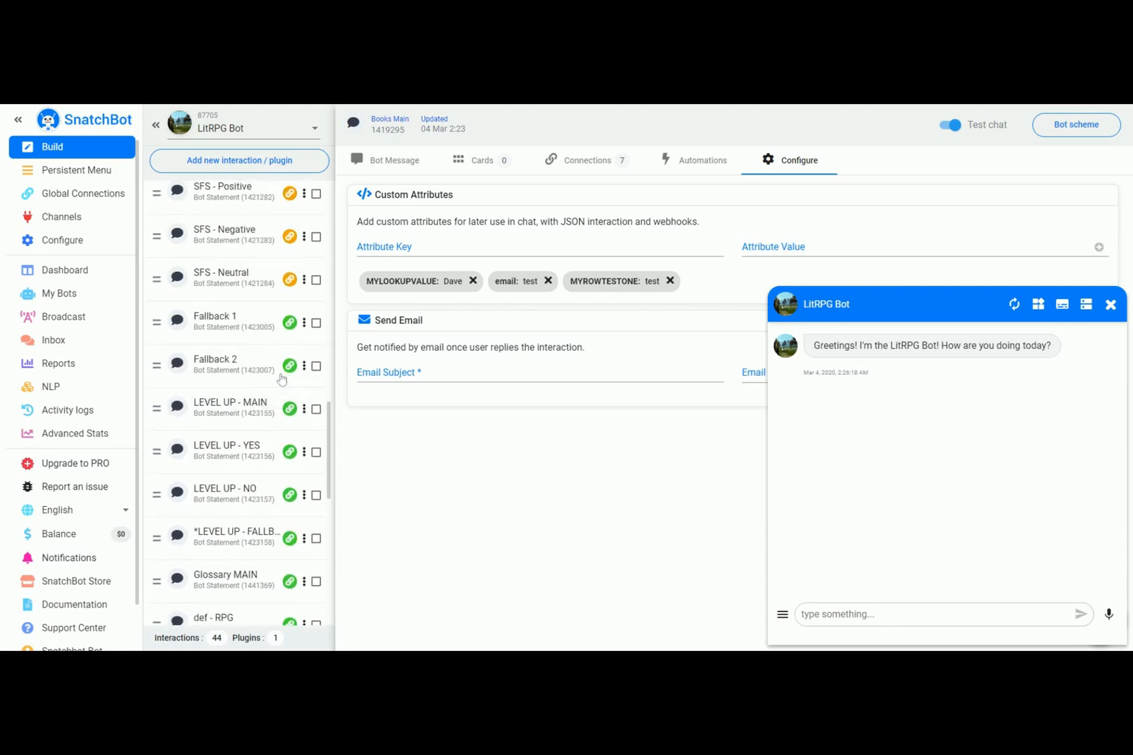
pyautogui.scroll(-3)
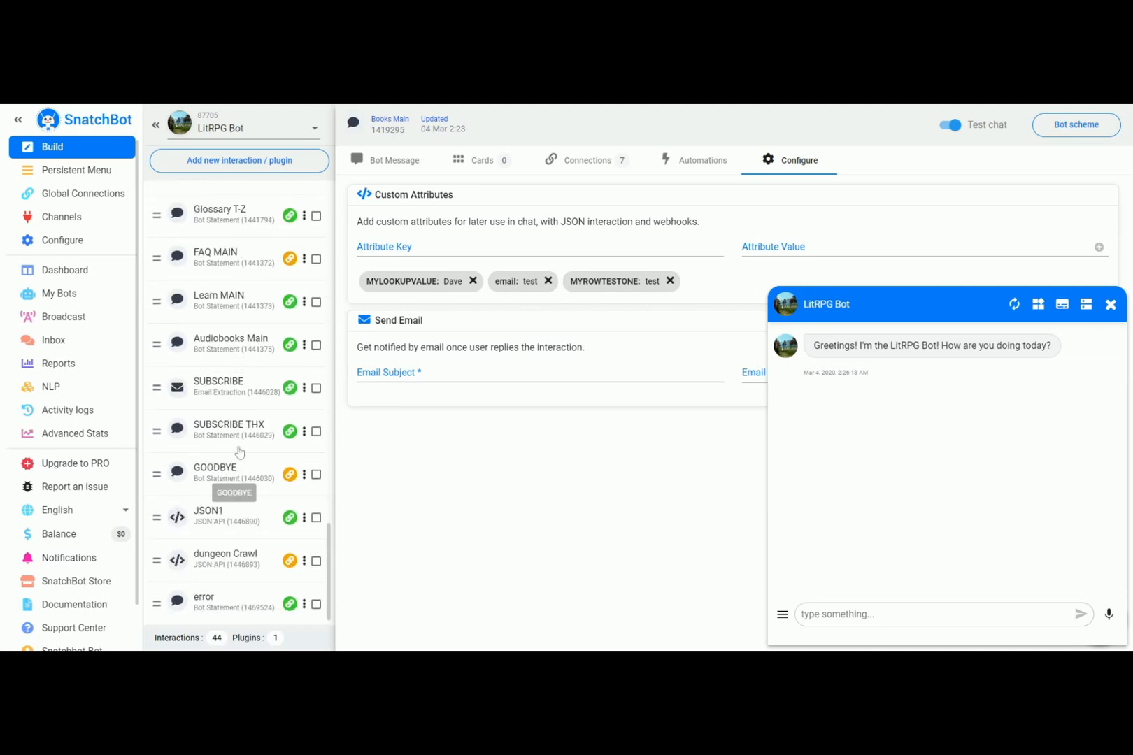
pyautogui.click(218, 385)
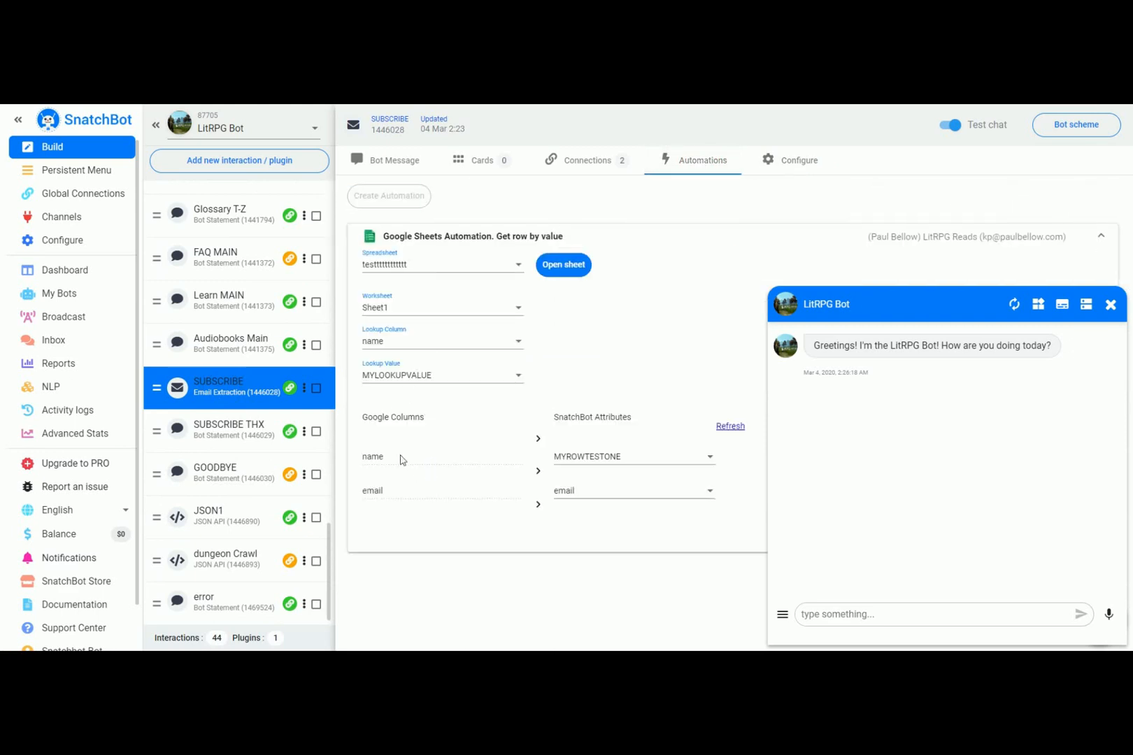
pyautogui.moveTo(594, 447)
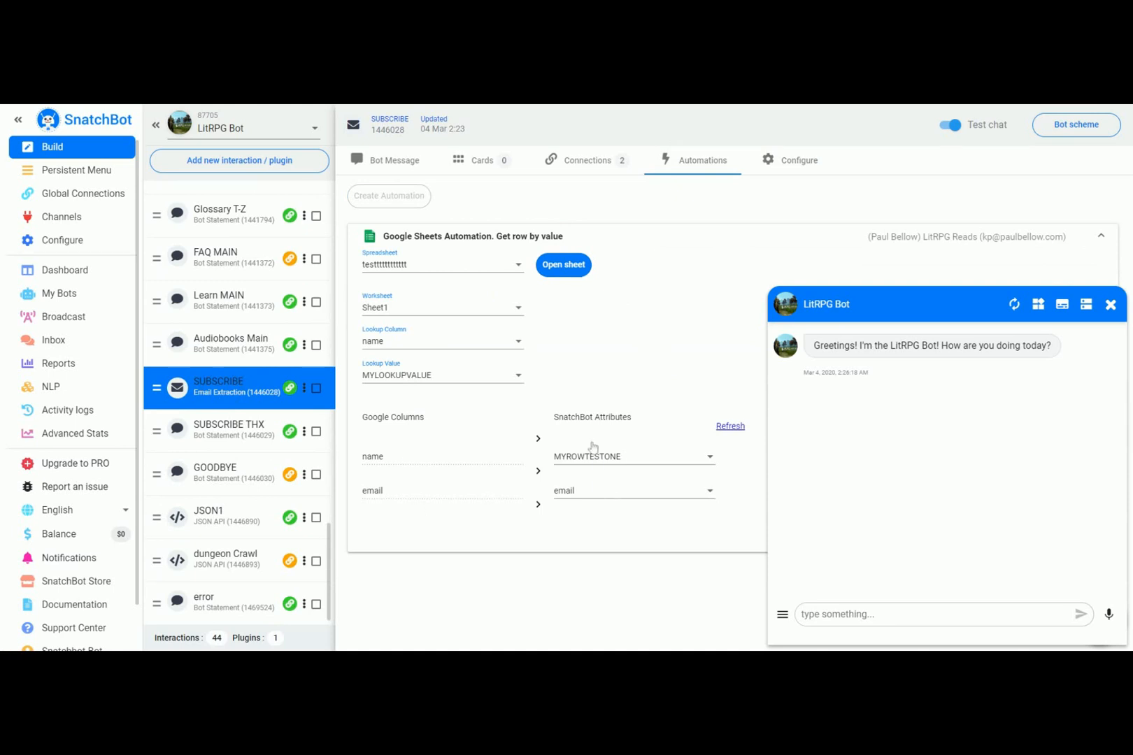
pyautogui.moveTo(588, 463)
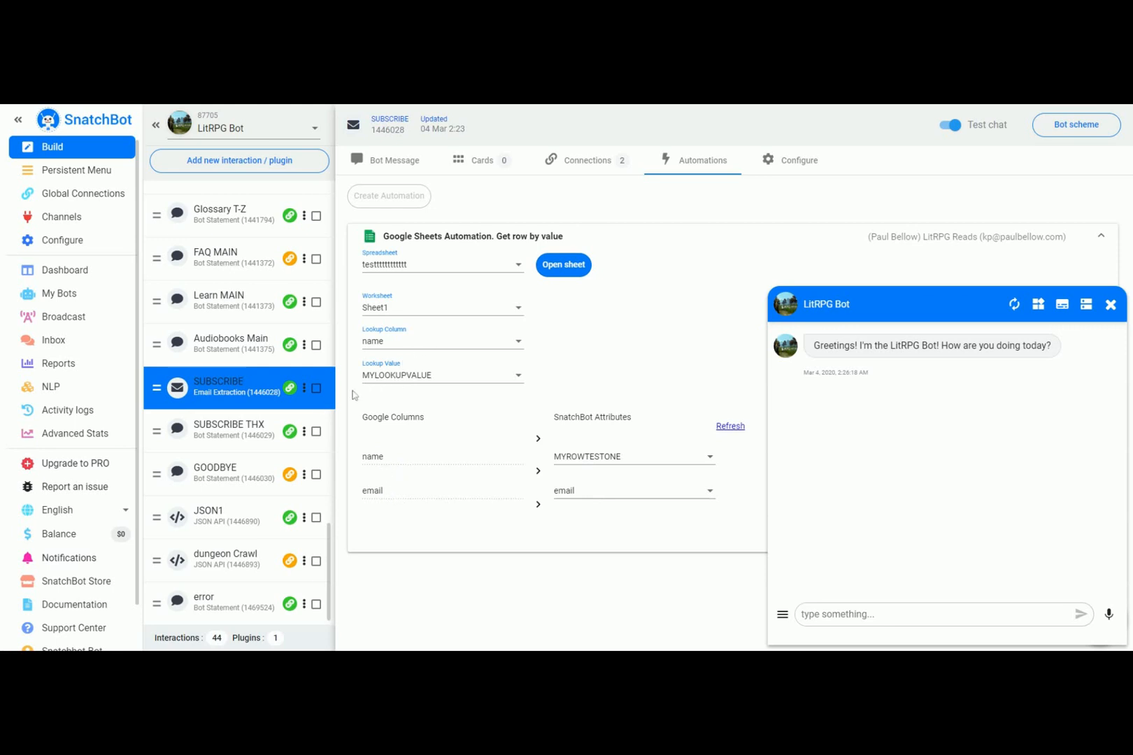
pyautogui.click(229, 431)
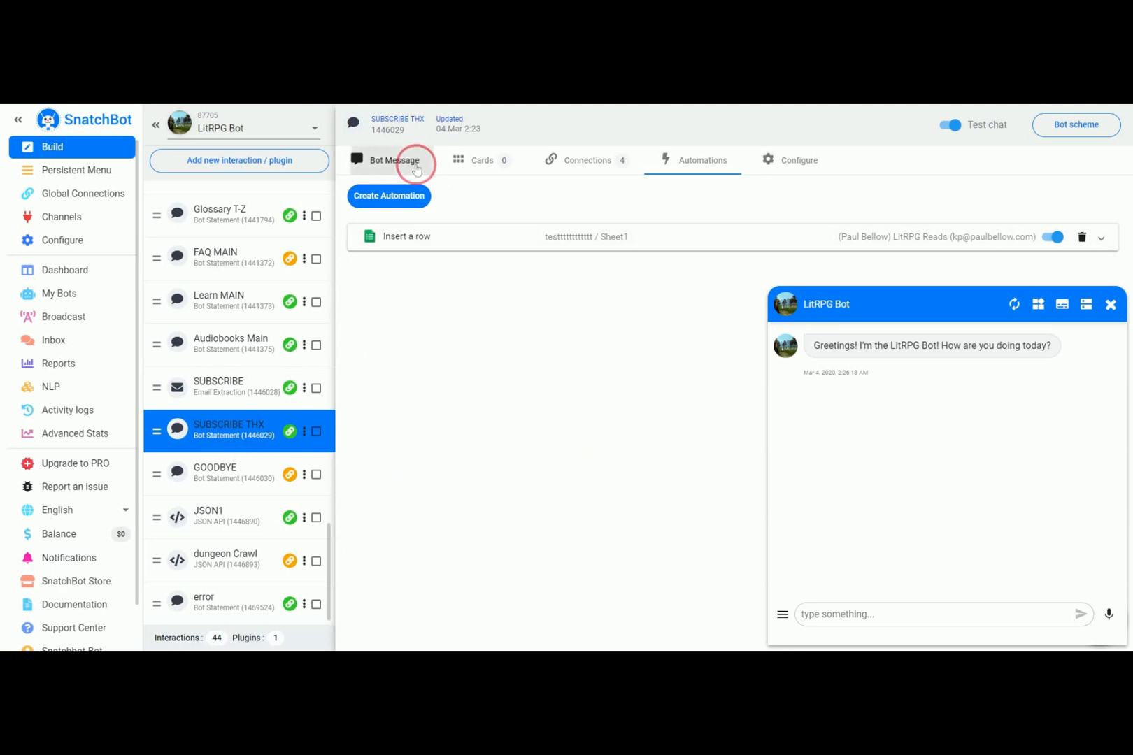
pyautogui.click(393, 161)
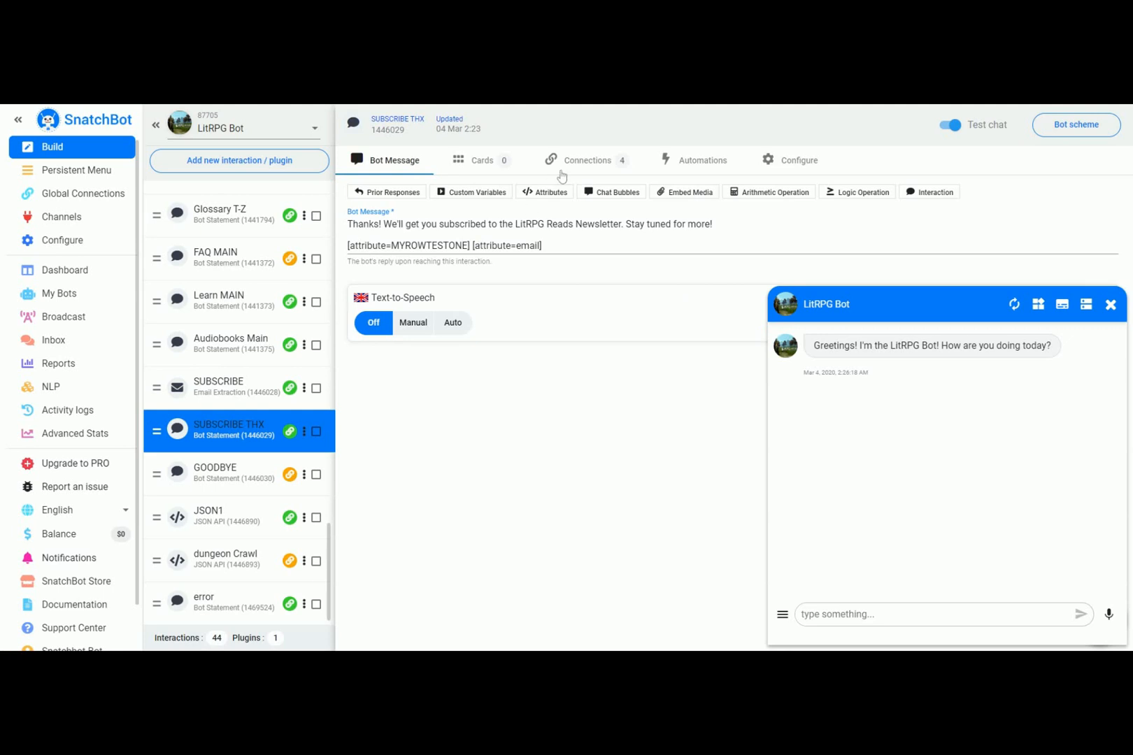
pyautogui.click(702, 161)
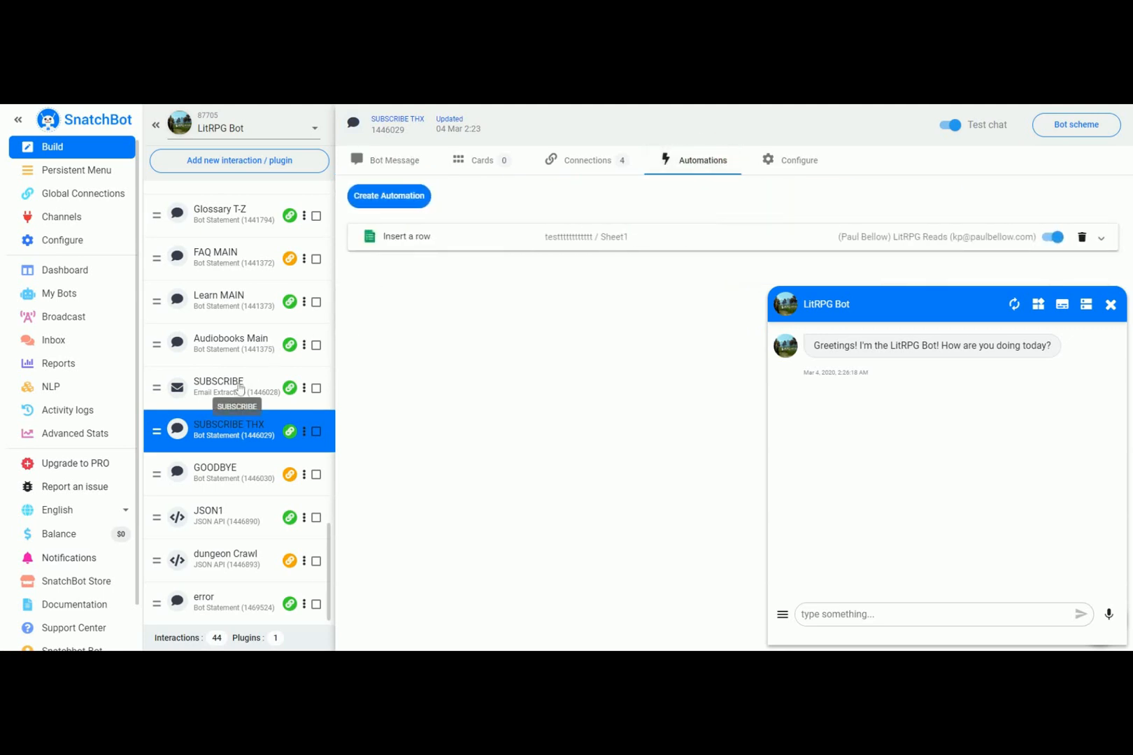
pyautogui.click(236, 387)
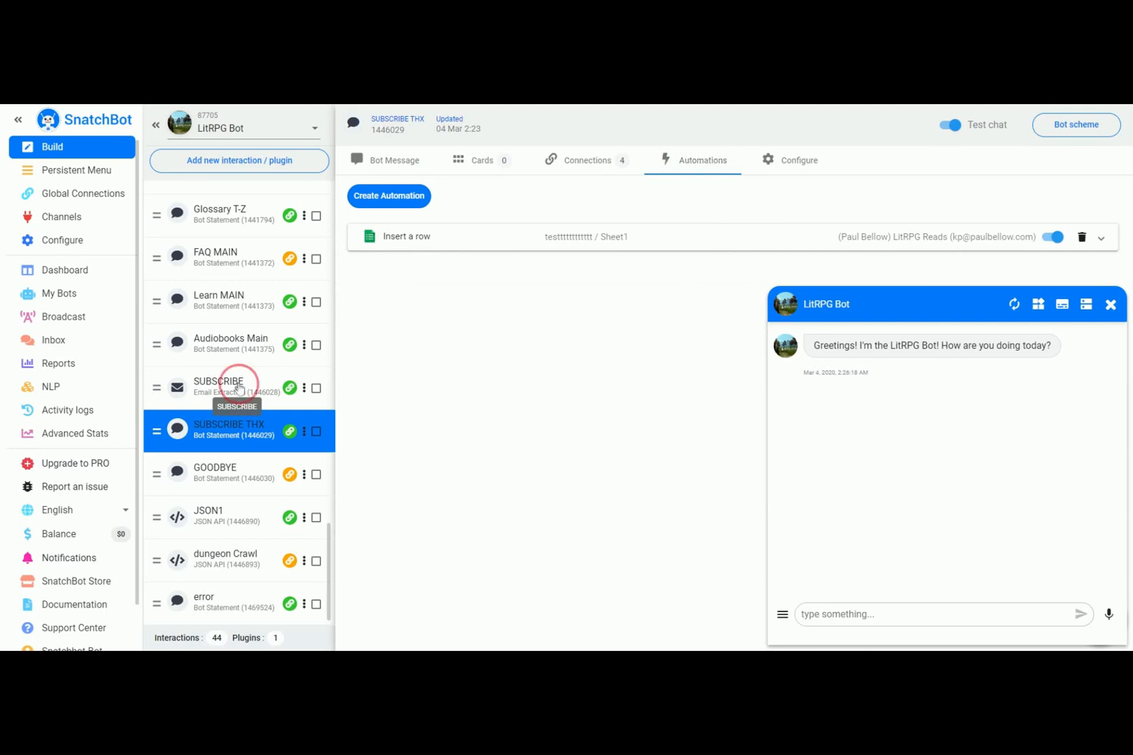
pyautogui.click(219, 386)
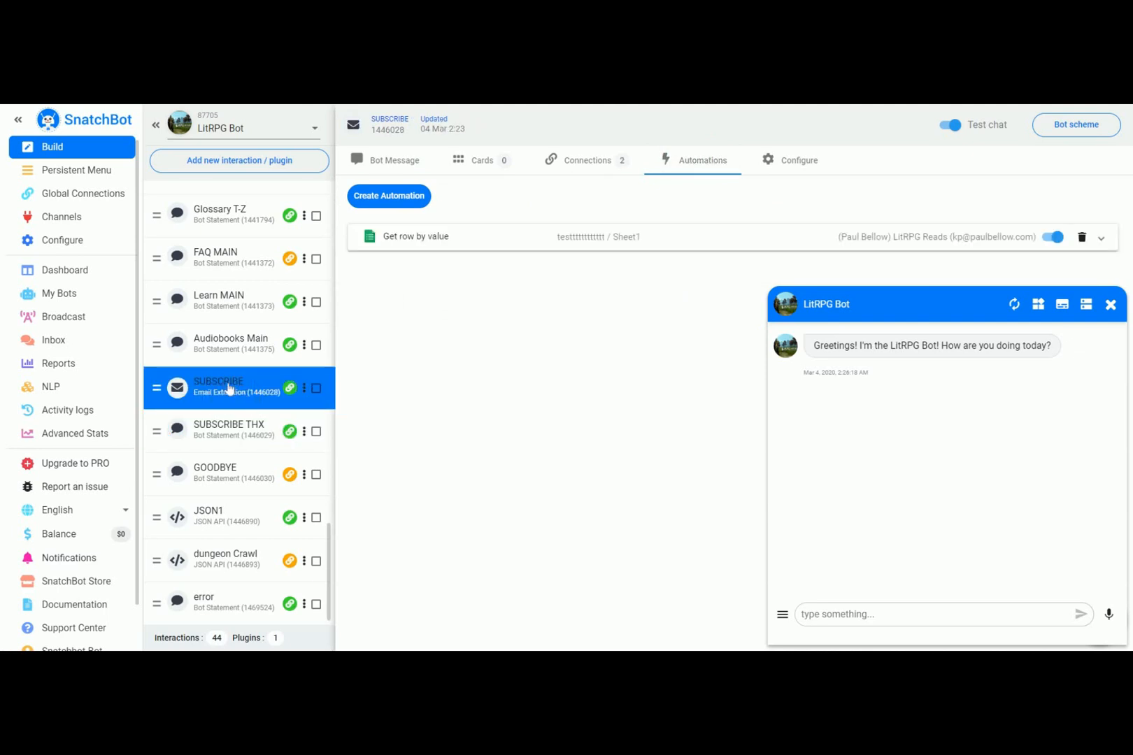
pyautogui.moveTo(243, 394)
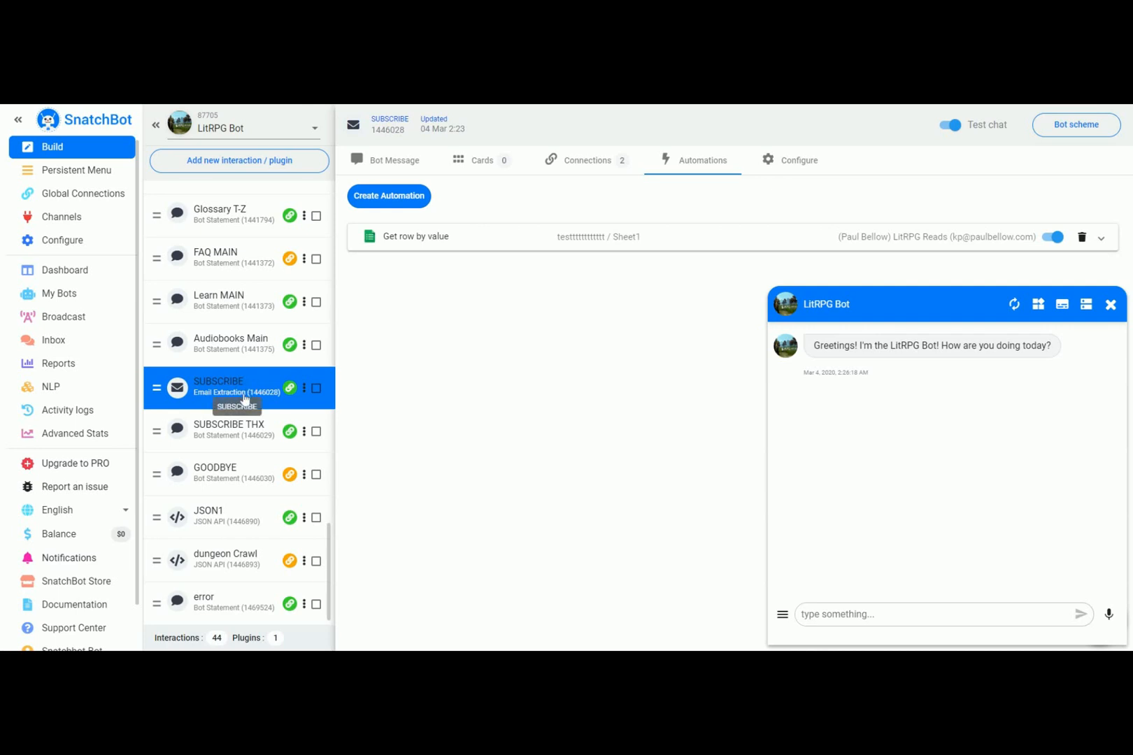
pyautogui.moveTo(241, 392)
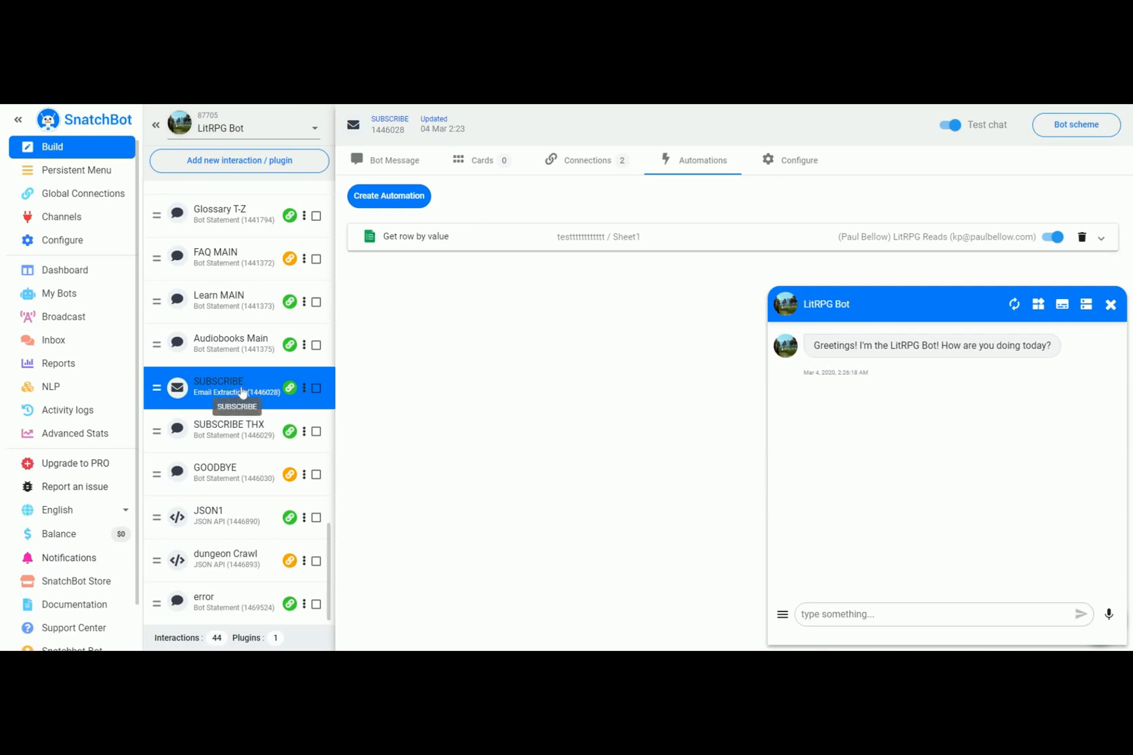
pyautogui.click(413, 236)
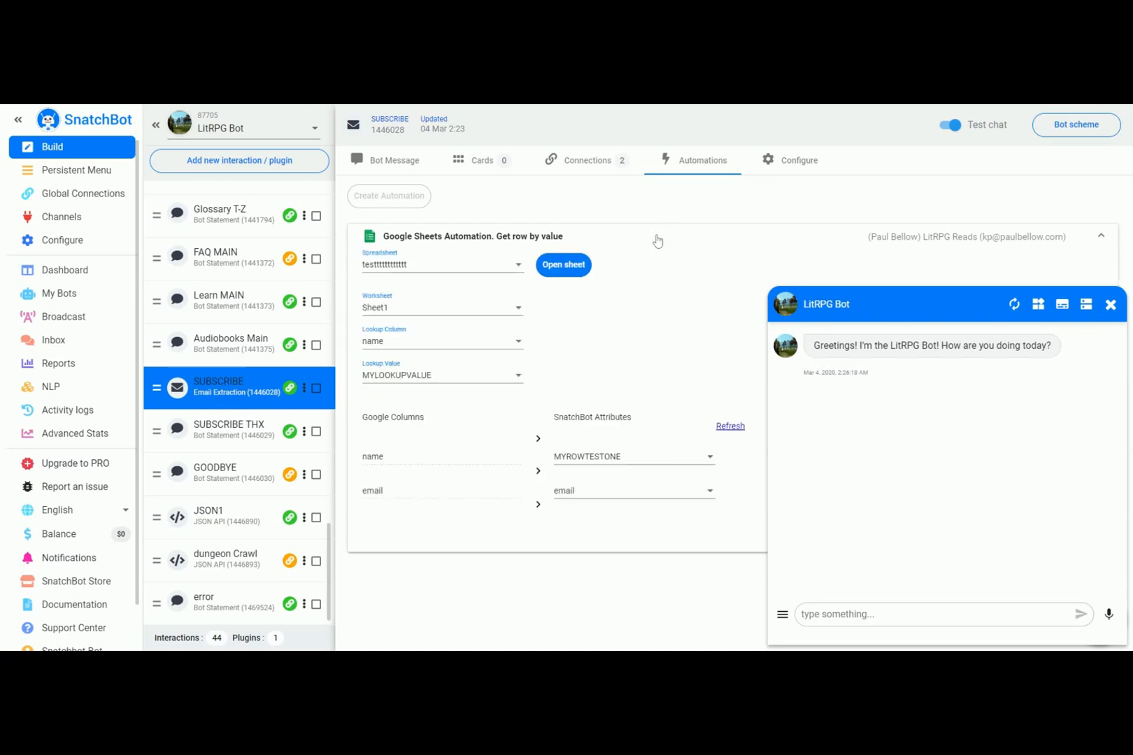
pyautogui.moveTo(254, 436)
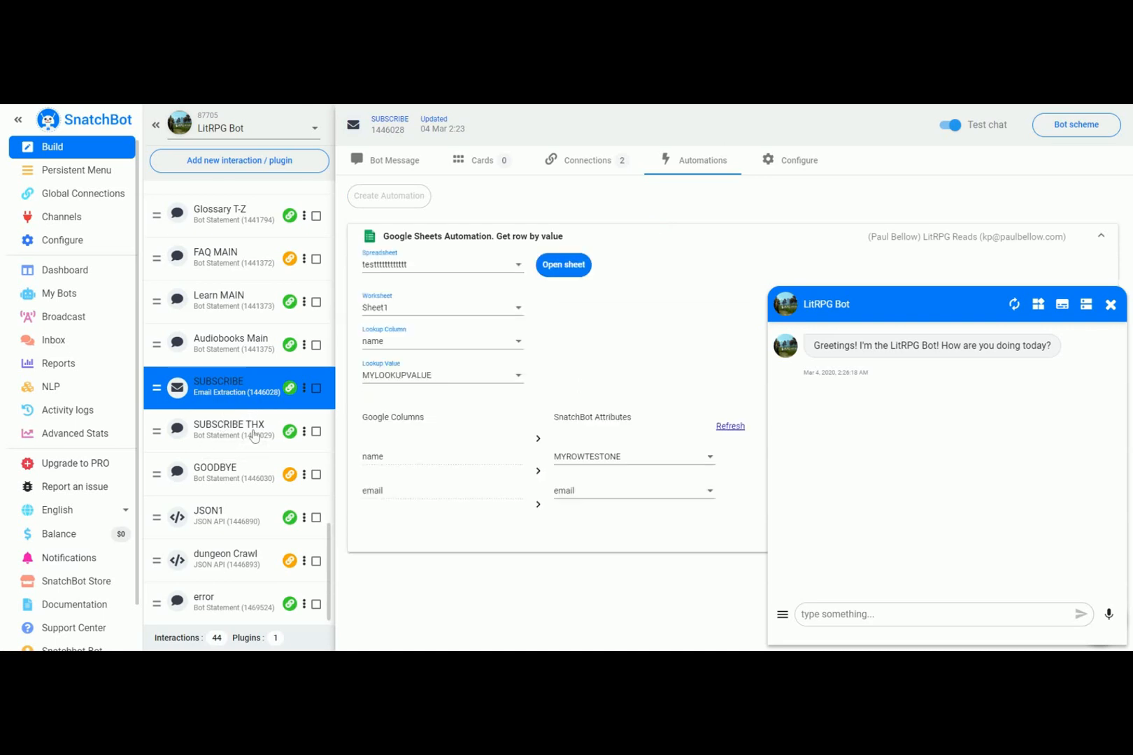
pyautogui.moveTo(226, 442)
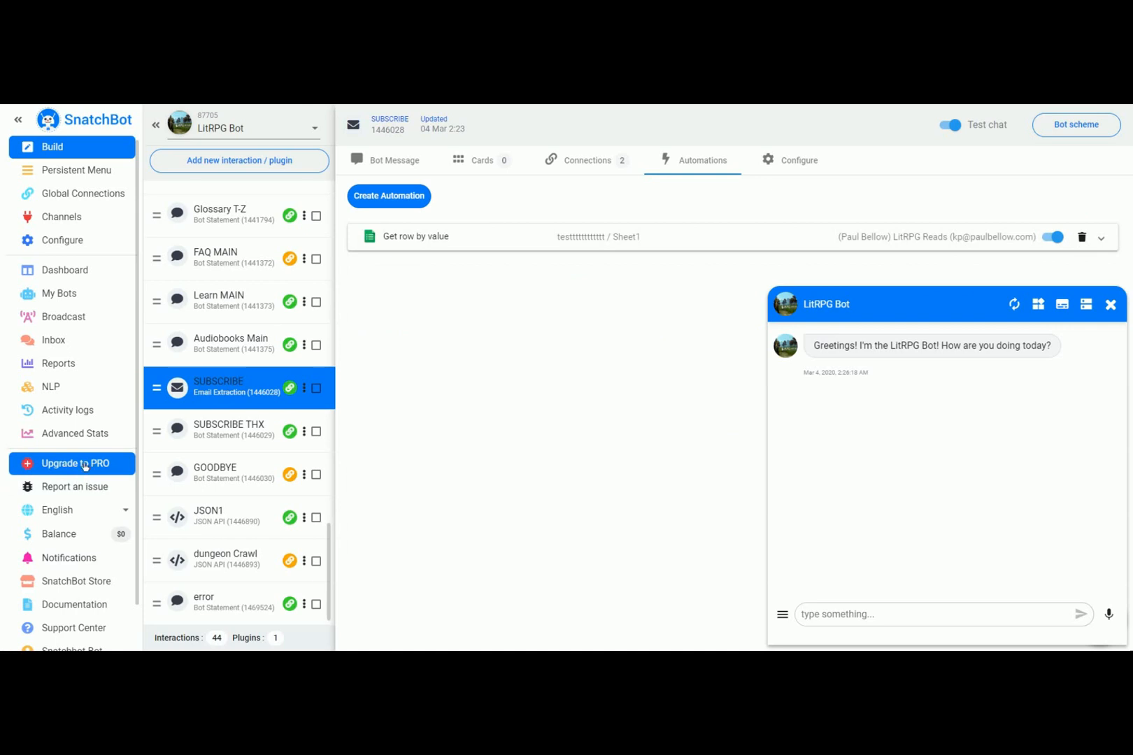
pyautogui.moveTo(541, 247)
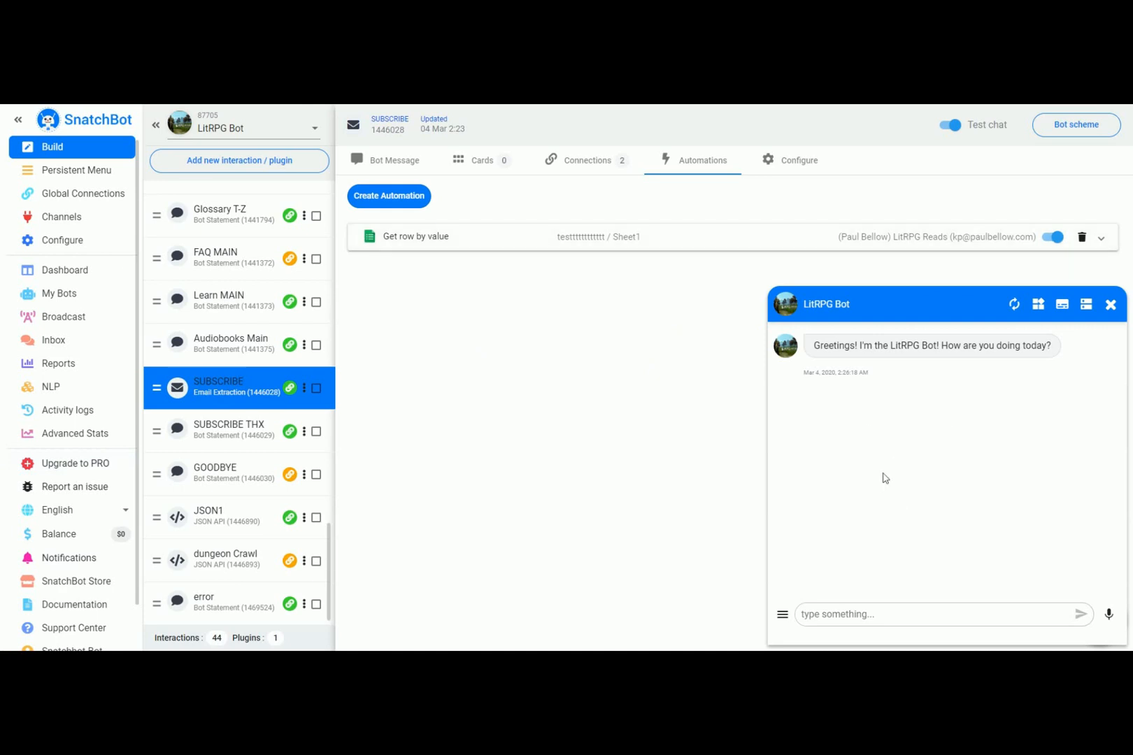
pyautogui.moveTo(836, 383)
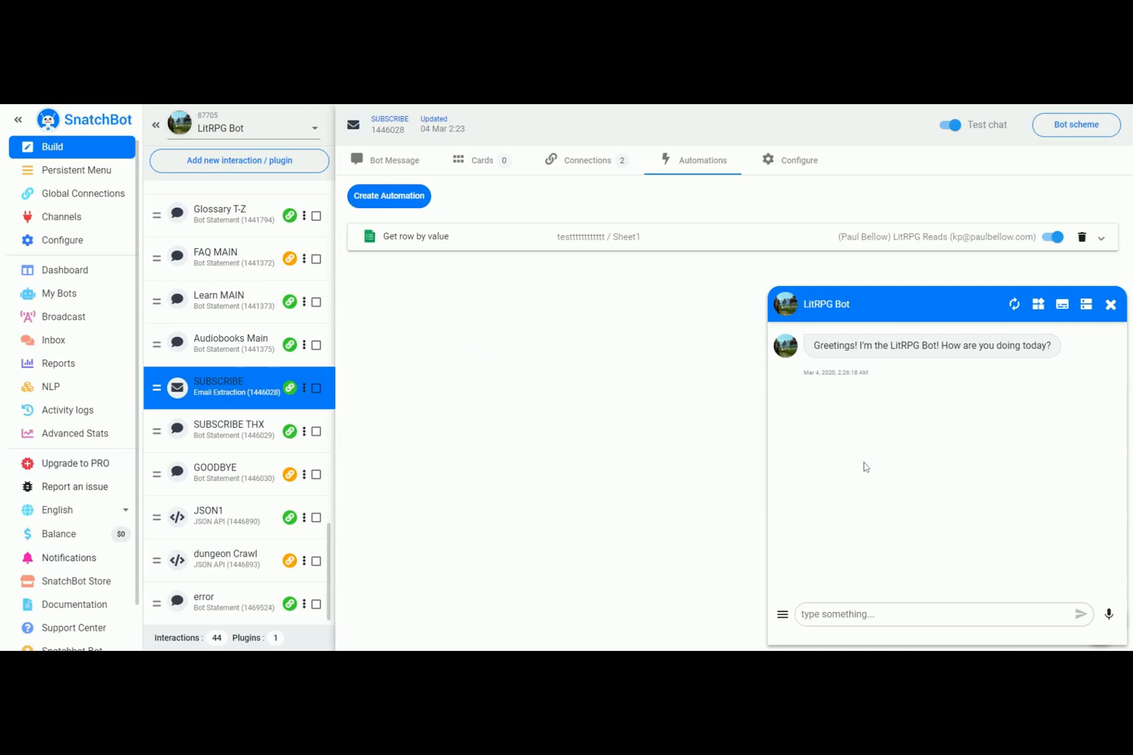
pyautogui.moveTo(884, 504)
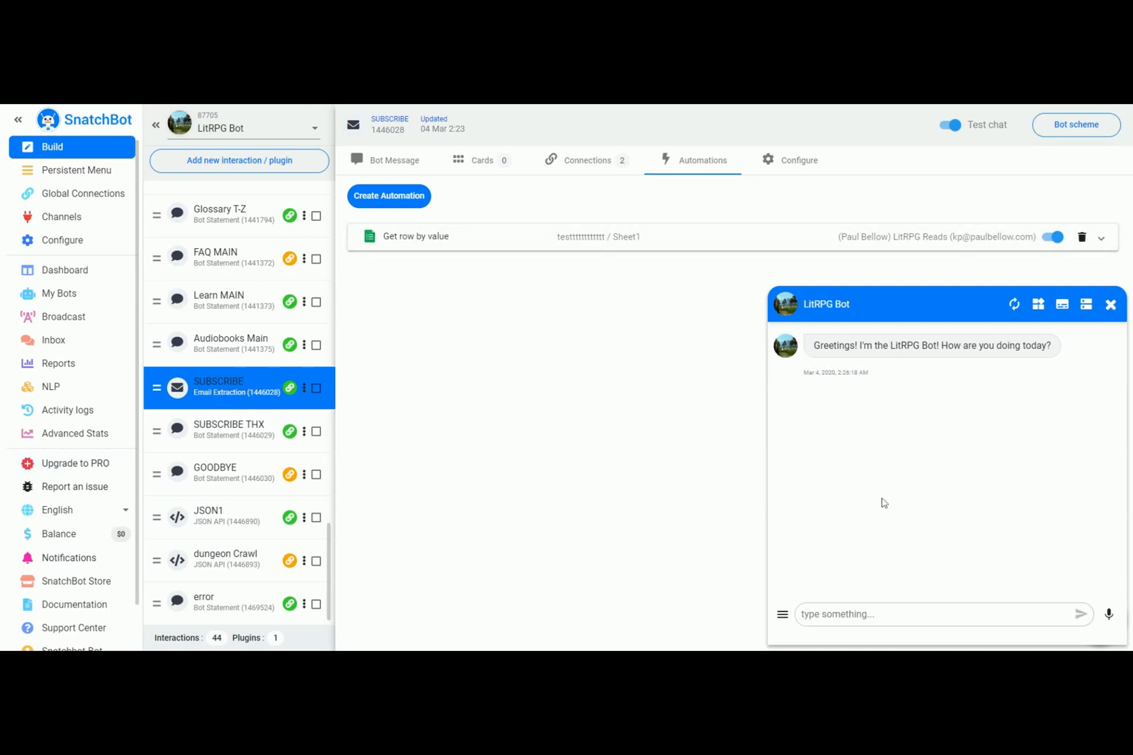